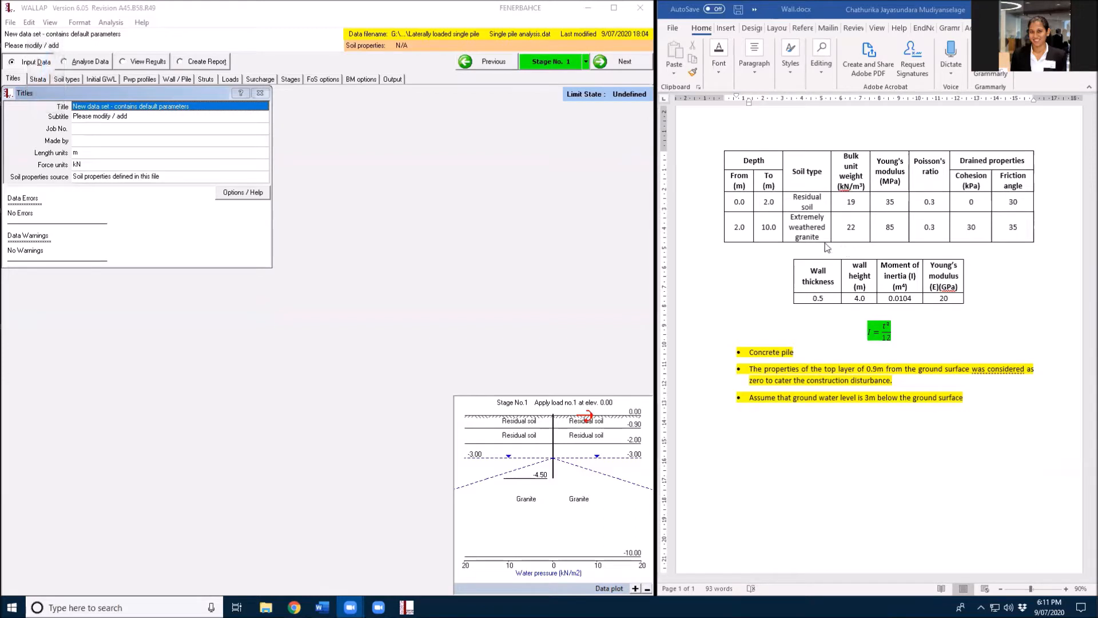
mouse_move(721, 262)
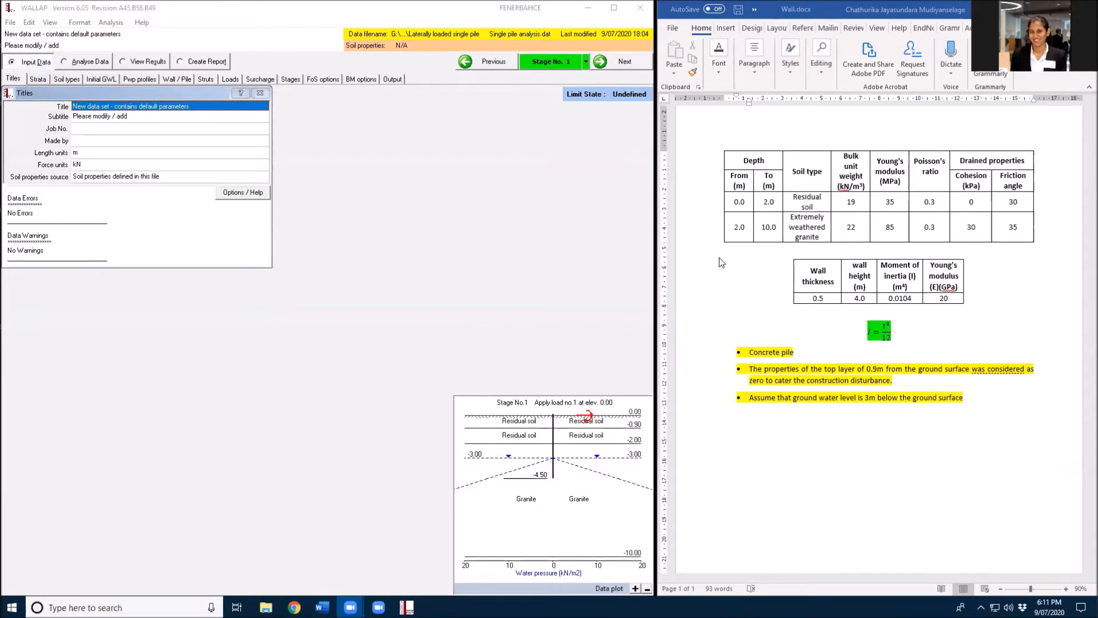
mouse_move(731, 181)
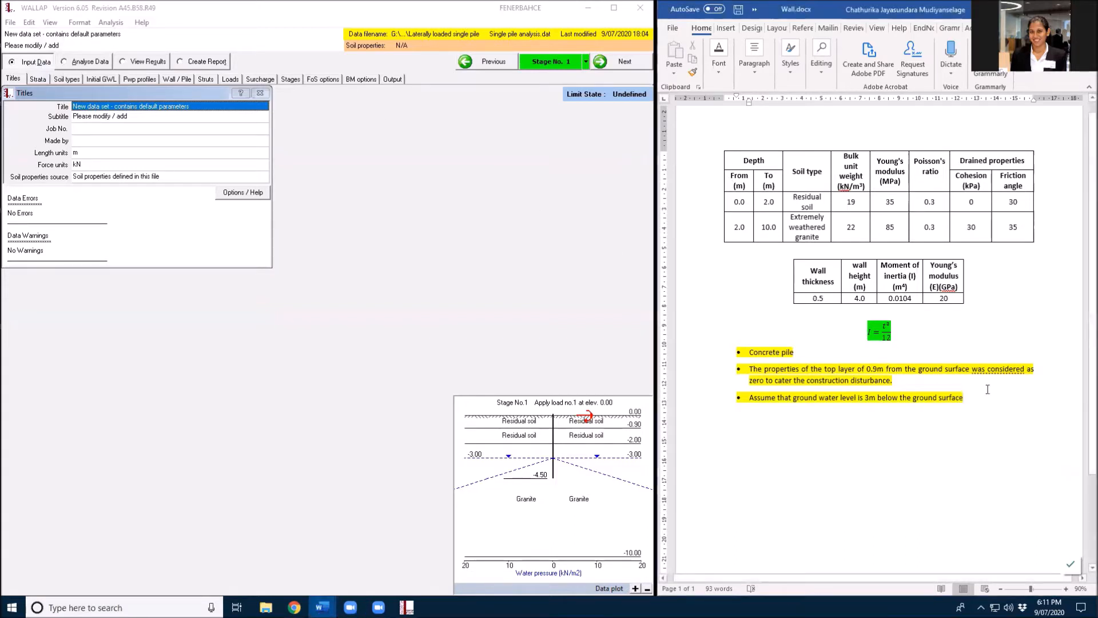
Add a 'Stages:' bullet below the ground water note.
key("enter")
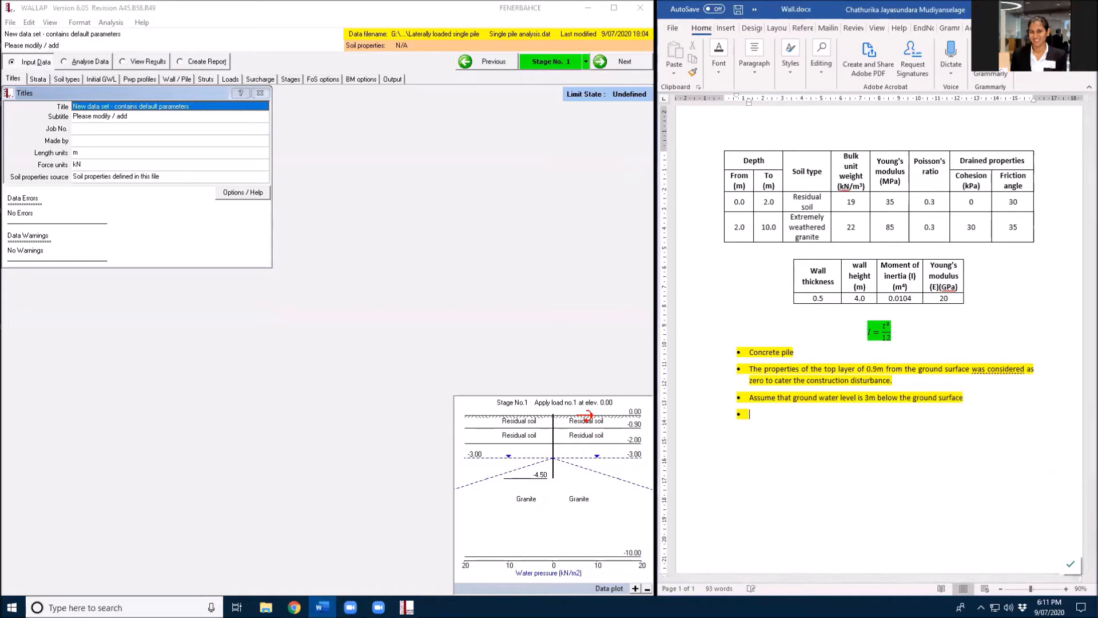
type("Sata")
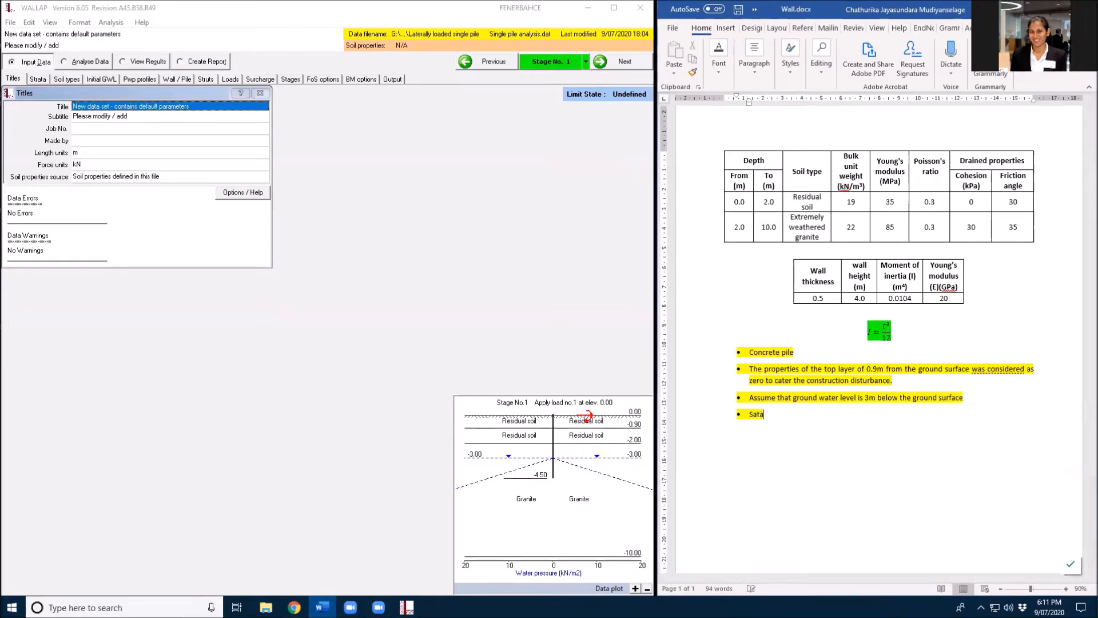
type("ge:")
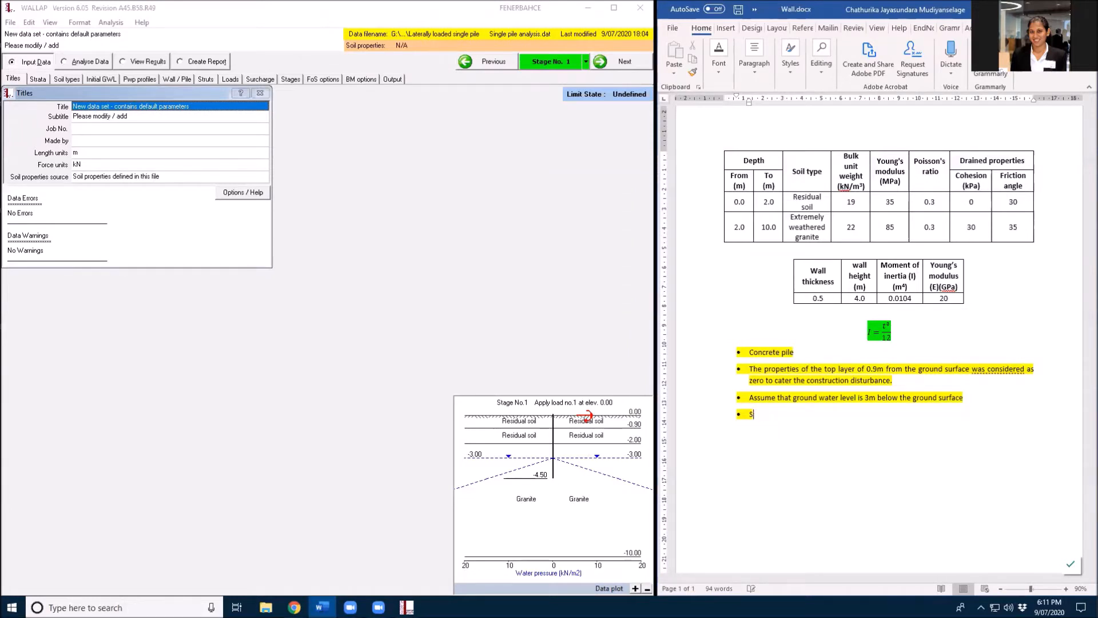
type("tage")
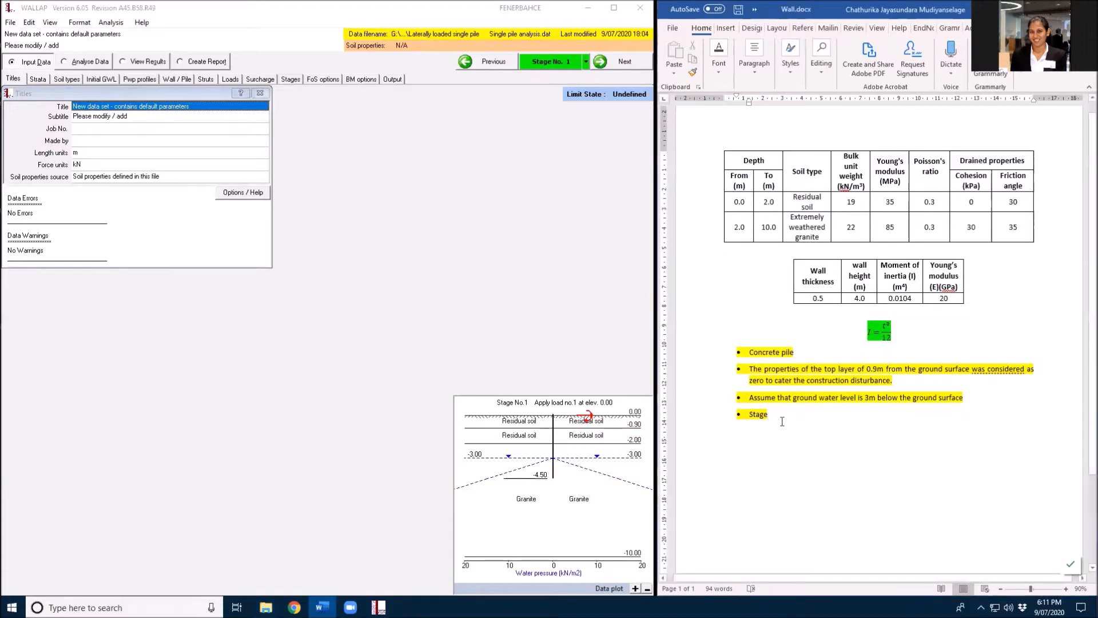
type("s")
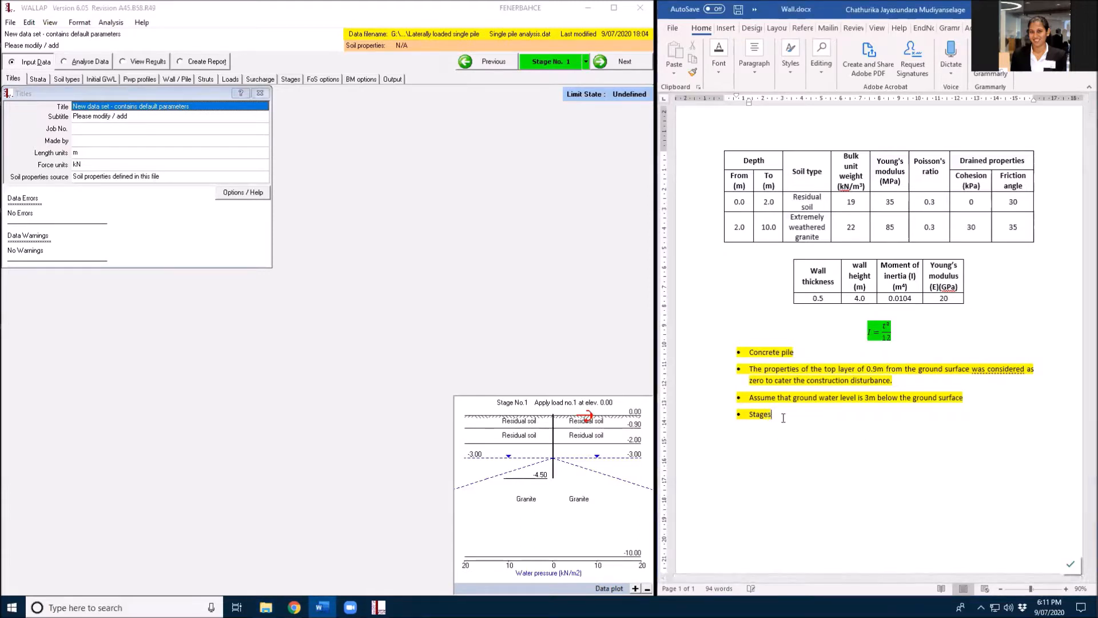
Add the sub-point 'Applying the surcharge' under Stages.
key("enter")
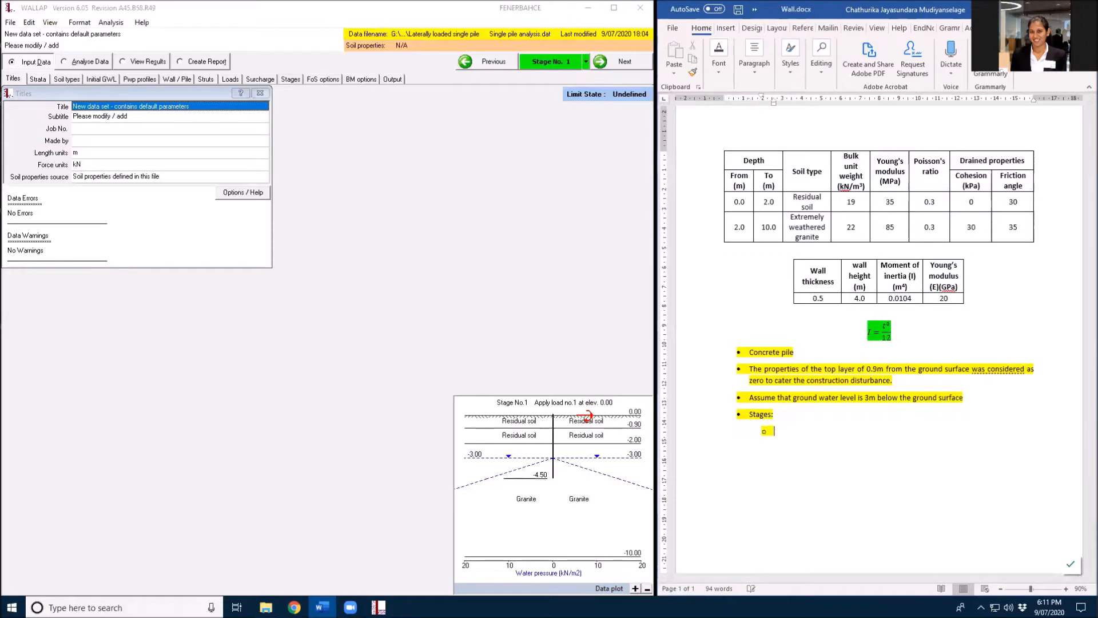
type("1")
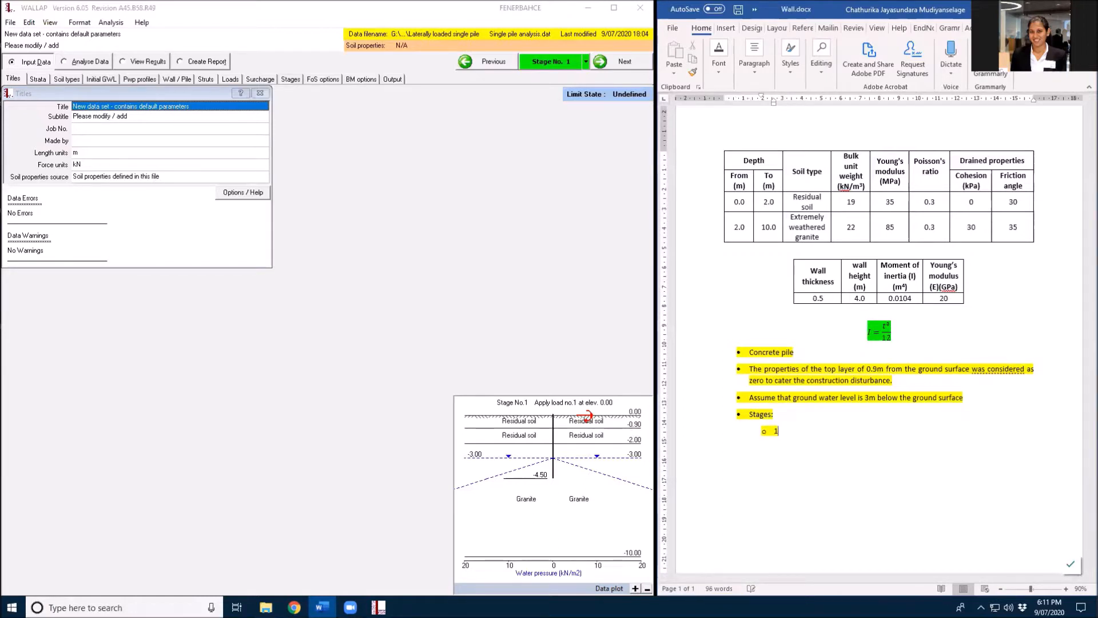
type("A")
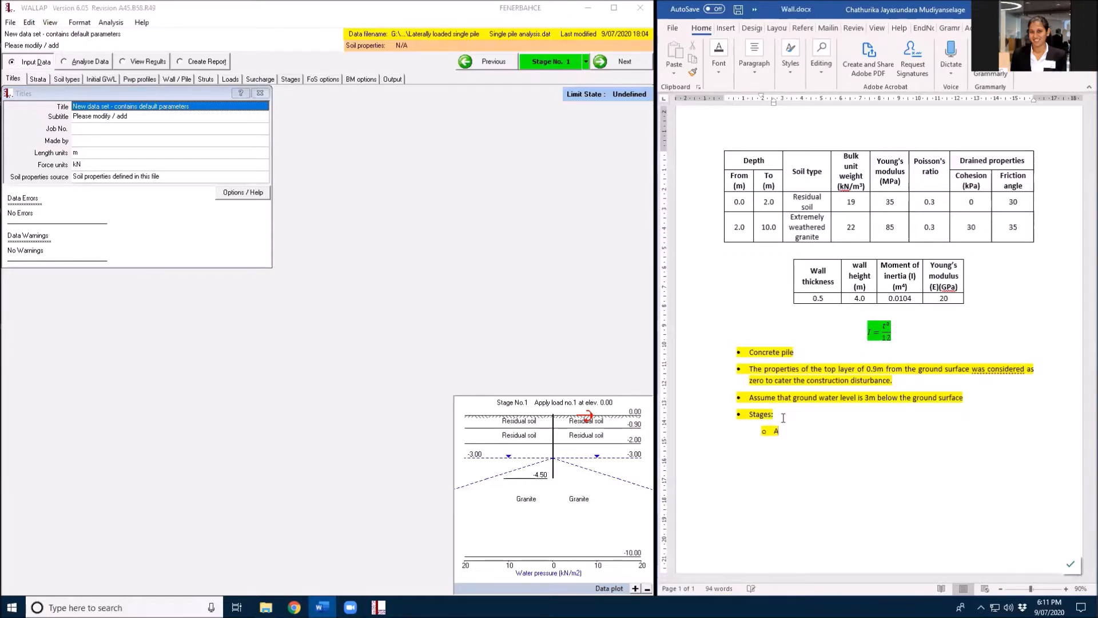
type("pply")
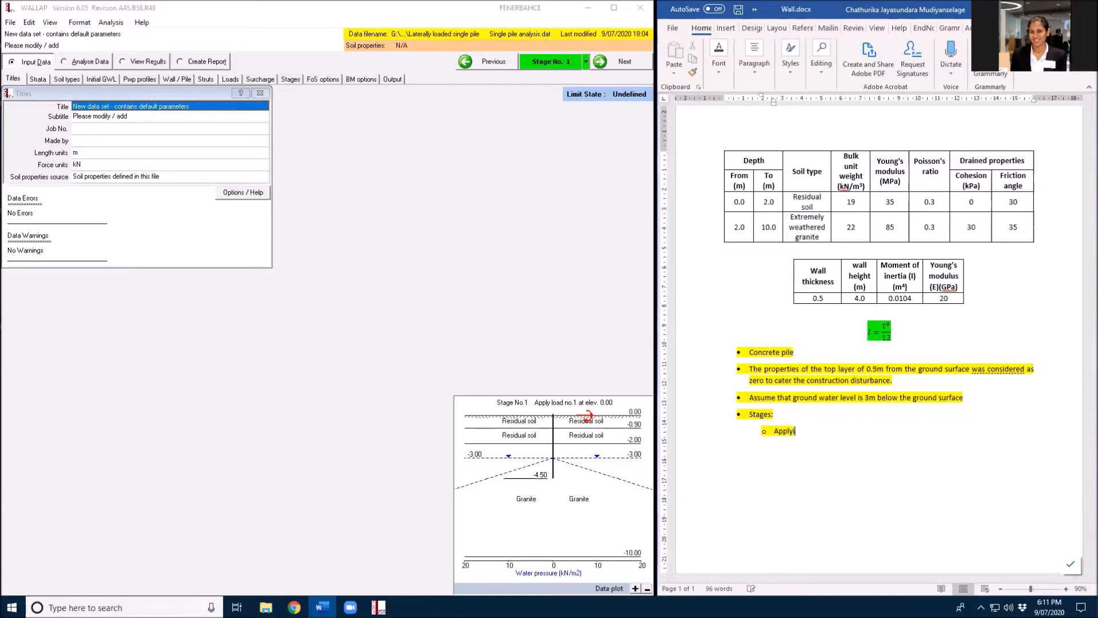
type("ing the")
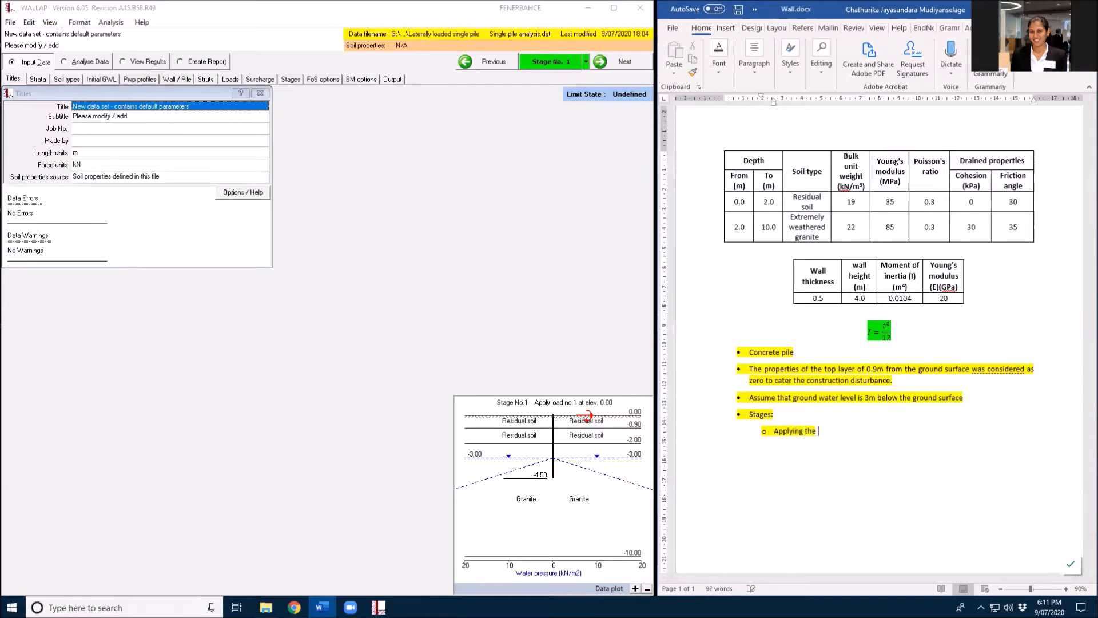
type("surcha")
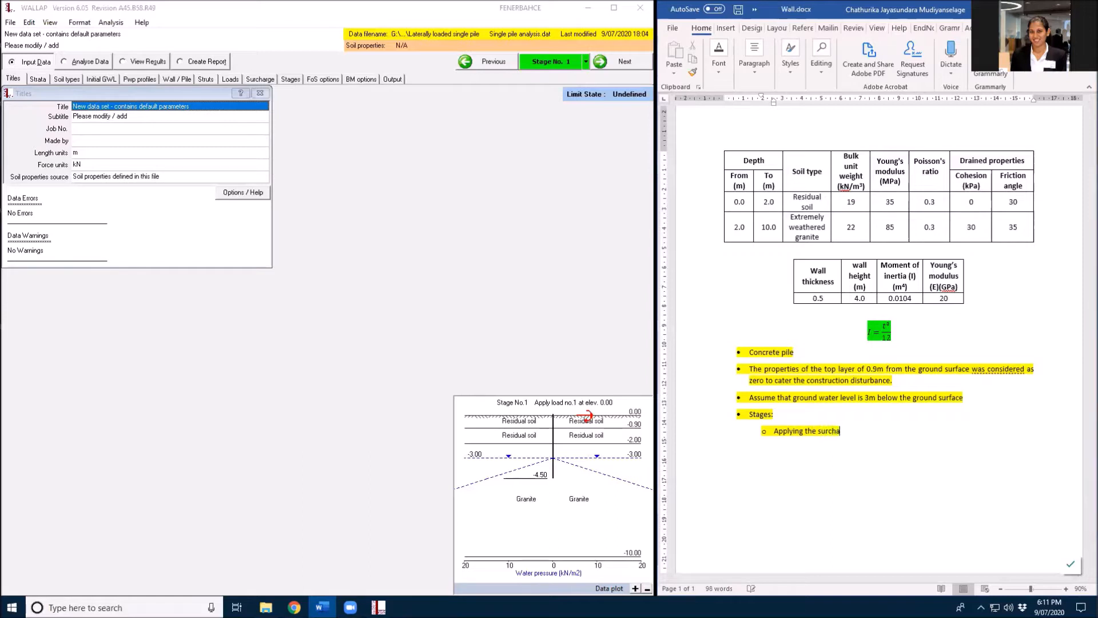
Add the sub-point 'Excavation on passive side for 2m'.
key("enter")
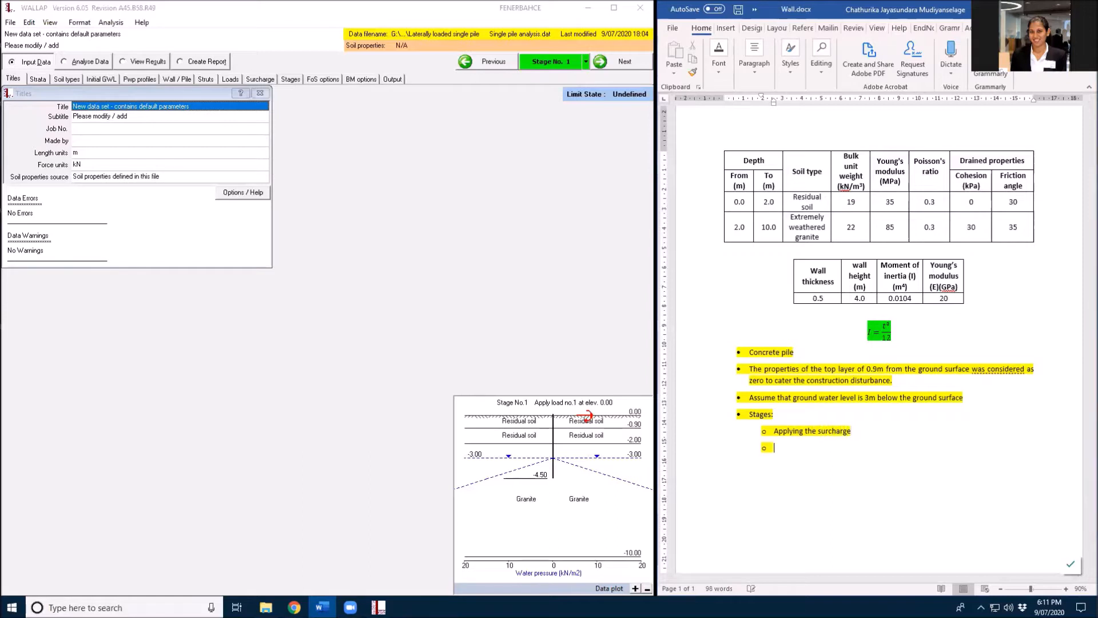
type("excav")
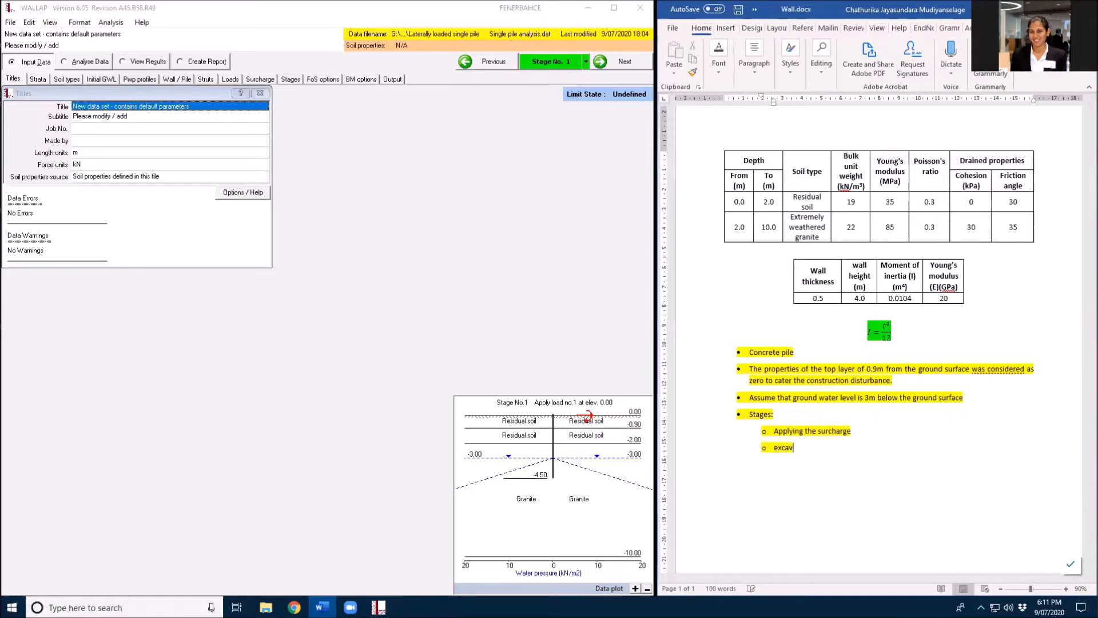
type("Excavation on")
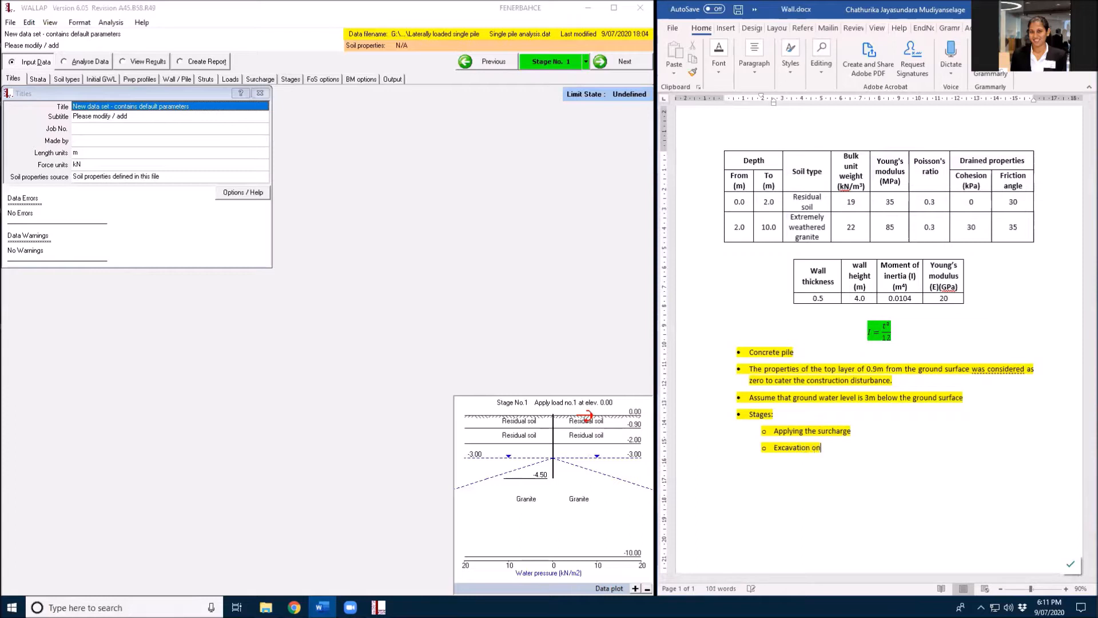
type("passive")
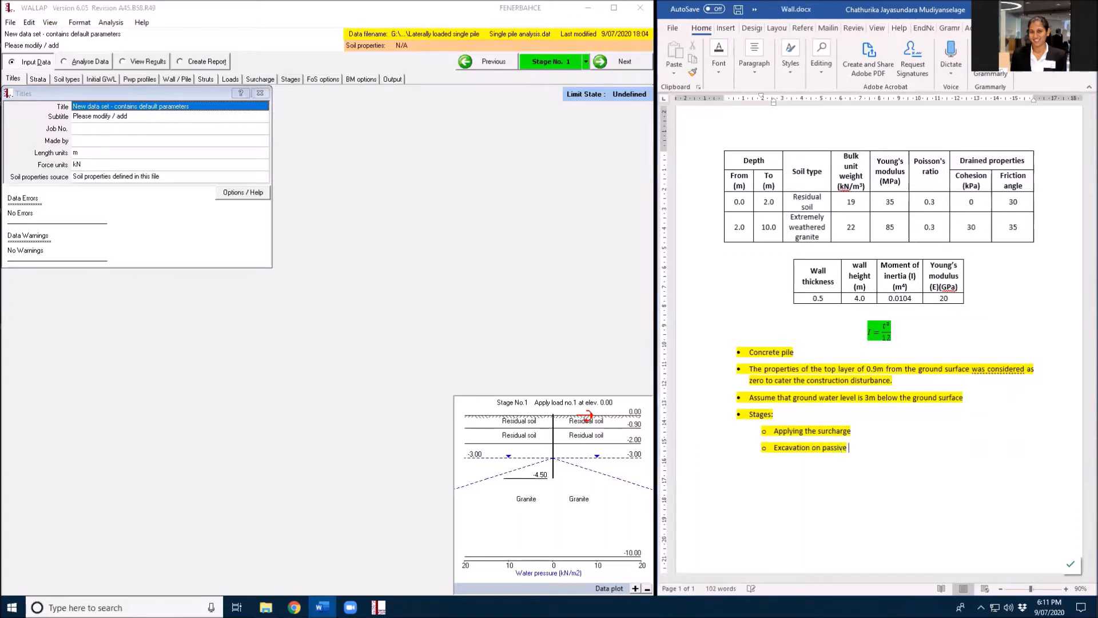
type("side")
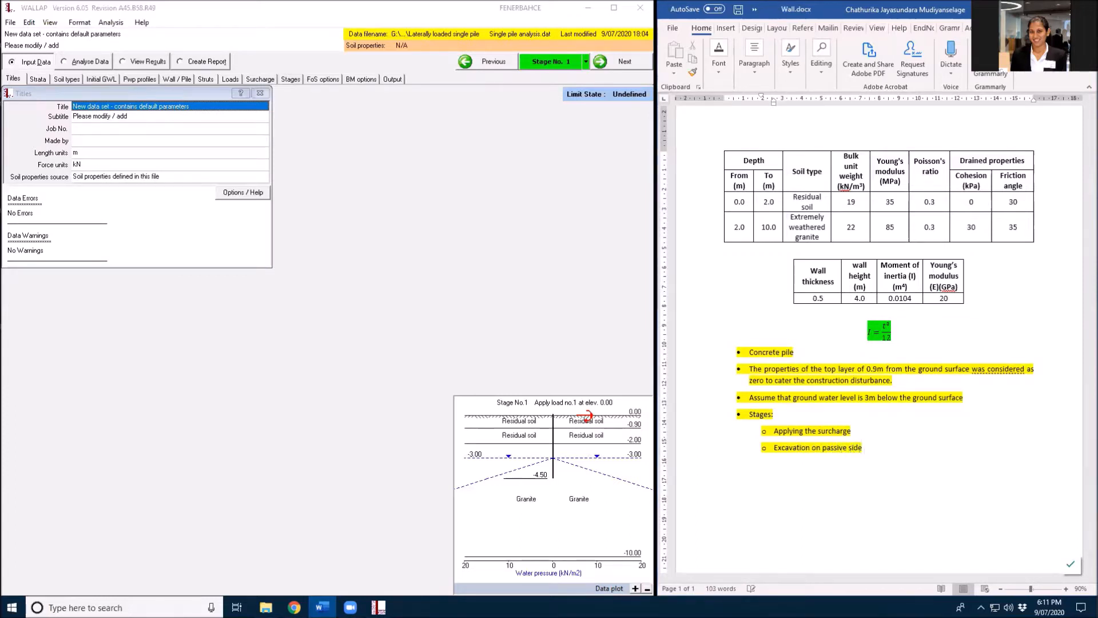
type("for 2")
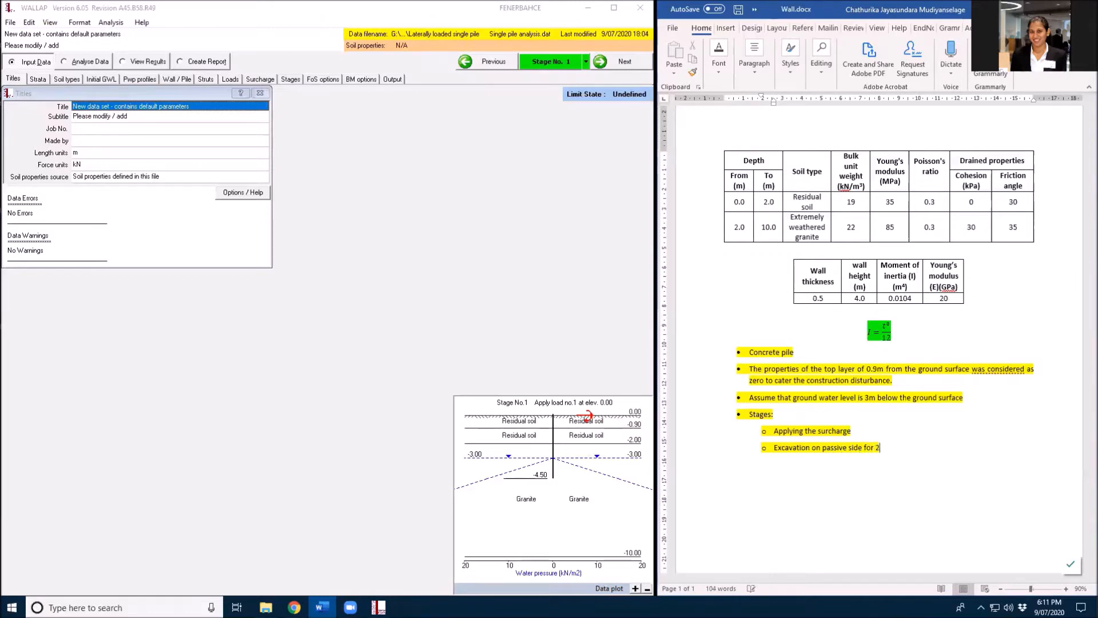
type("m")
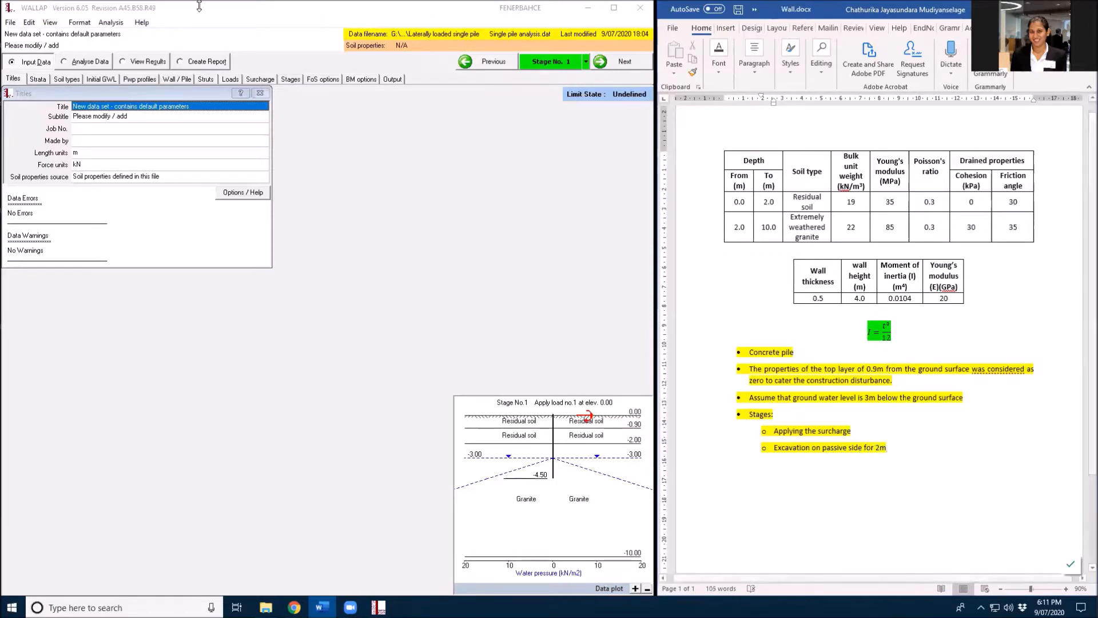
mouse_move(333, 172)
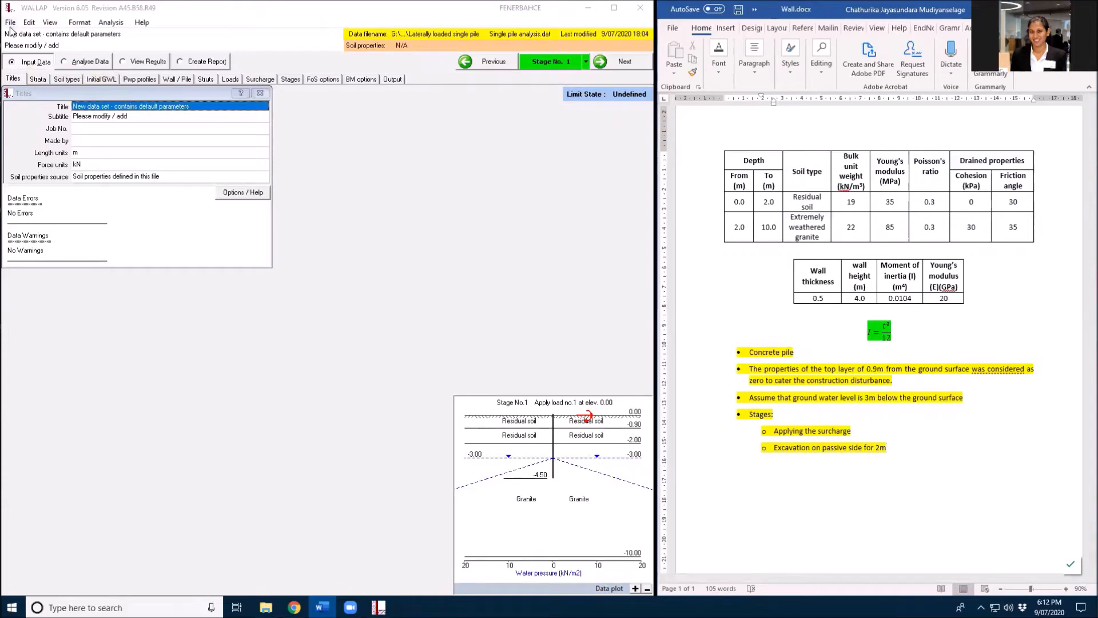
Save the data set as Wall.dat in the Embeded wall folder and show the four strata.
left_click(9, 22)
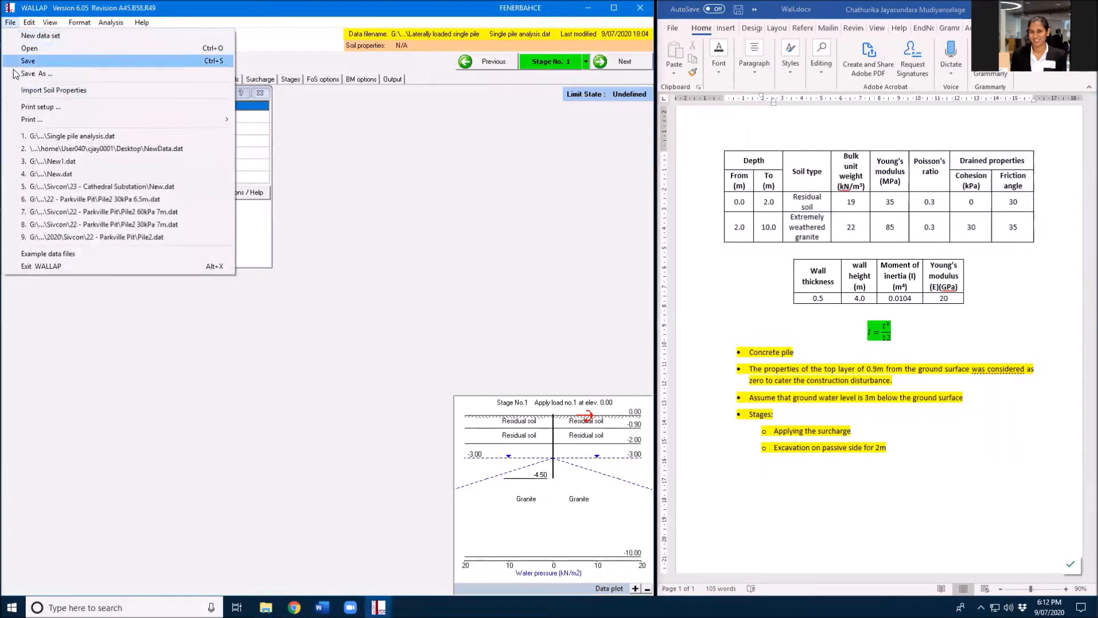
left_click(36, 73)
type("Wall.dat")
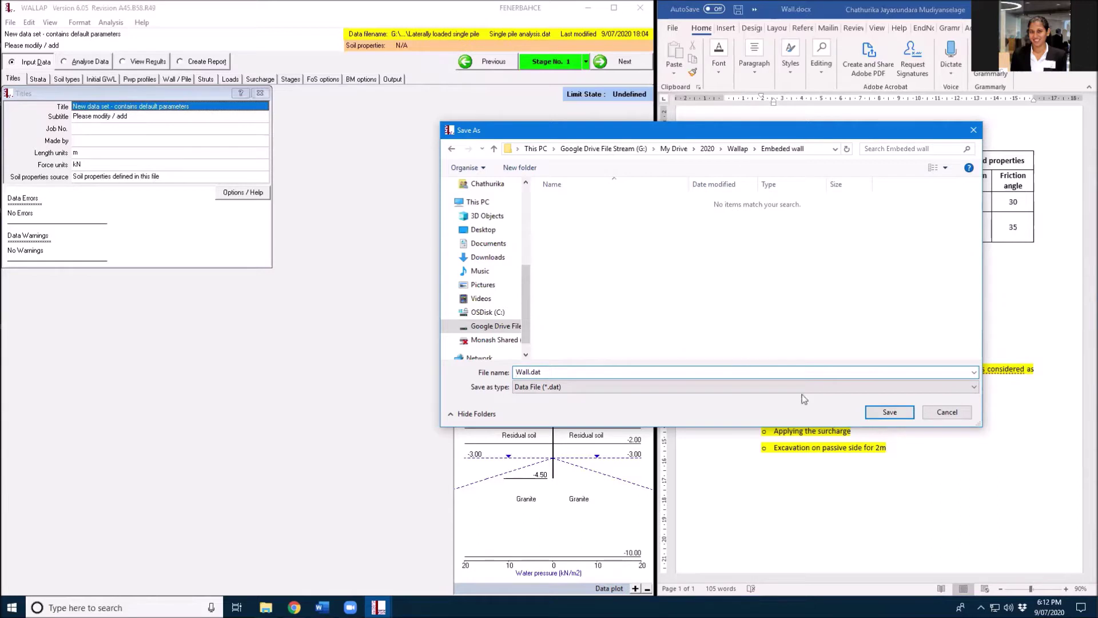
left_click(890, 412)
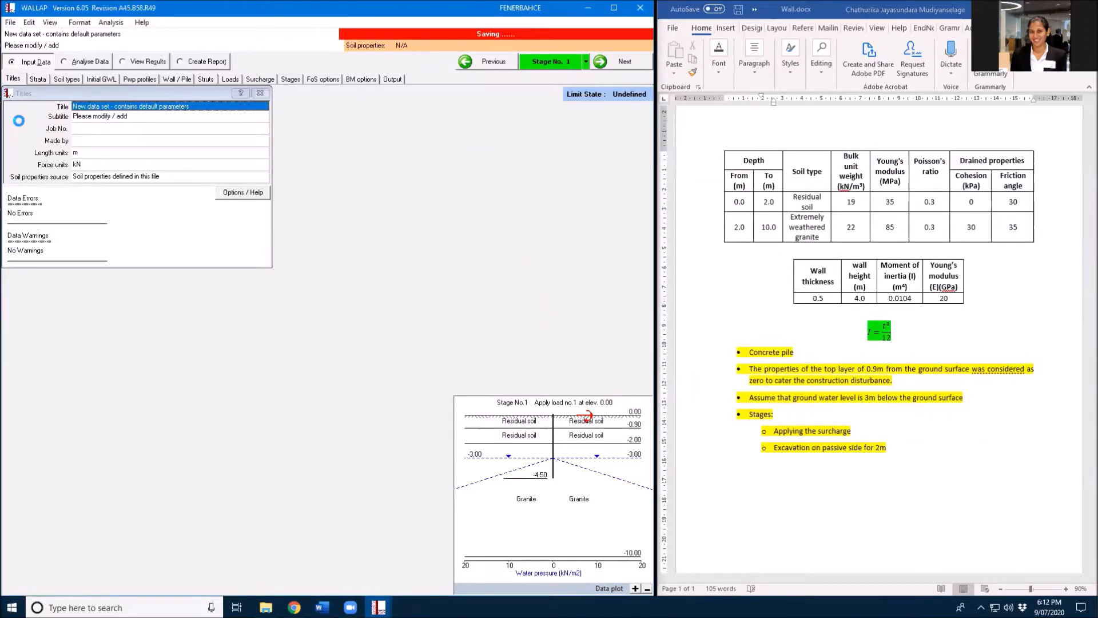
left_click(37, 79)
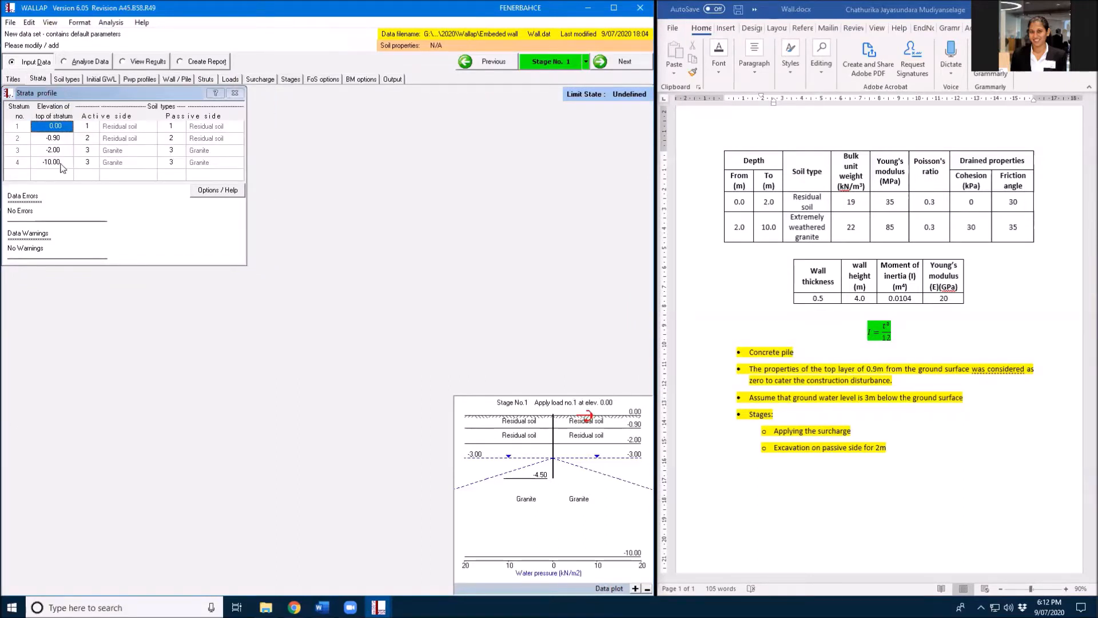
Review the ground water and water pressure profile data, then show wall/pile properties.
left_click(66, 78)
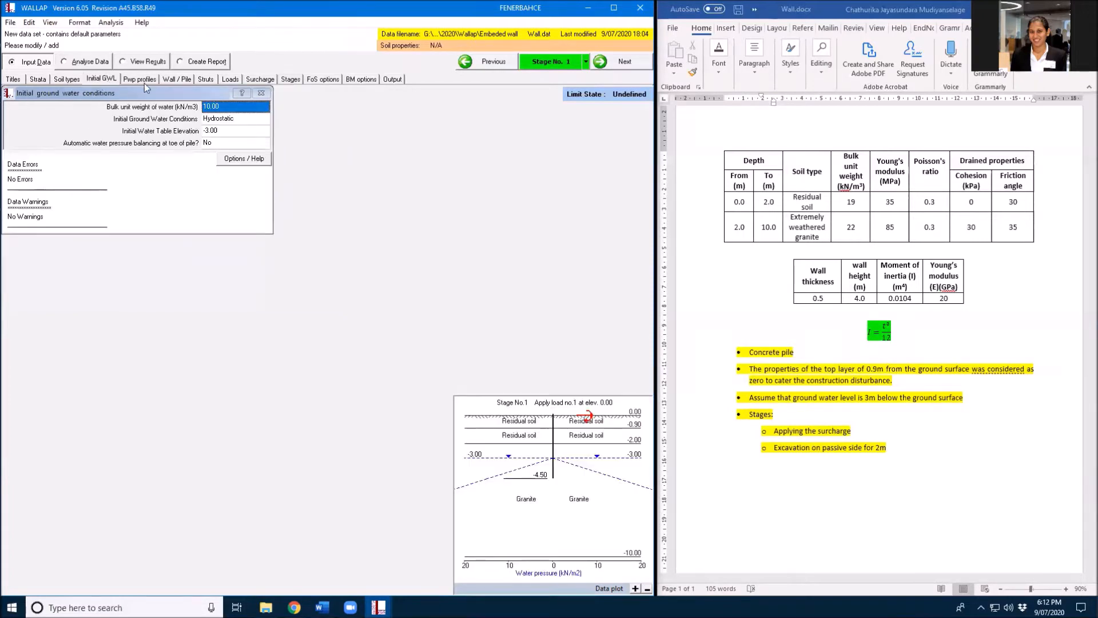
left_click(139, 79)
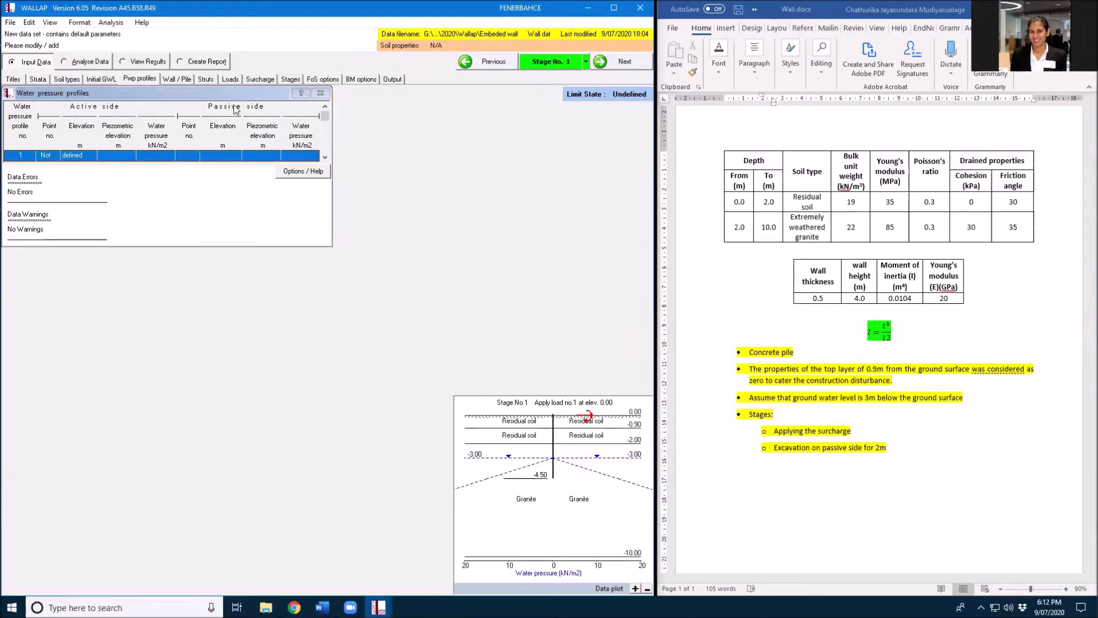
left_click(176, 78)
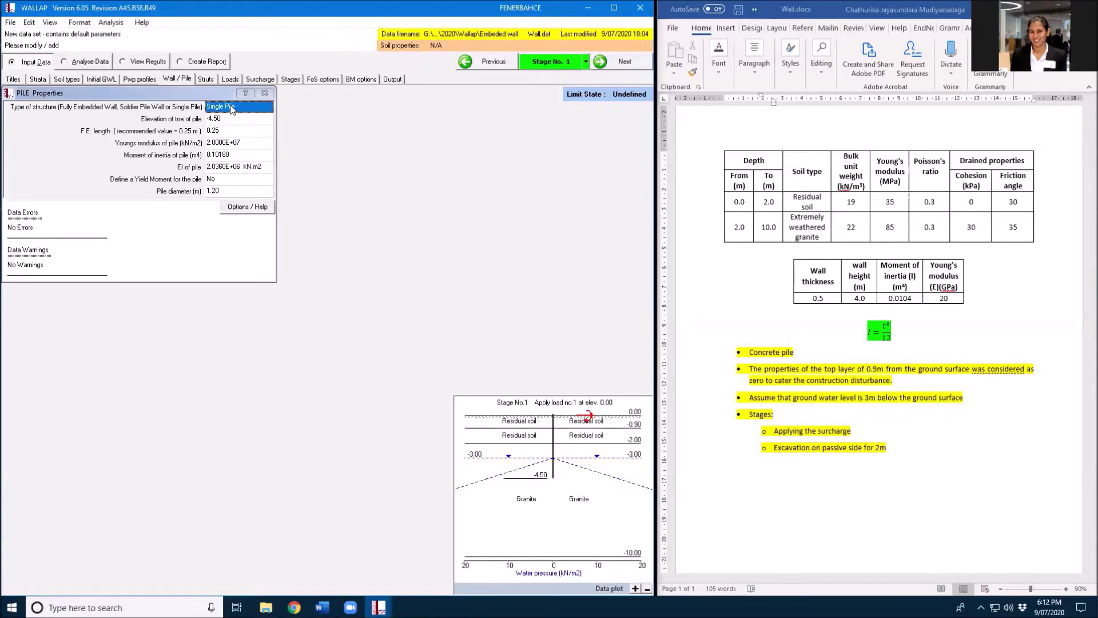
Make the structure a fully embedded wall, toe at -4.00, moment of inertia 0.010400.
left_click(269, 107)
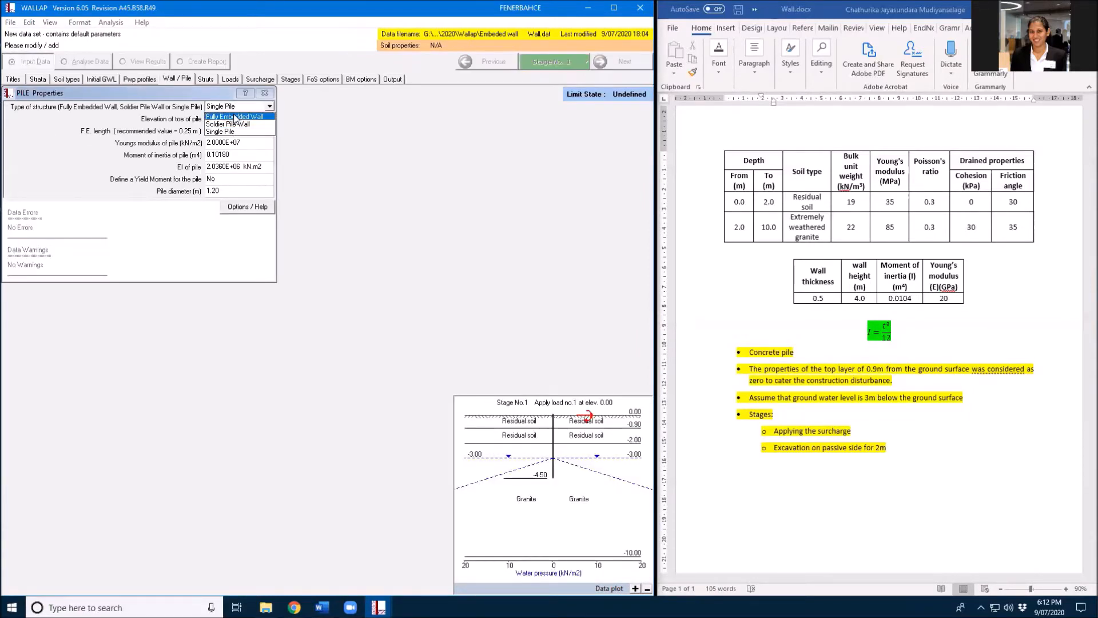
left_click(237, 116)
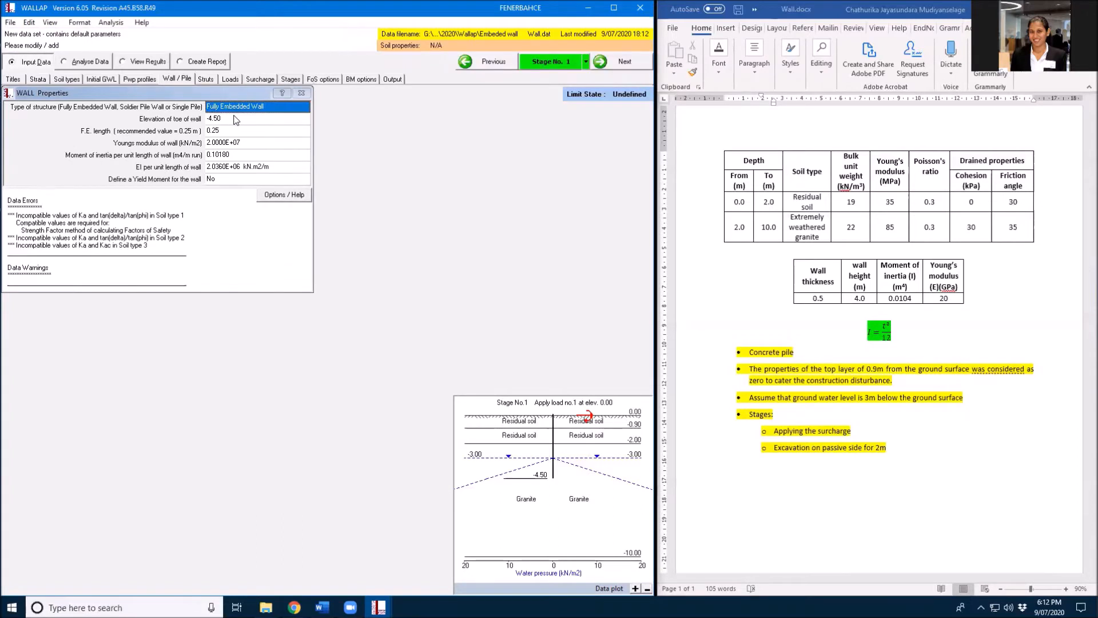
triple_click(256, 118)
type("-4")
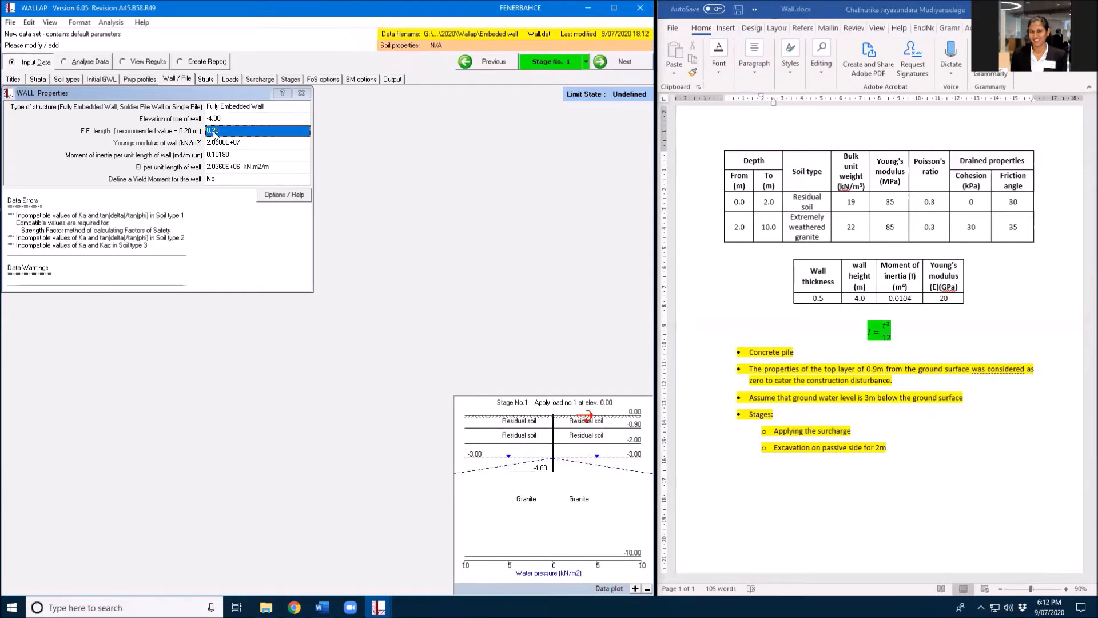
left_click(222, 142)
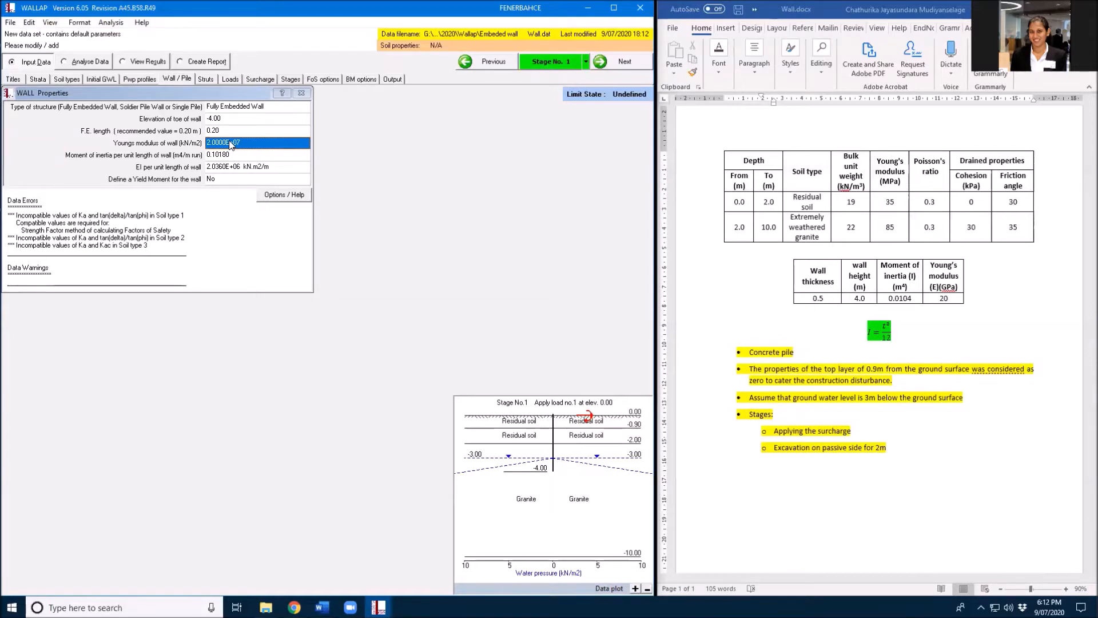
left_click(255, 154)
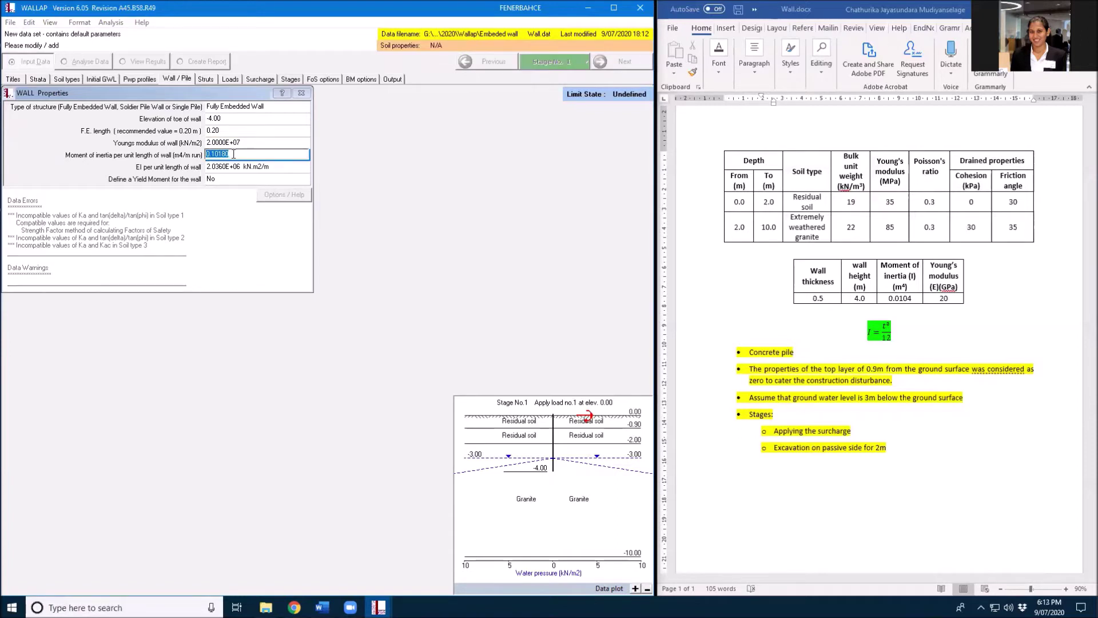
type("0.010400")
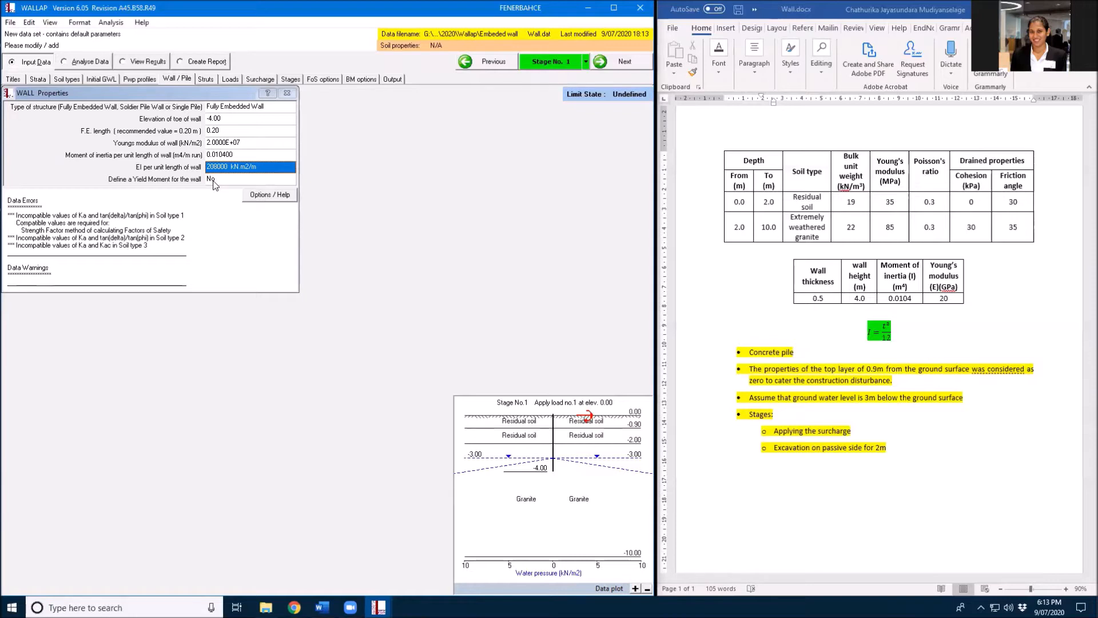
mouse_move(144, 94)
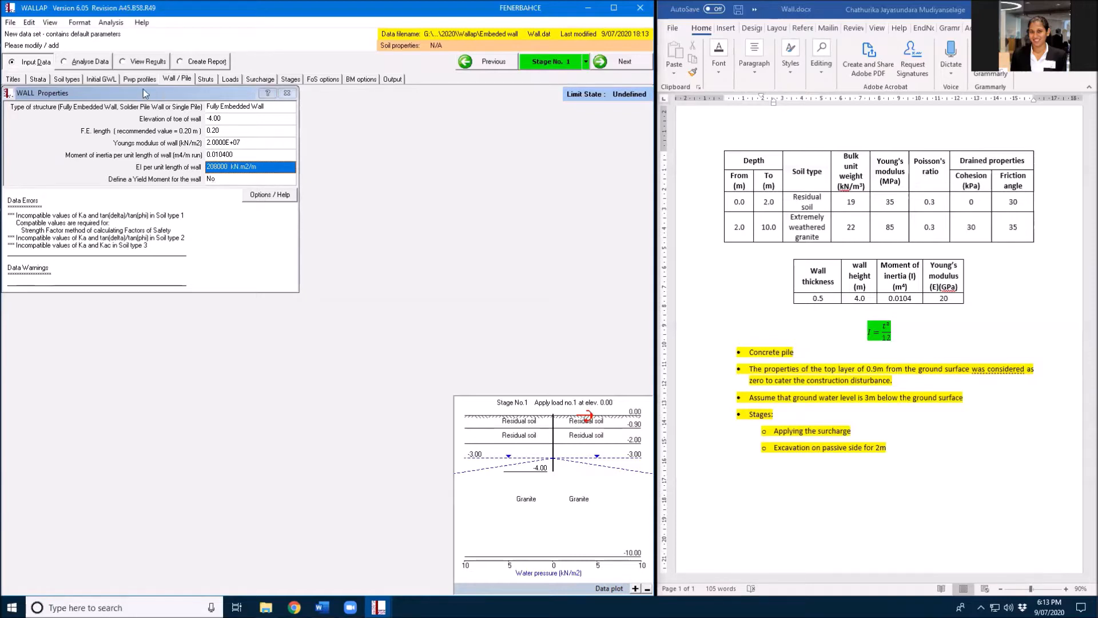
Delete horizontal load 1 so no wall loads remain, then show the surcharge data.
left_click(206, 79)
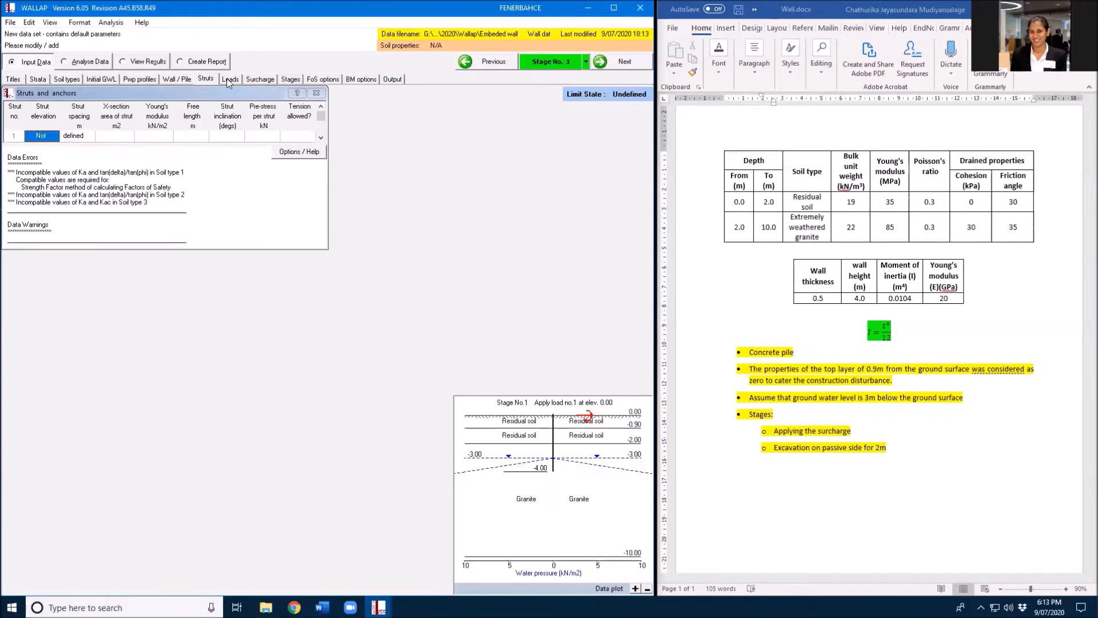
left_click(230, 79)
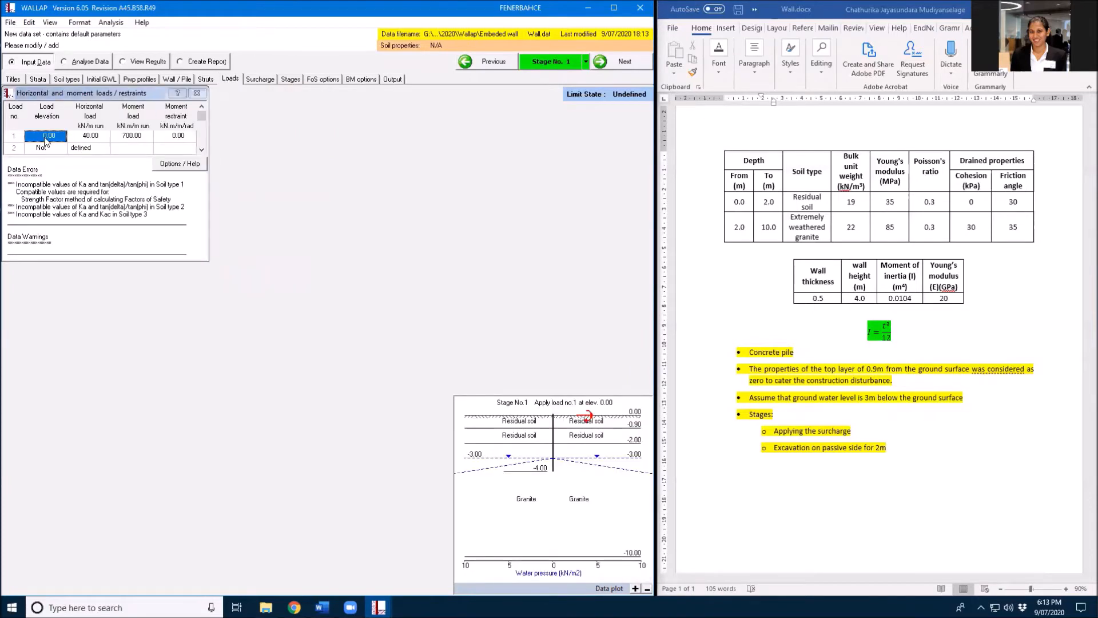
right_click(50, 135)
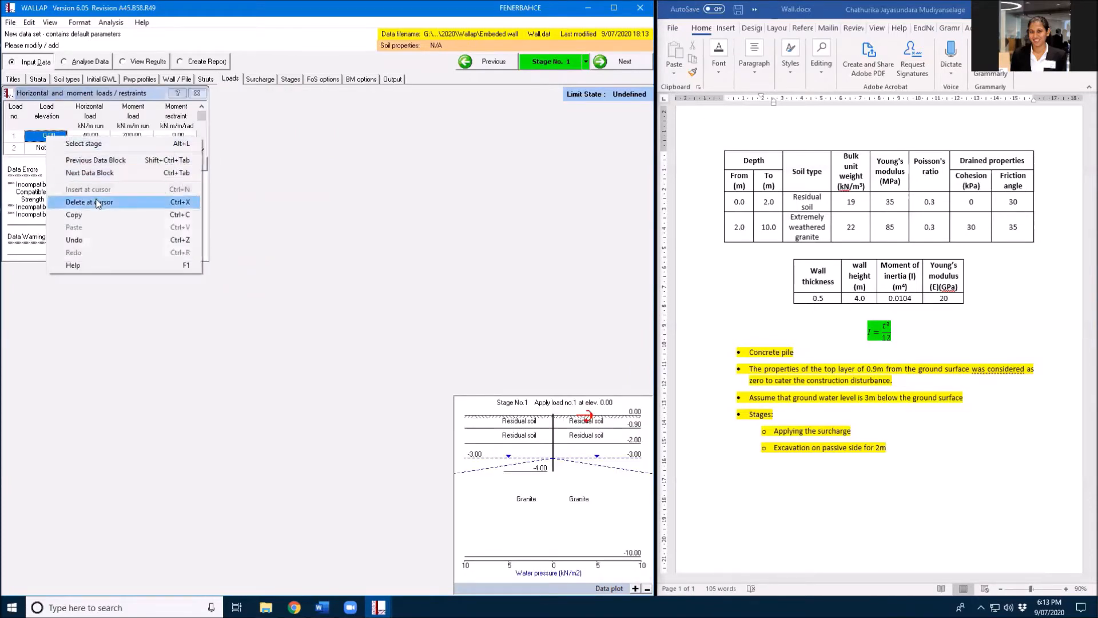
left_click(90, 202)
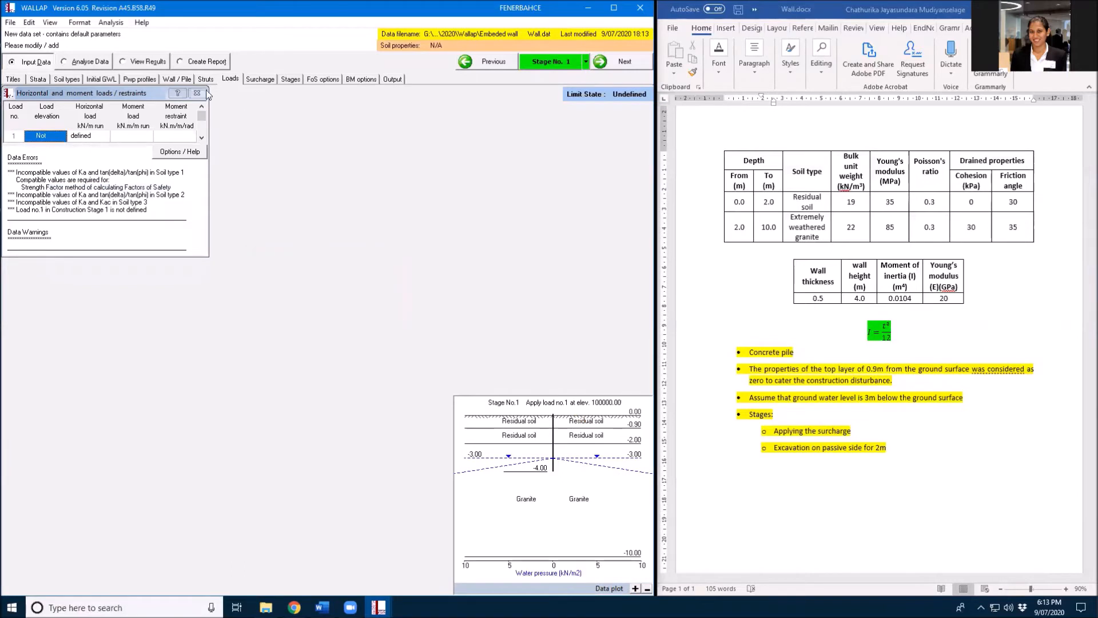
left_click(260, 78)
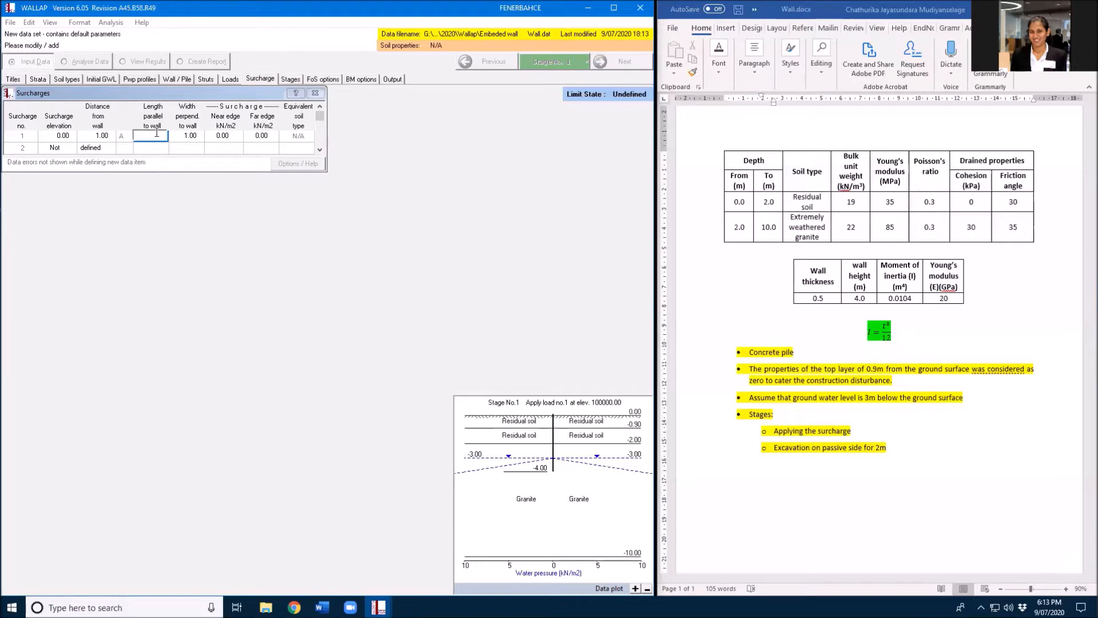
Enter surcharge 1: 1 m from the wall, 5 m by 5 m, 25 kN/m2.
type("10.00")
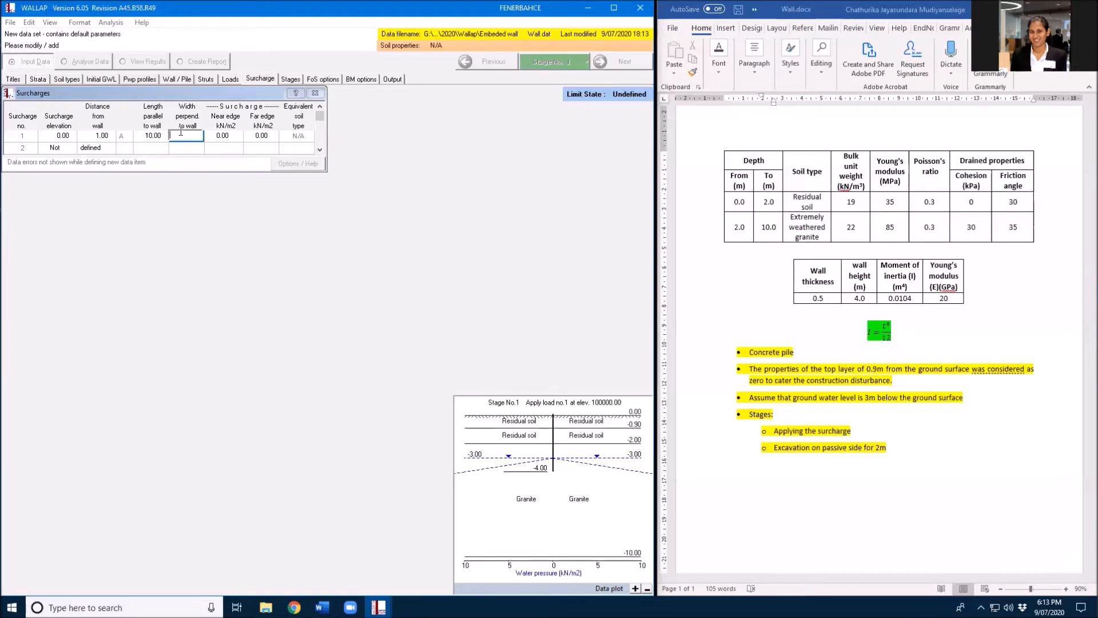
type("10")
type("5")
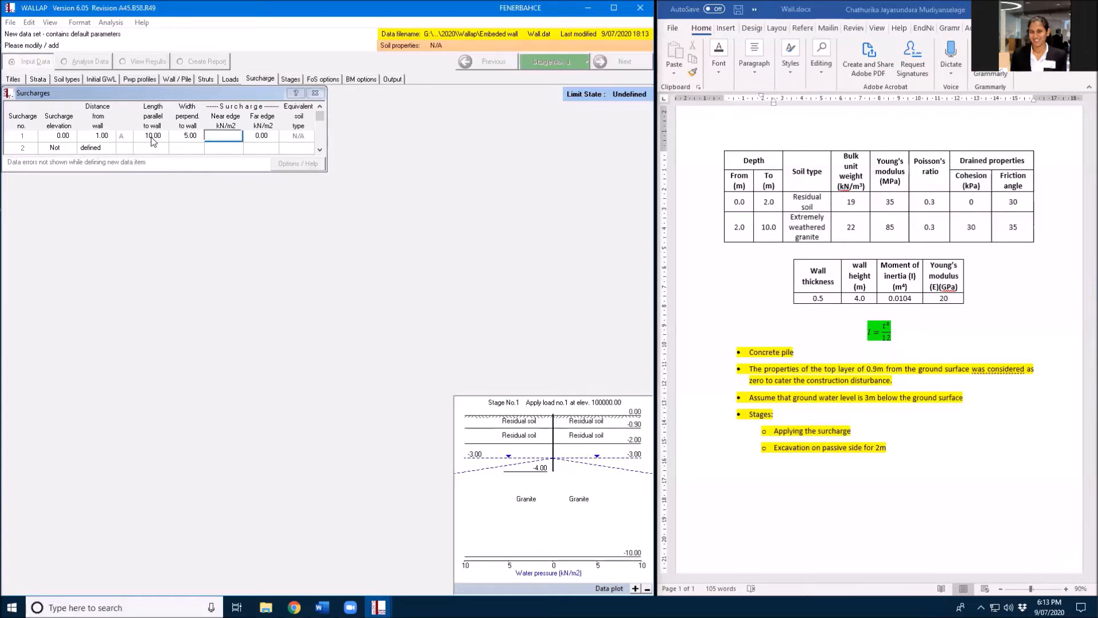
type("2")
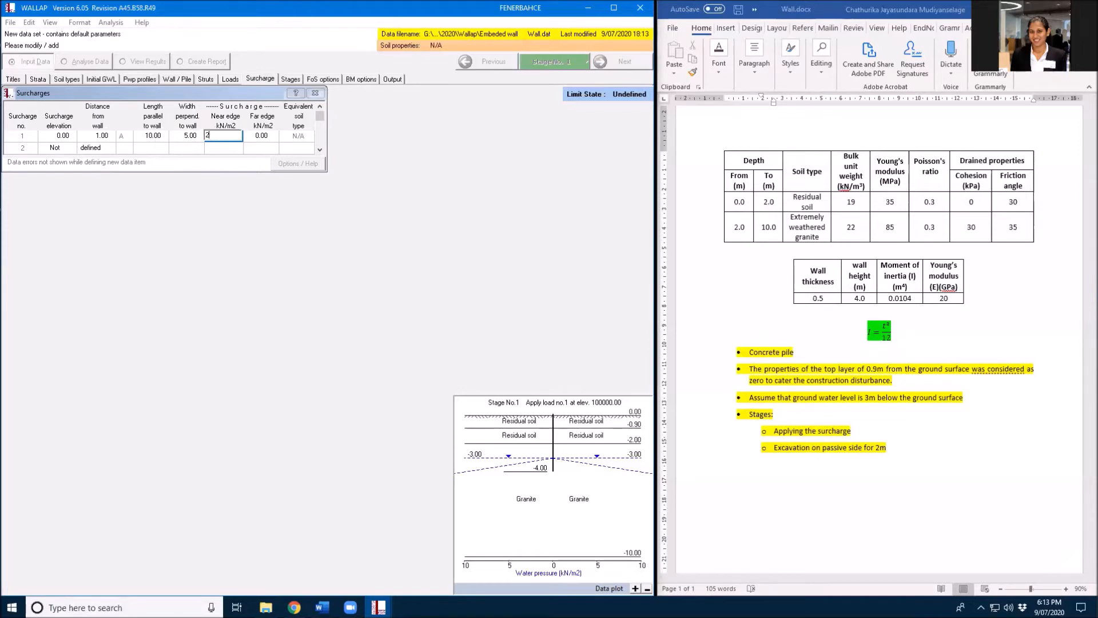
type("25.00")
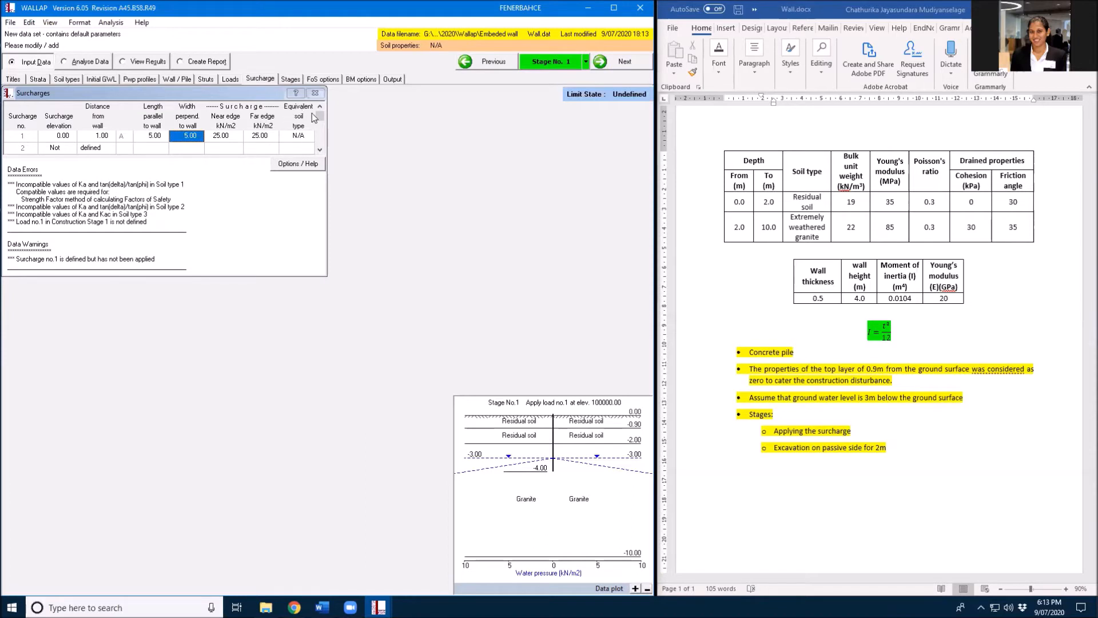
left_click(289, 78)
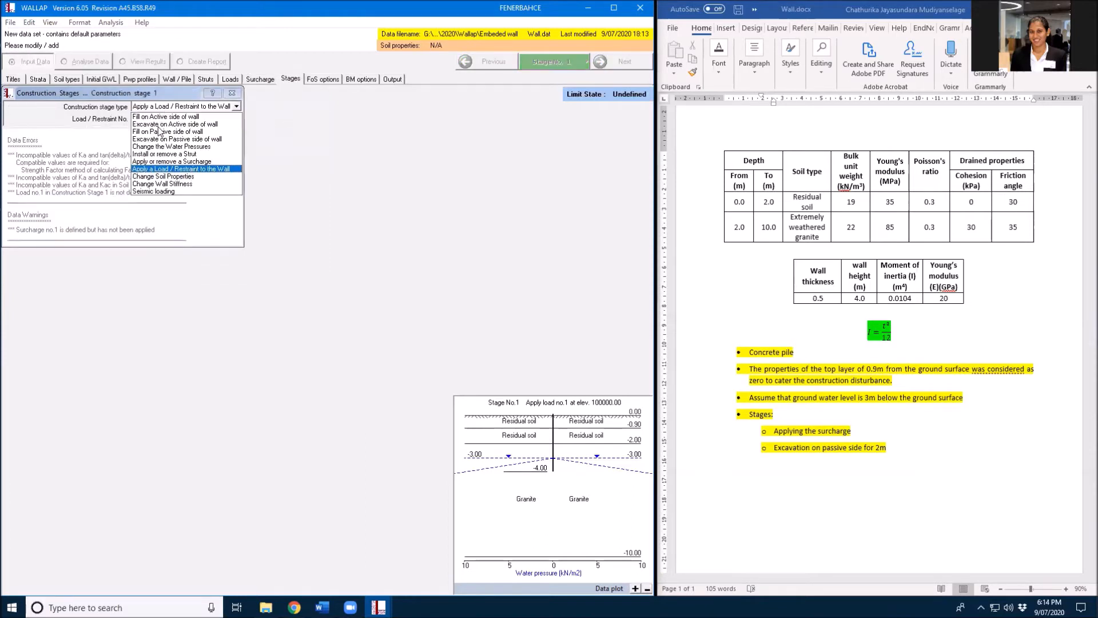
mouse_move(171, 146)
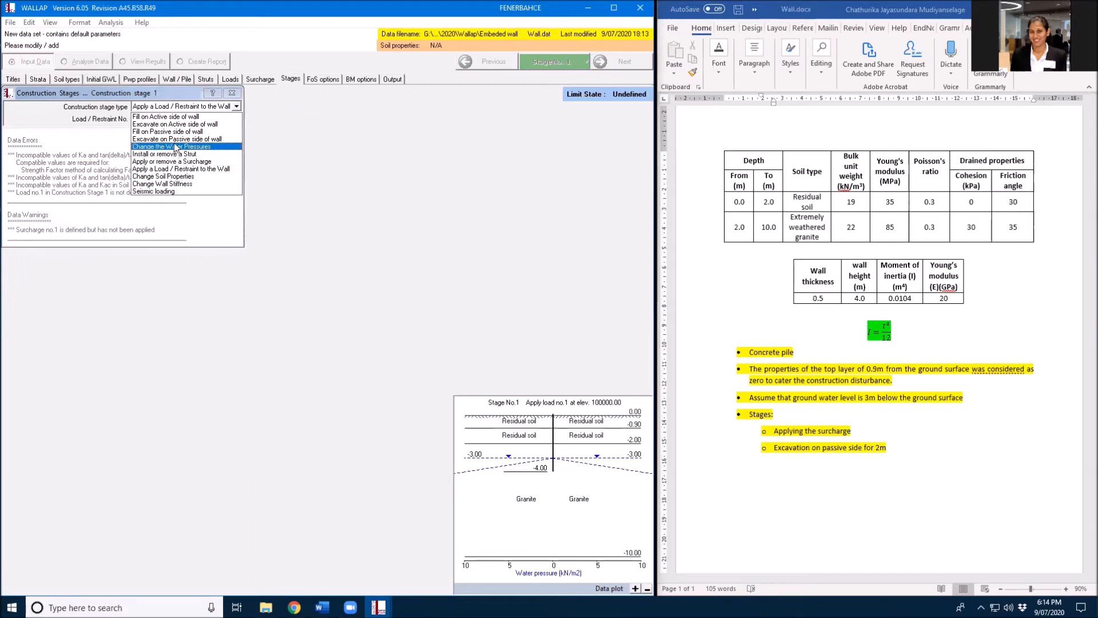
mouse_move(171, 162)
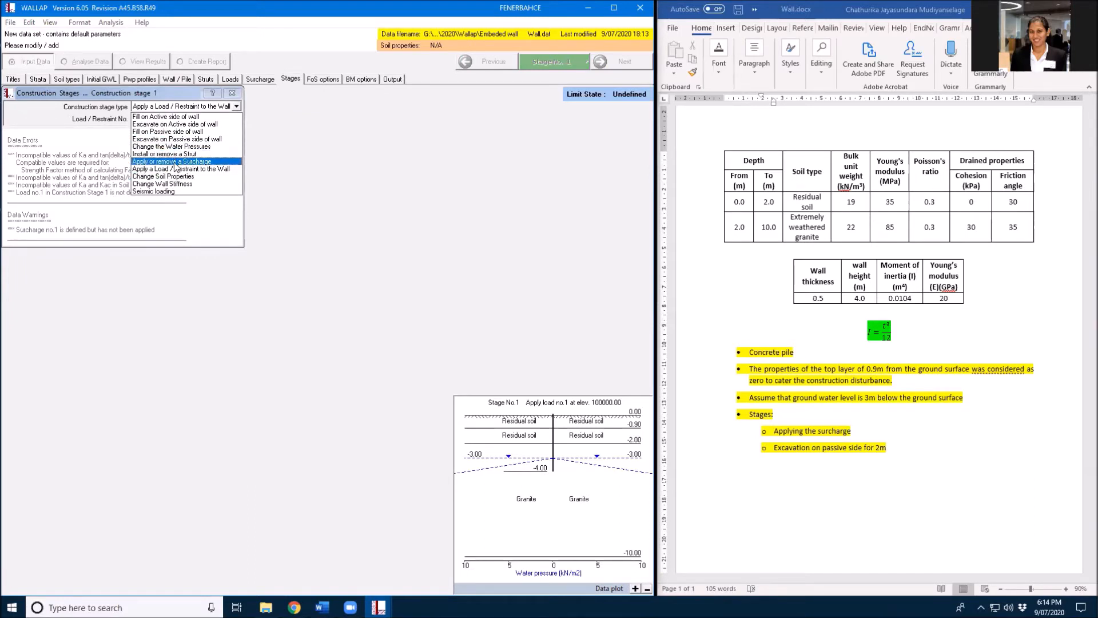
Set stage 1 to apply surcharge no.1 and return to the stage list.
left_click(170, 161)
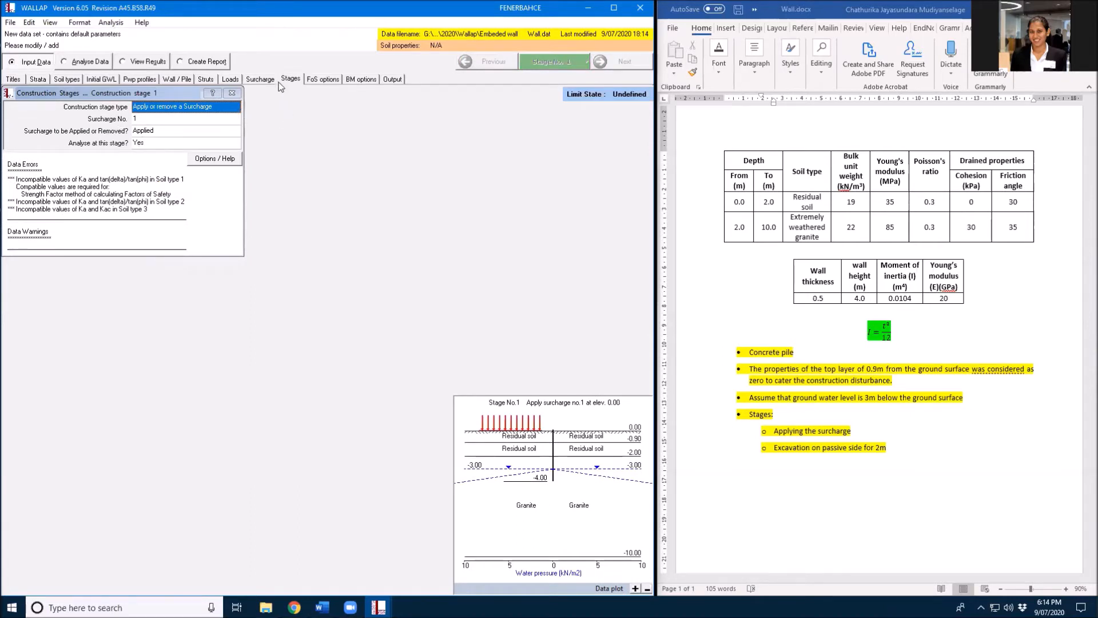
left_click(290, 78)
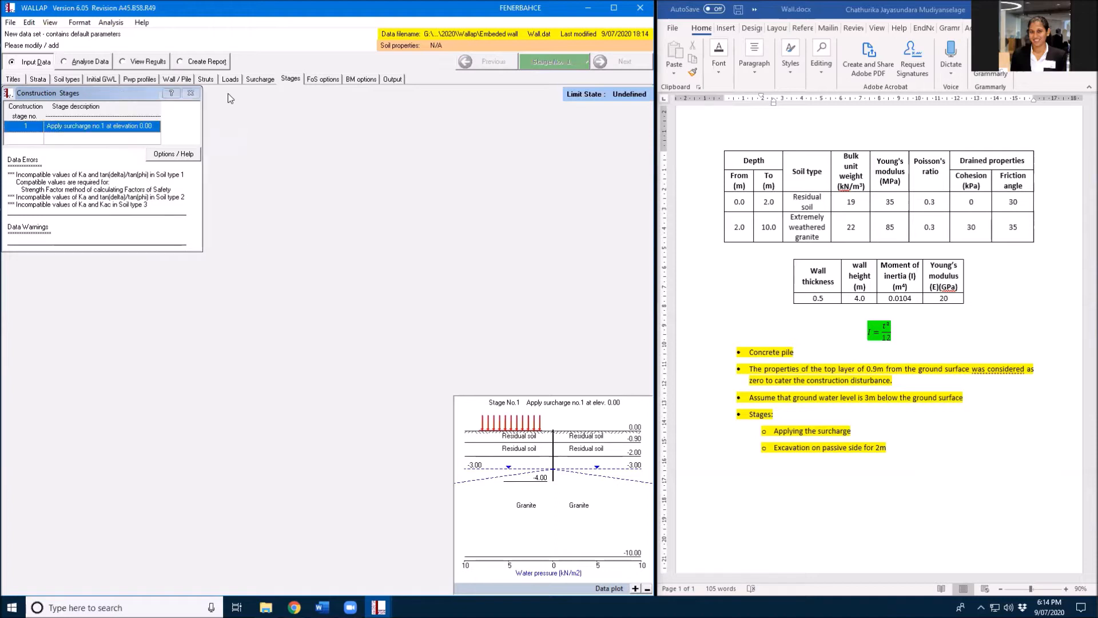
Set stage 2 to excavate on the passive side, dismissing berm data warnings.
left_click(70, 136)
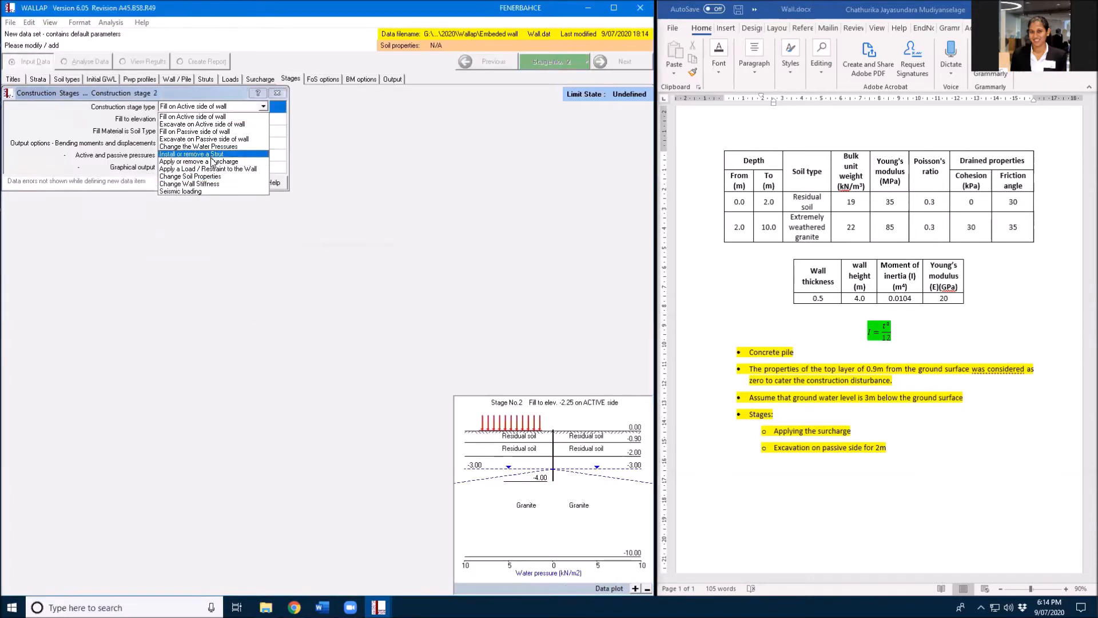
mouse_move(203, 138)
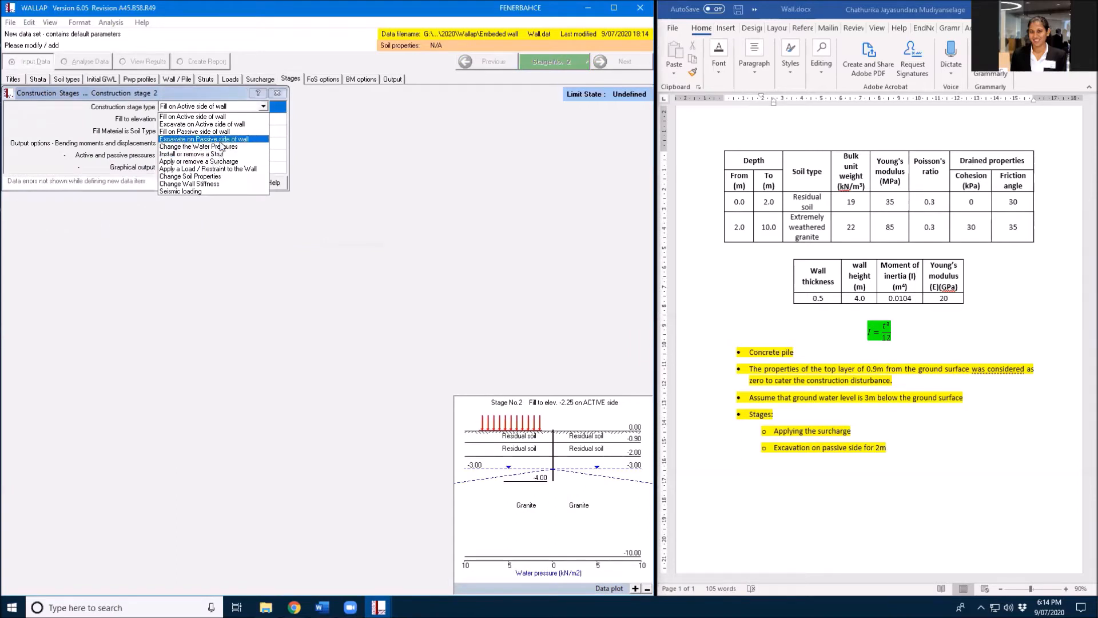
left_click(203, 138)
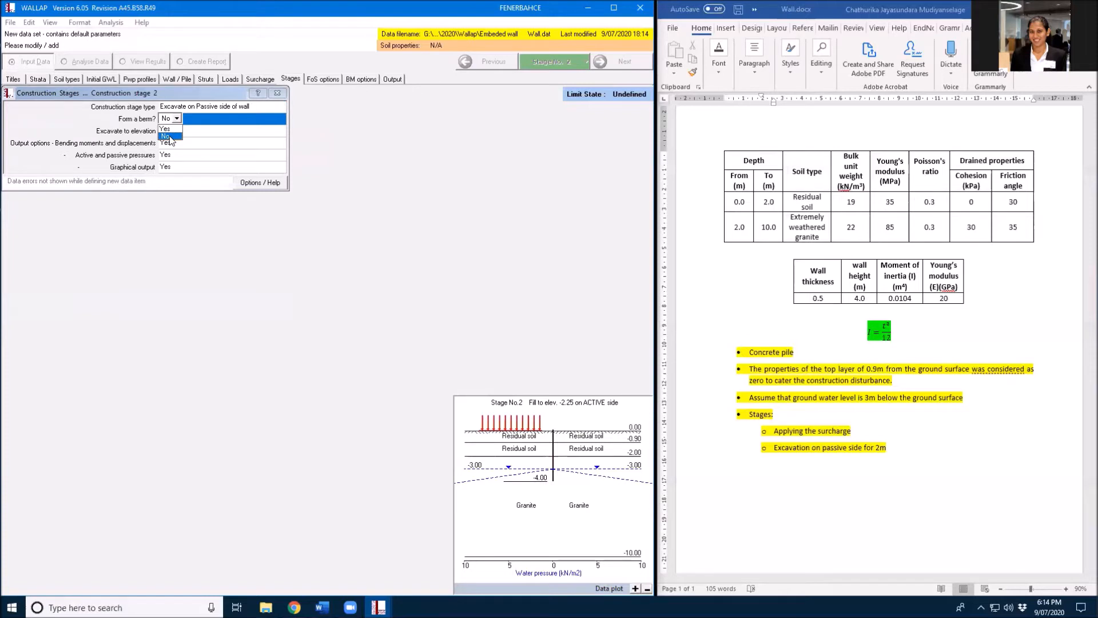
left_click(165, 128)
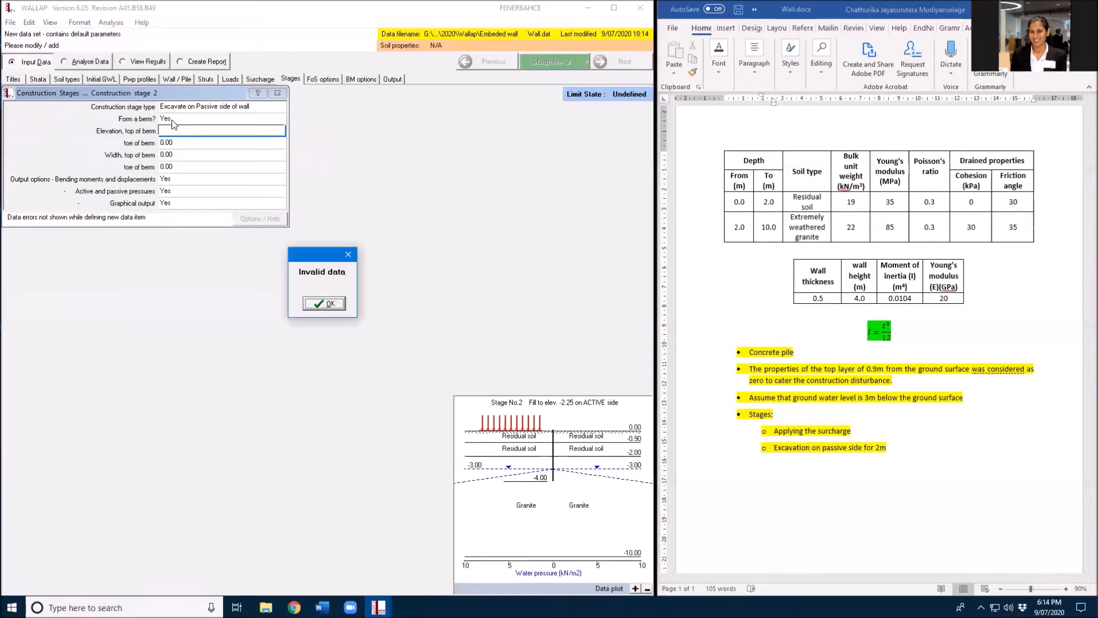
left_click(323, 304)
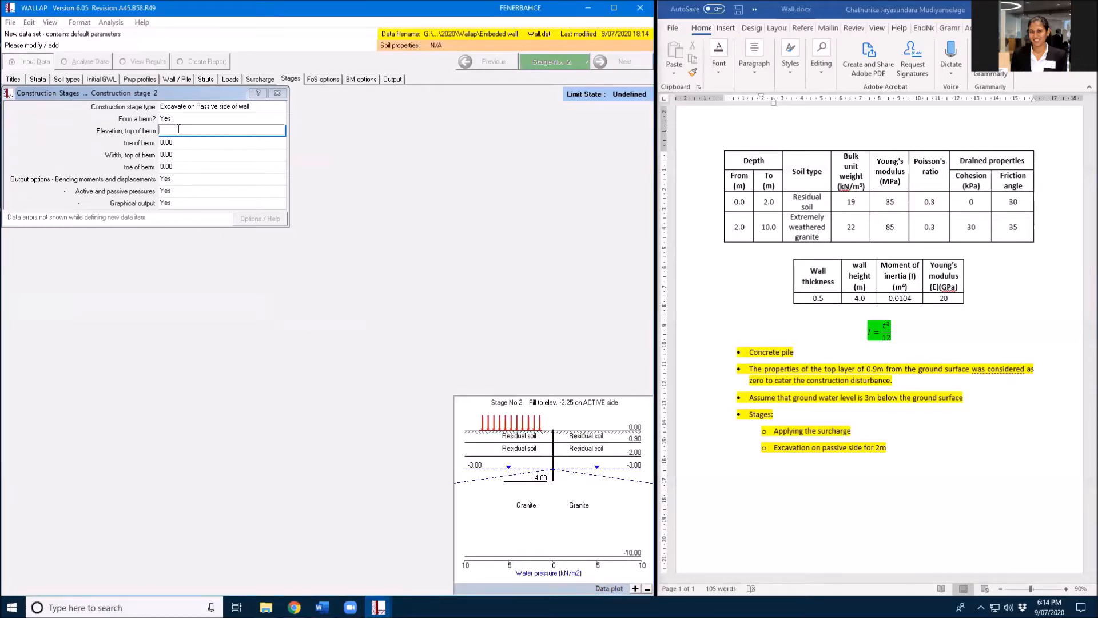
left_click(222, 143)
type("0")
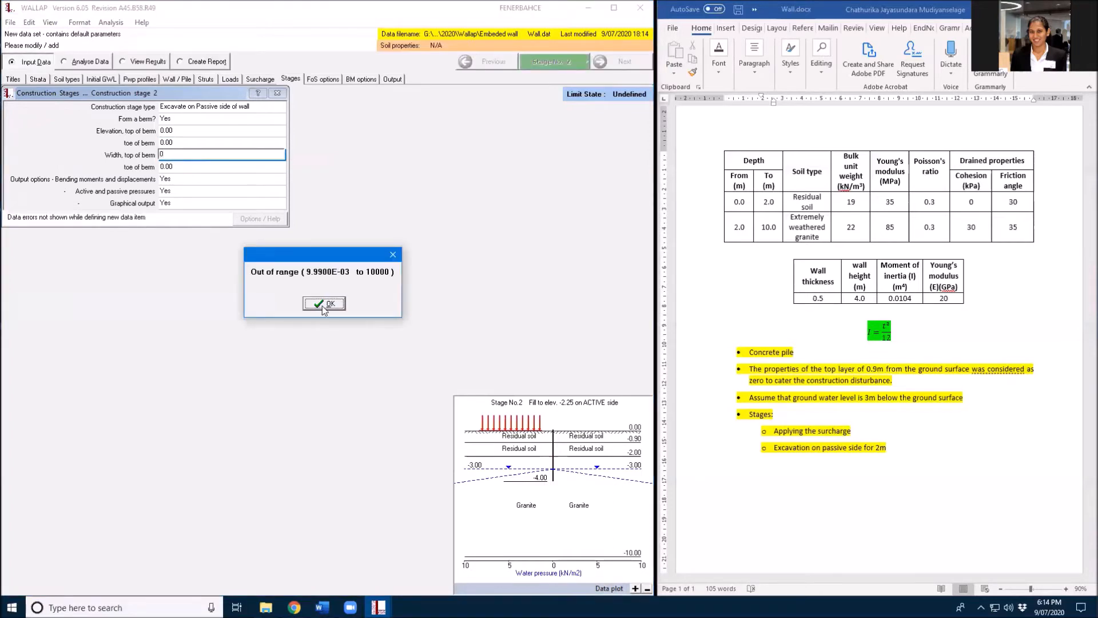
left_click(325, 303)
type("1")
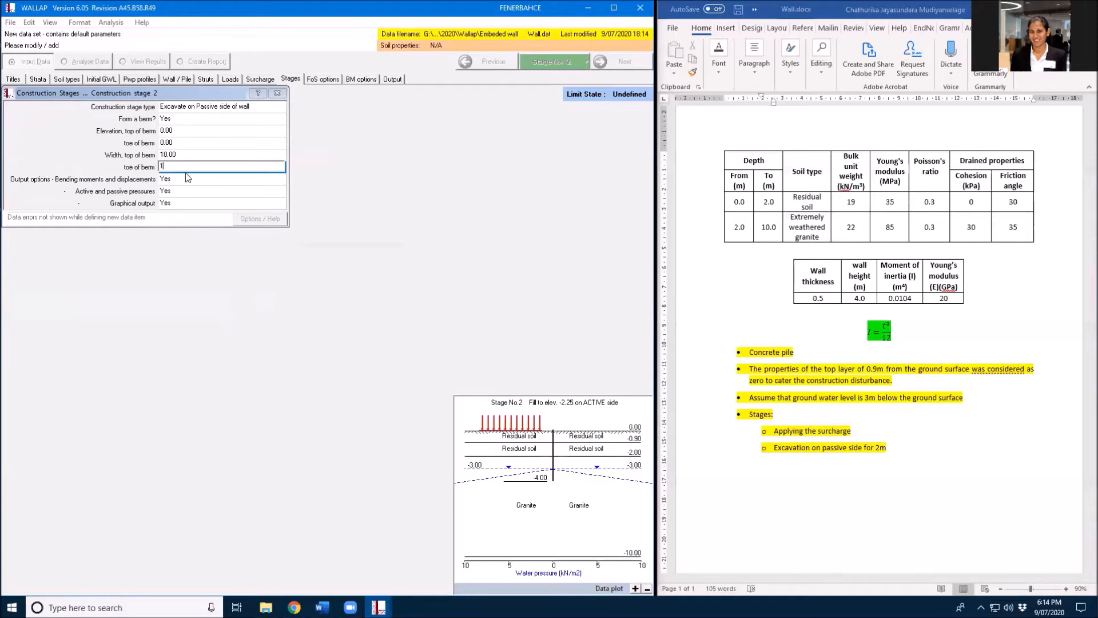
Turn off the berm for stage 2, keeping bending moment output and passive-side excavation.
left_click(172, 178)
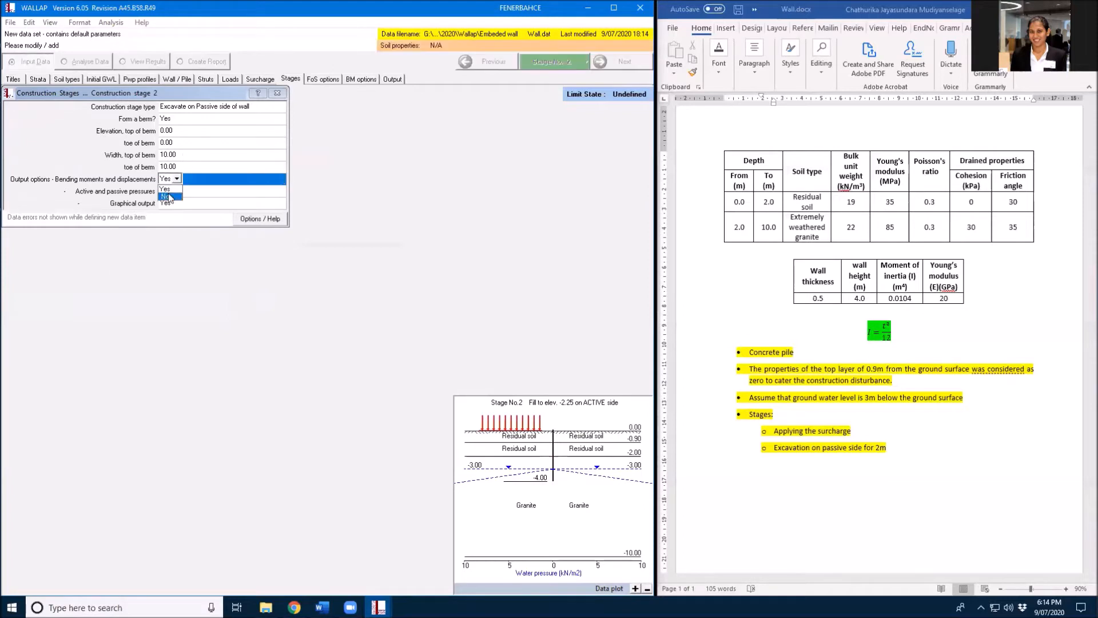
left_click(168, 190)
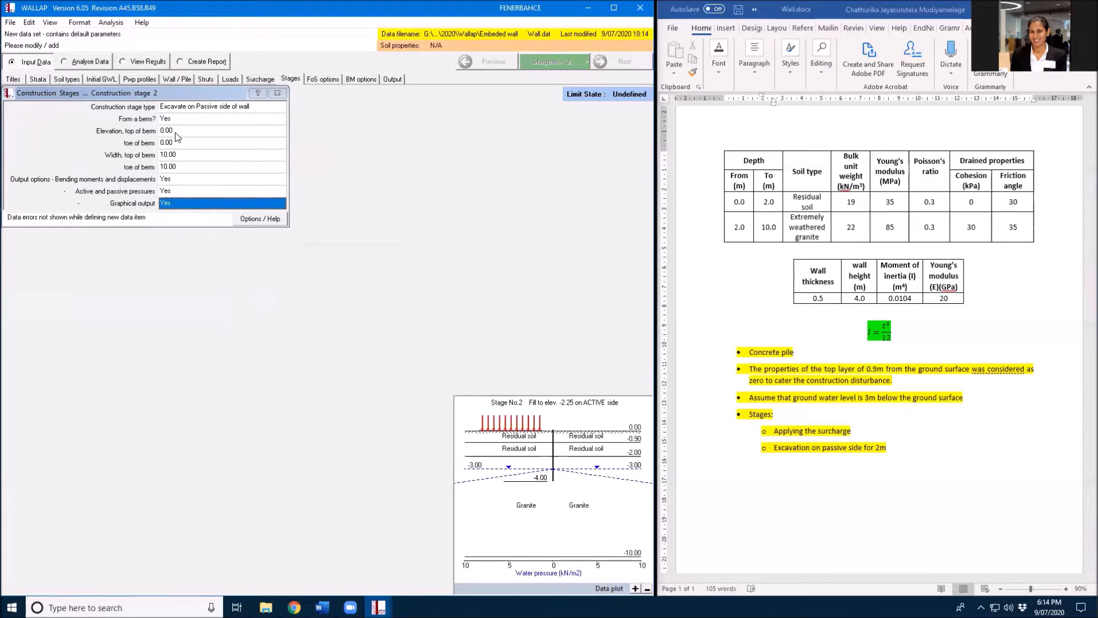
left_click(177, 118)
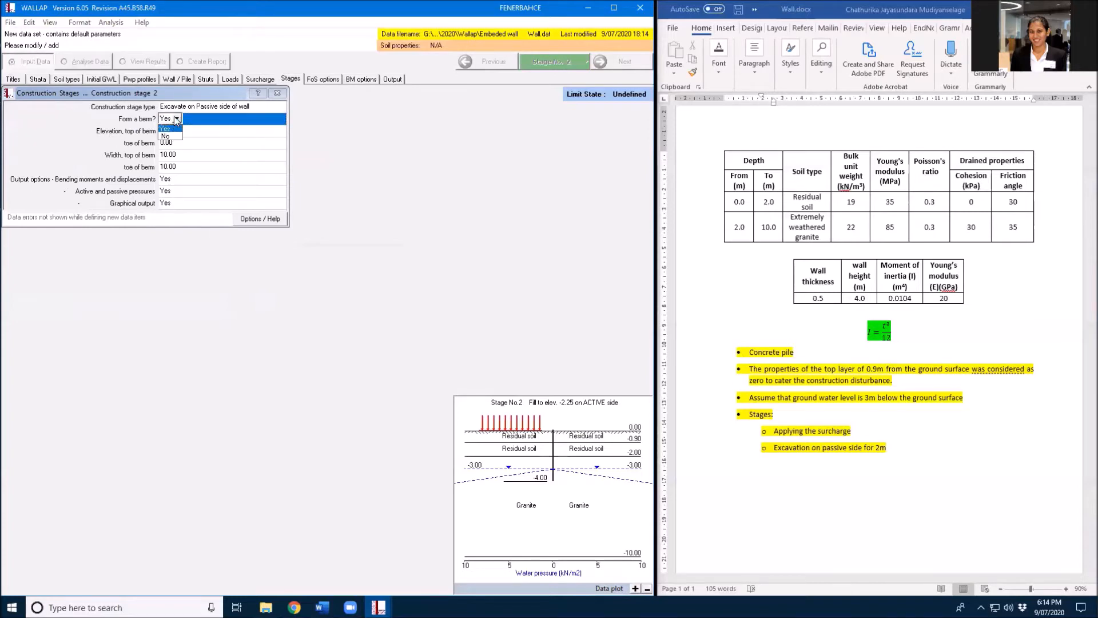
left_click(166, 136)
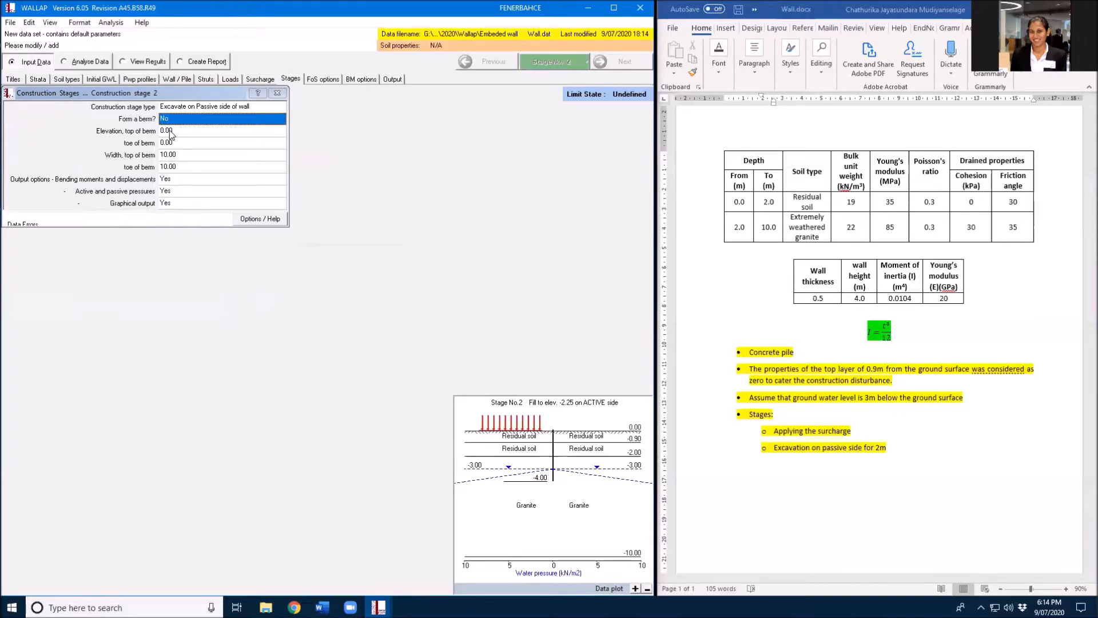
left_click(223, 131)
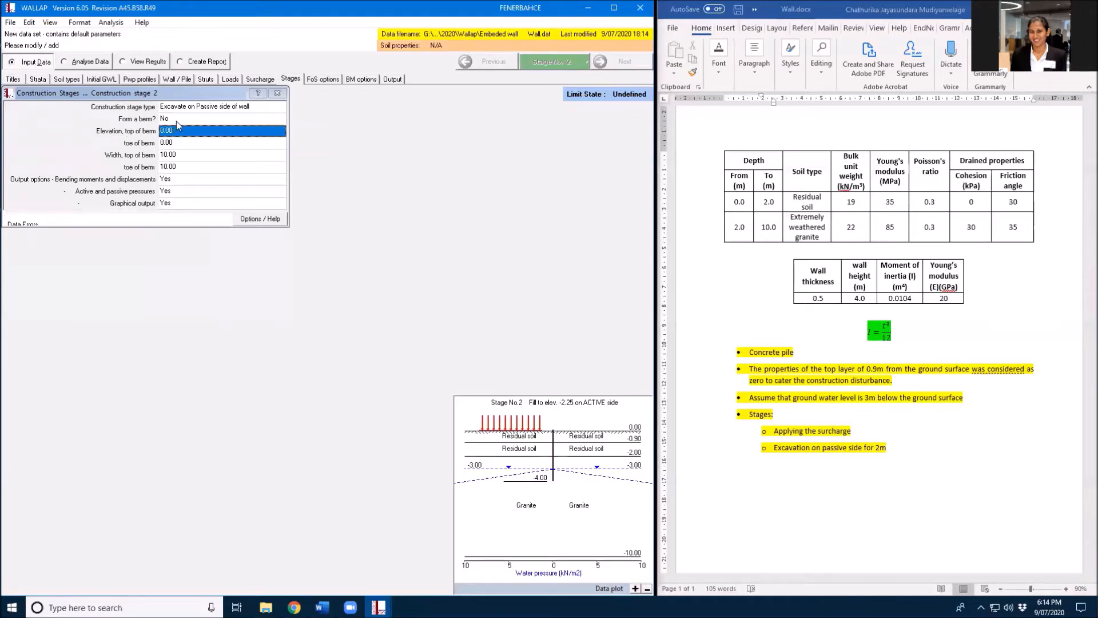
left_click(263, 106)
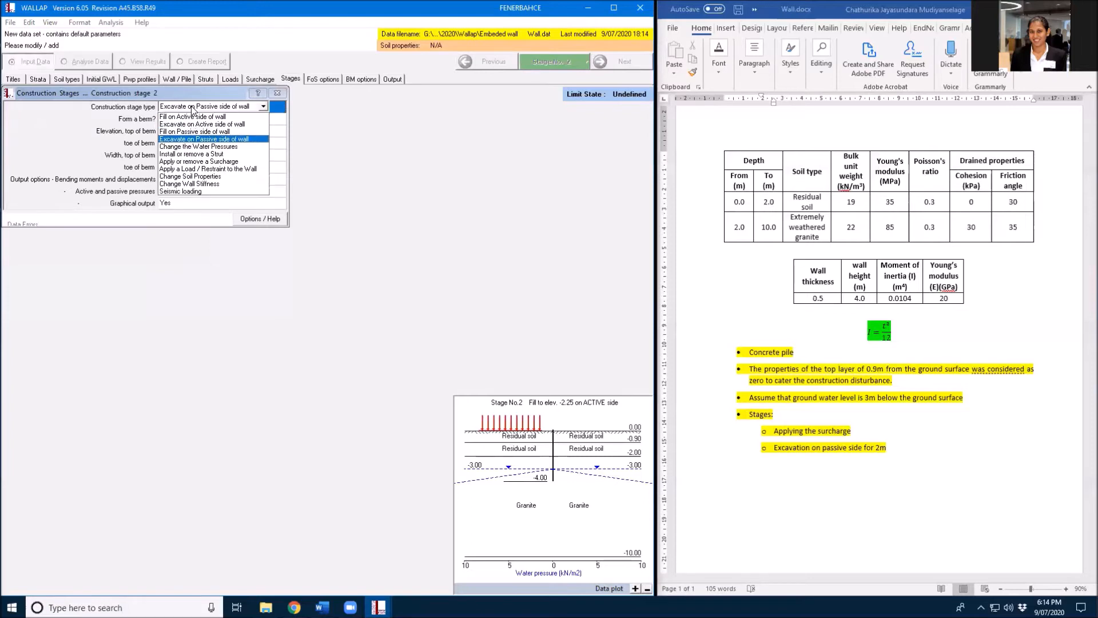
left_click(205, 139)
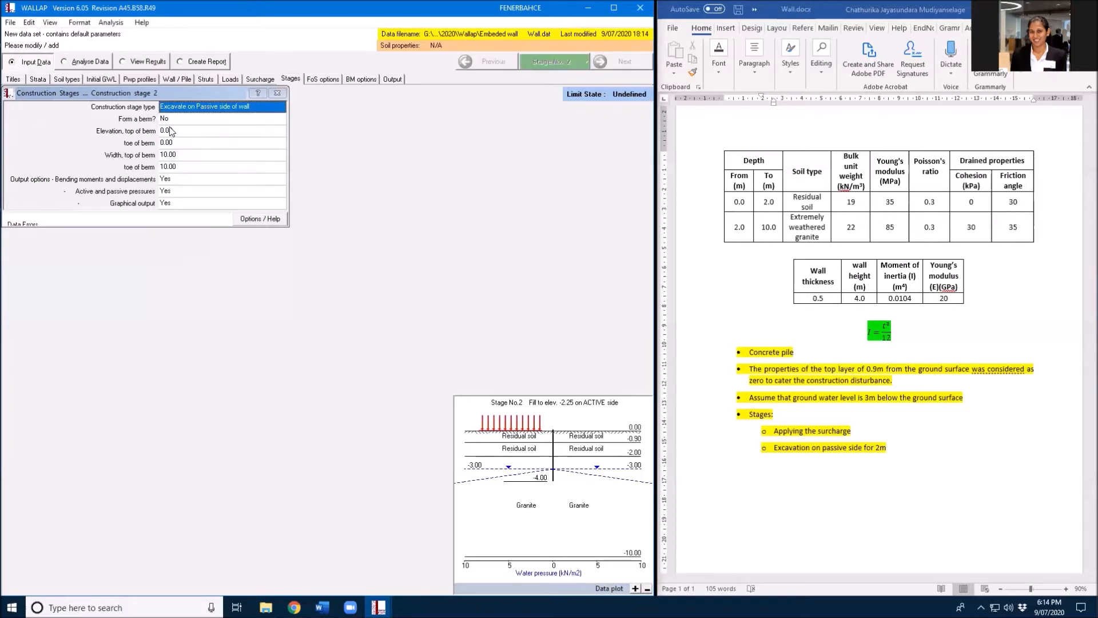
mouse_move(189, 184)
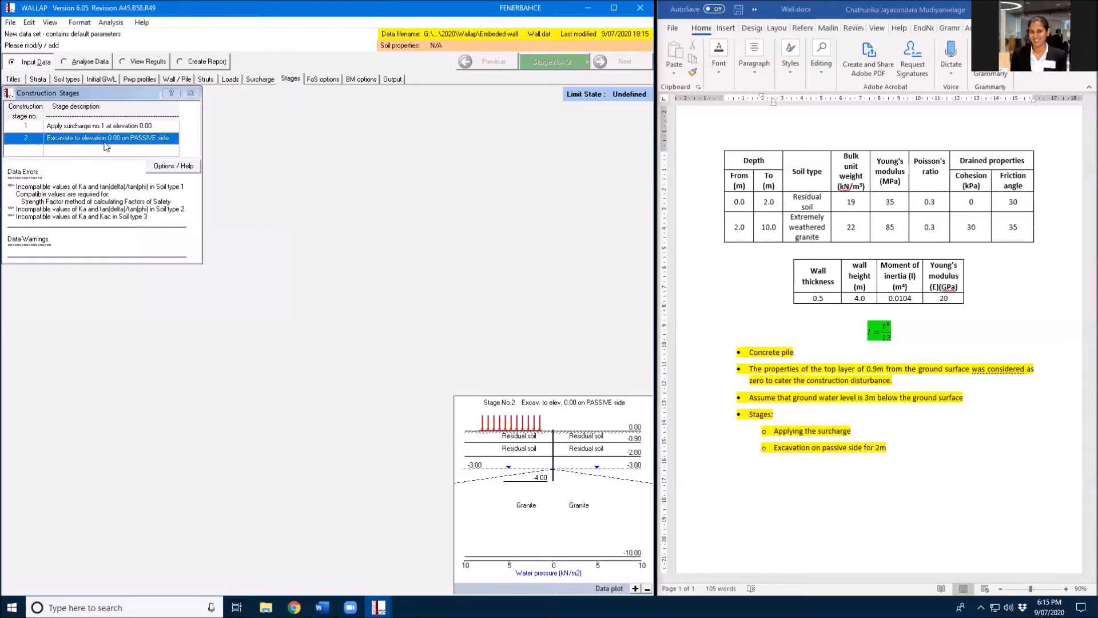
Delete construction stage 2 and begin inserting a new stage after stage 1.
right_click(109, 138)
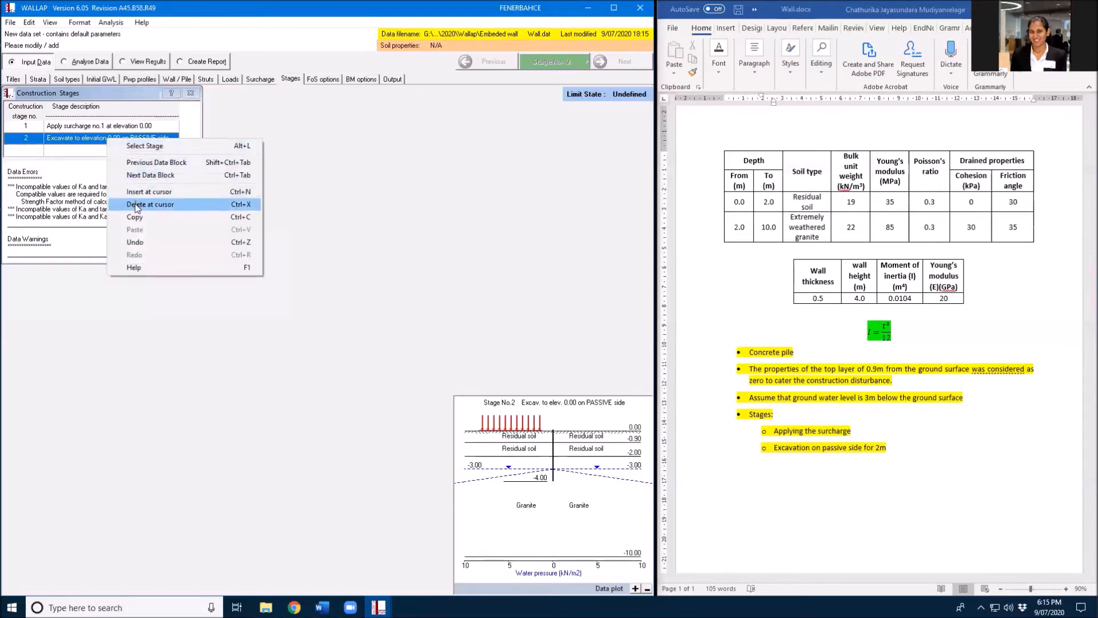
left_click(150, 204)
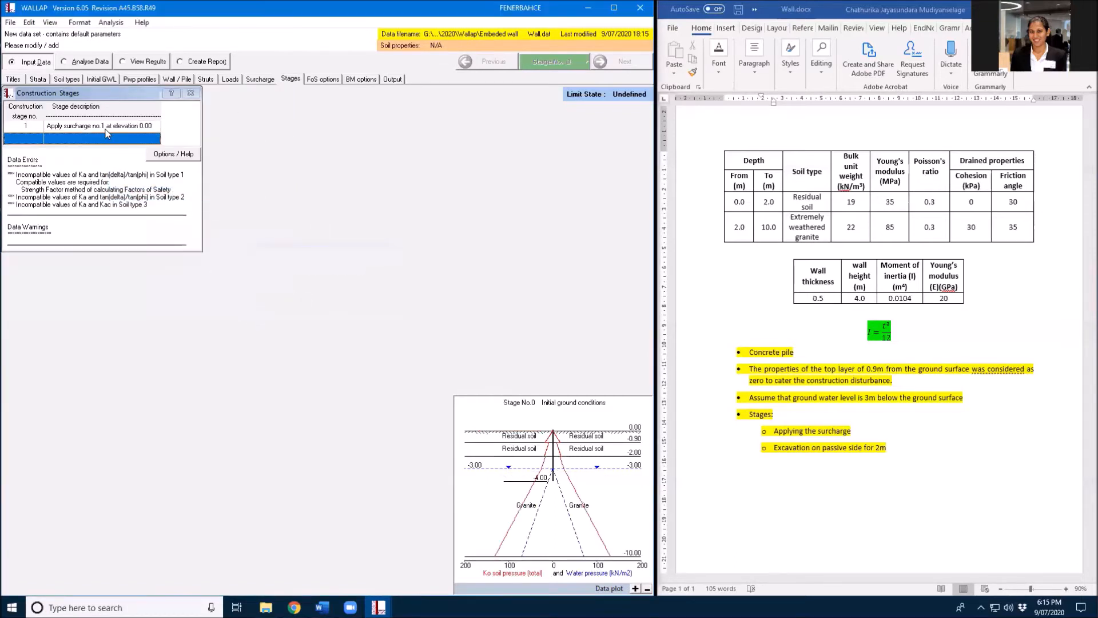
left_click(100, 125)
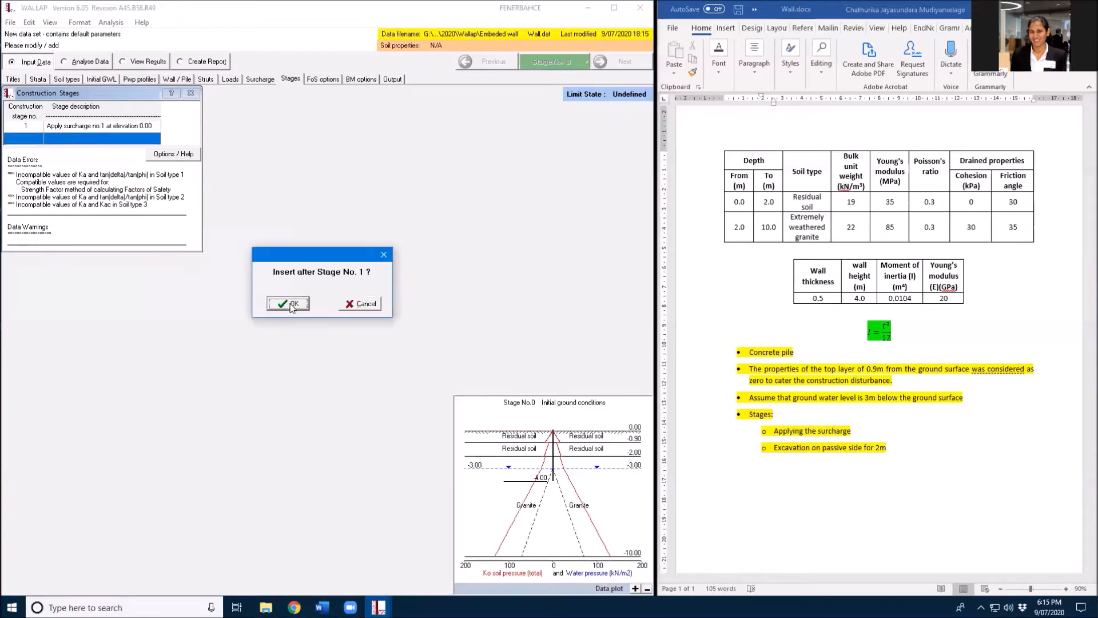
Insert stage 2 as a passive-side excavation to -2.00 with no berm.
left_click(288, 303)
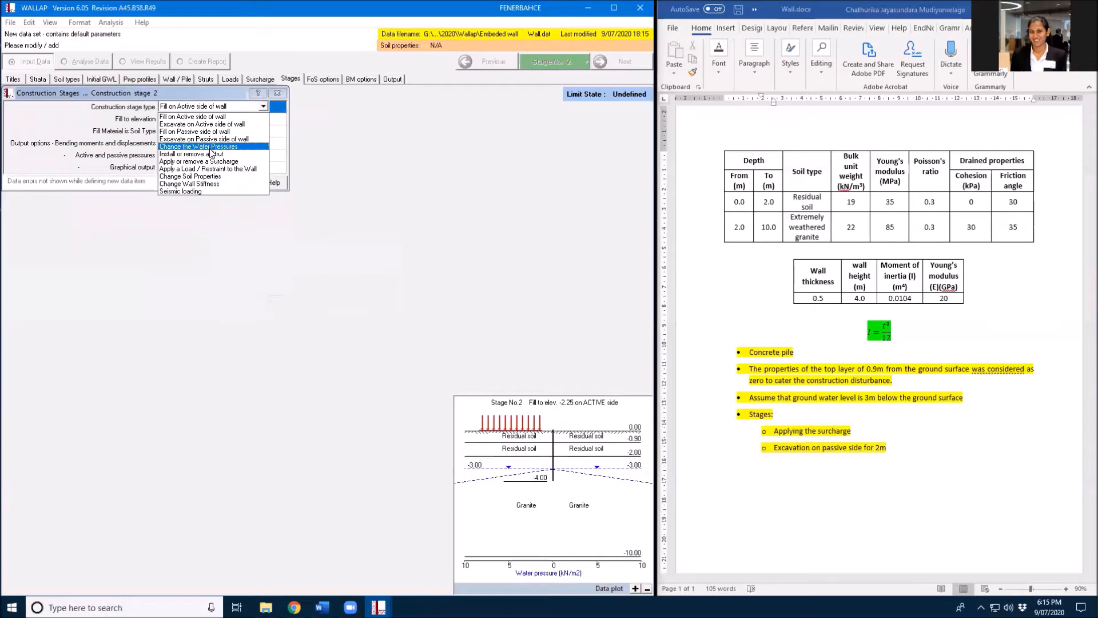
mouse_move(192, 153)
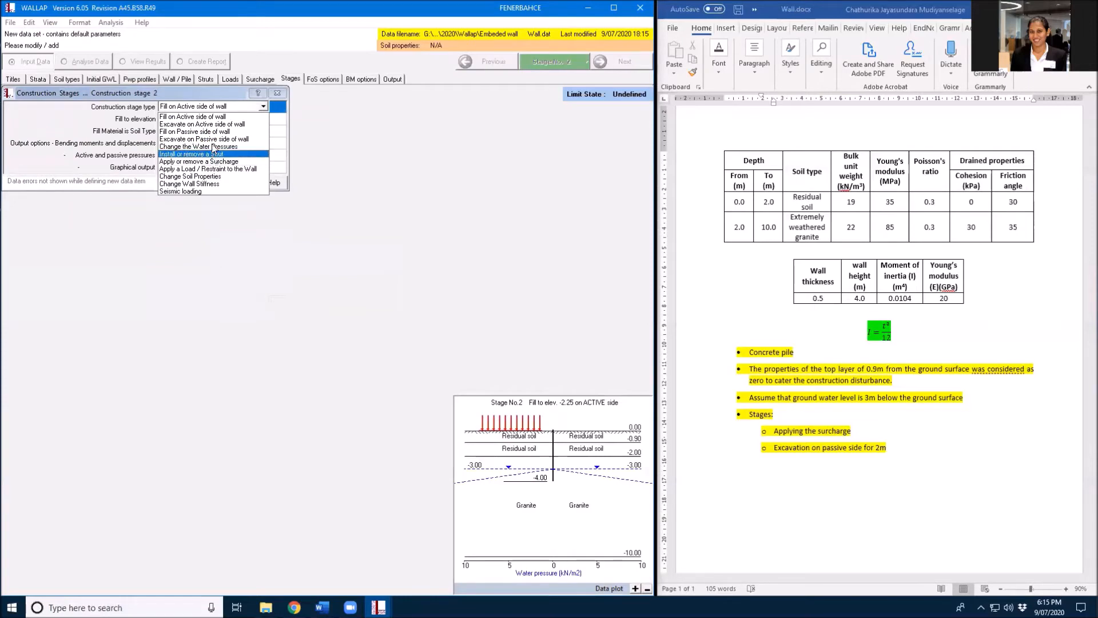
left_click(204, 139)
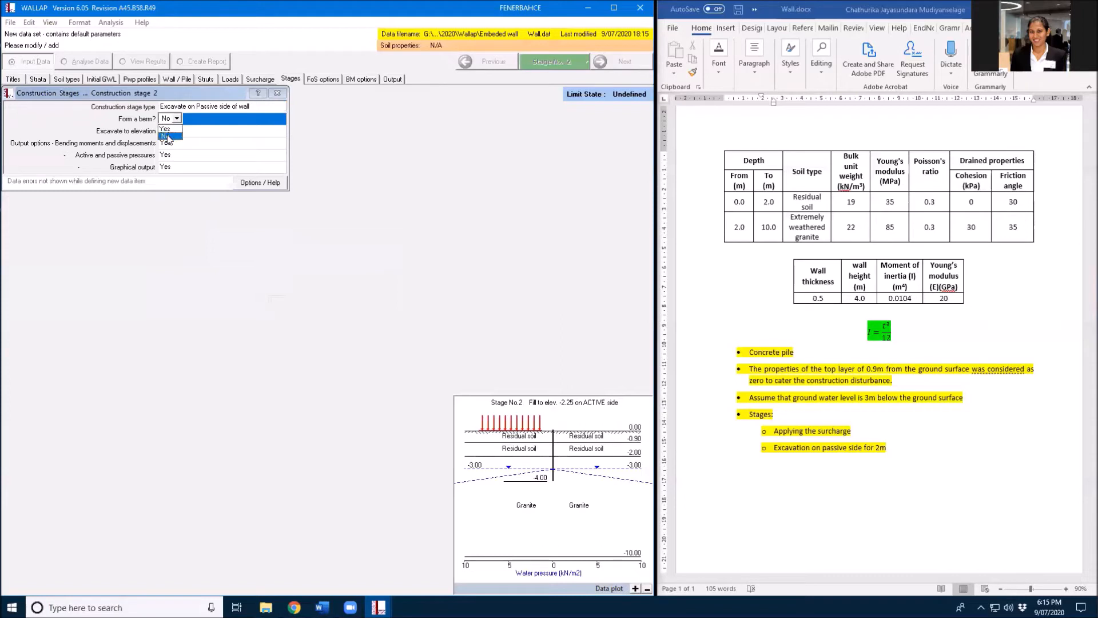
left_click(168, 132)
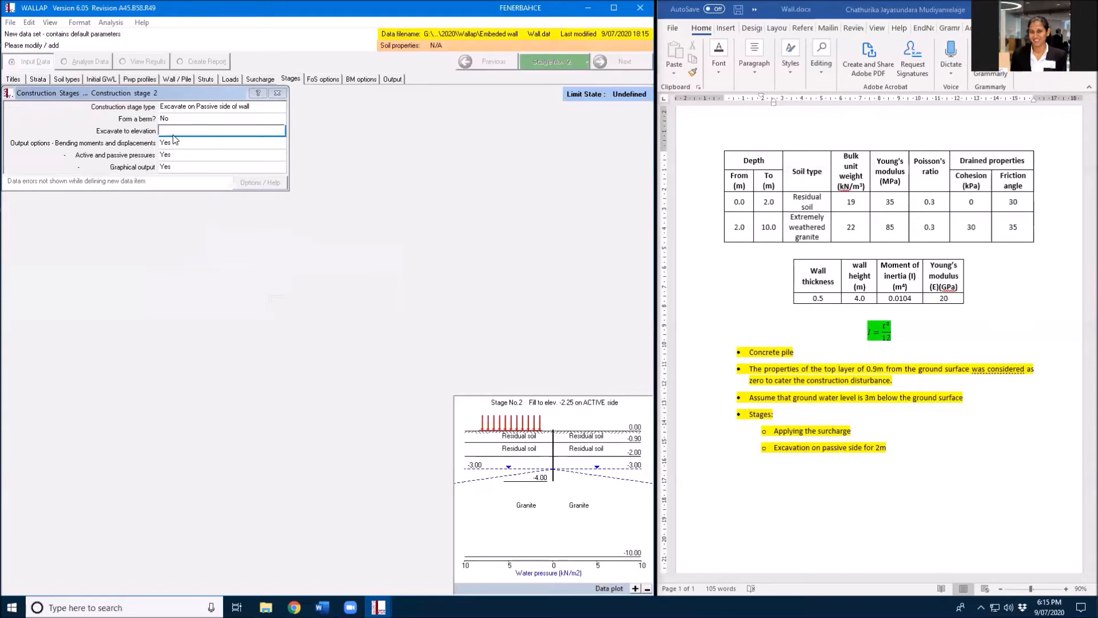
type("-2.00")
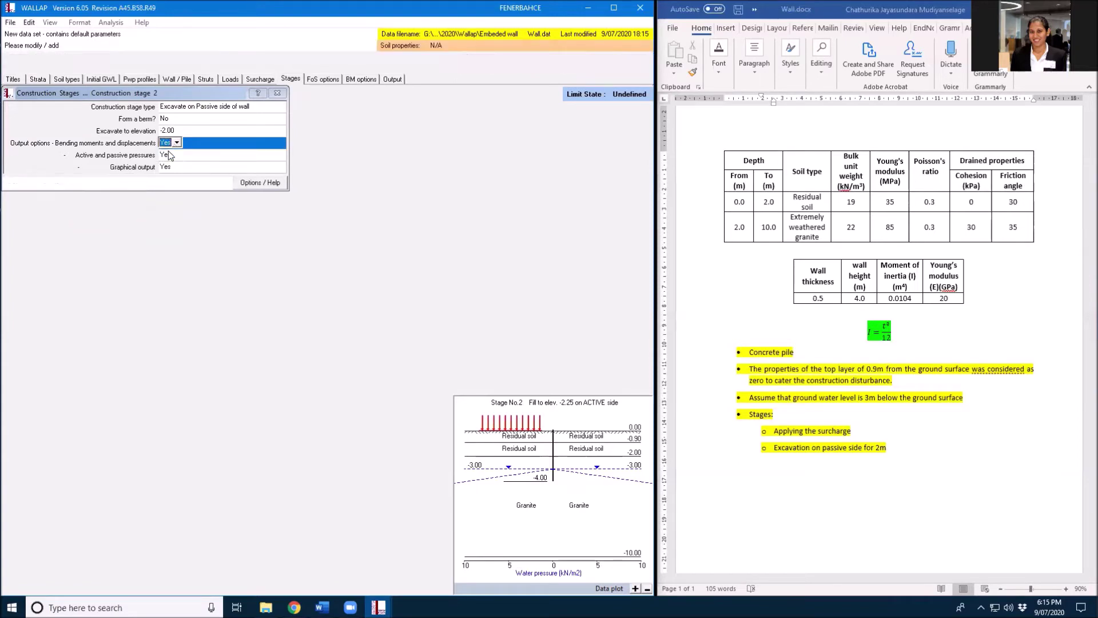
left_click(177, 166)
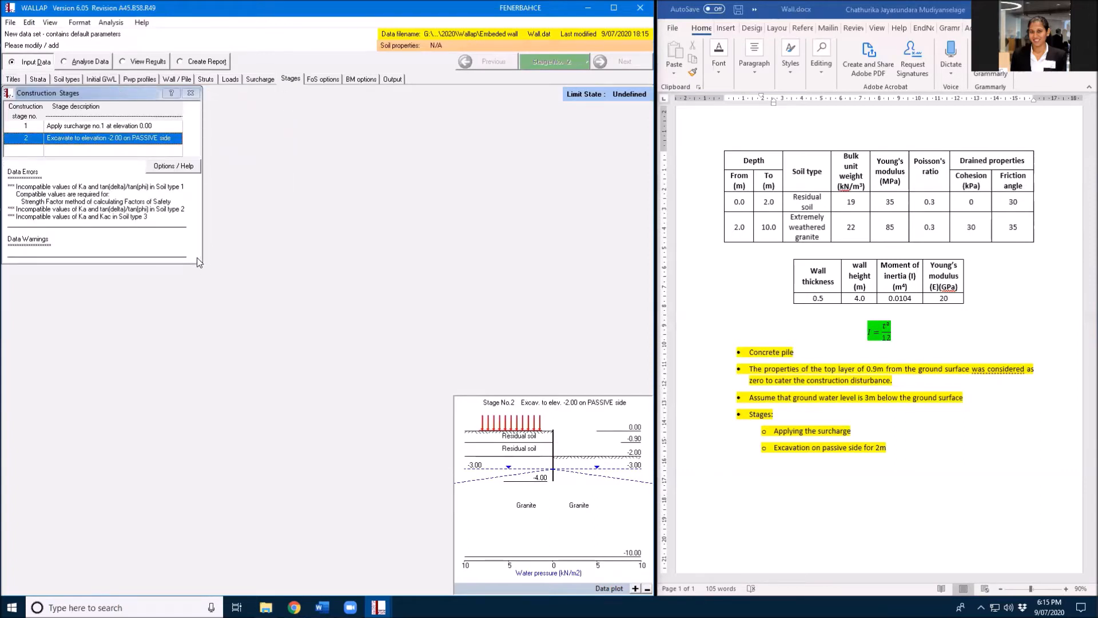
mouse_move(490, 343)
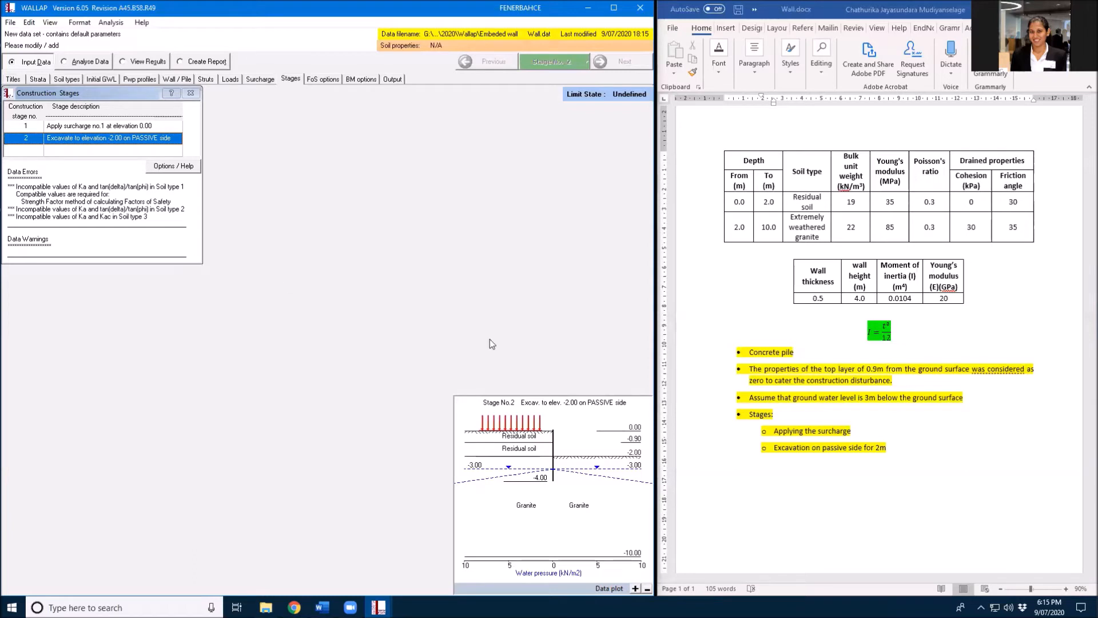
mouse_move(545, 436)
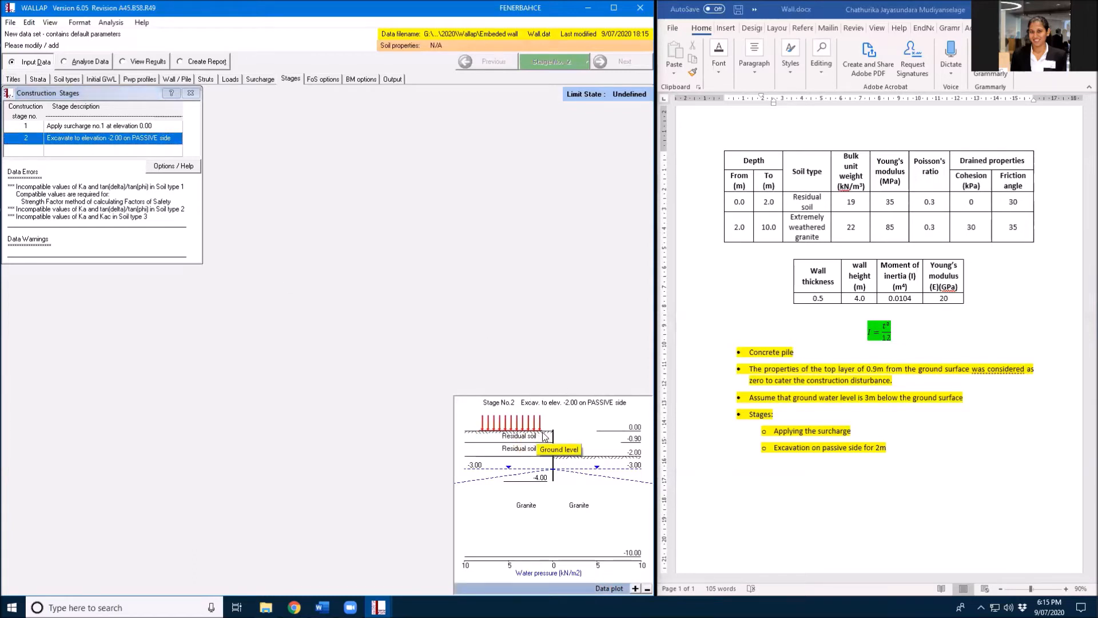
mouse_move(235, 82)
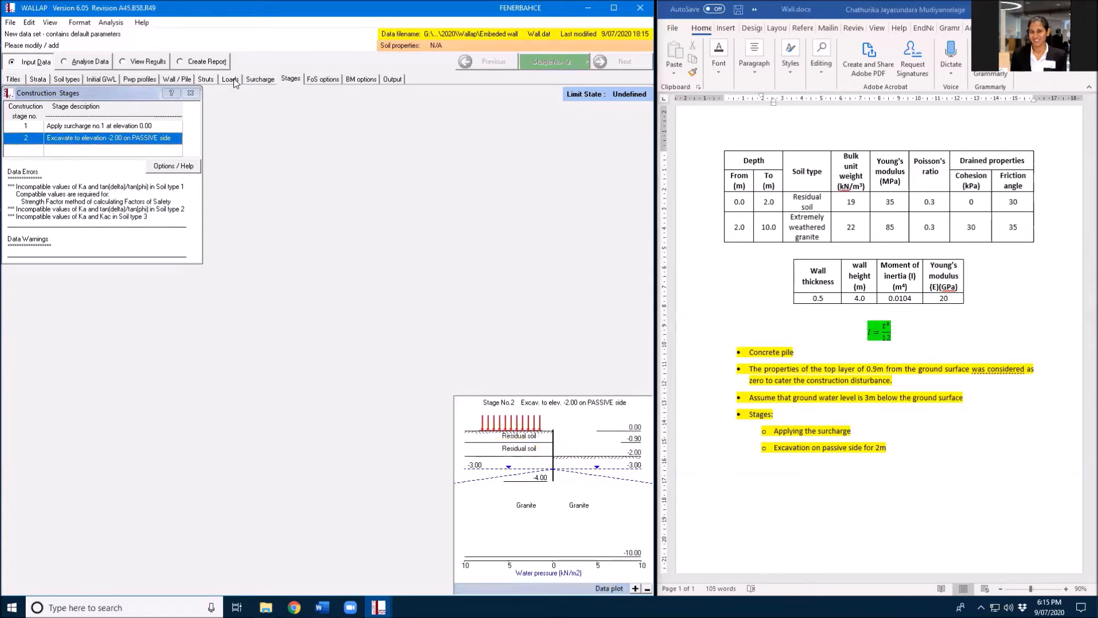
Review the surcharge, then show Residual soil properties: unit weight 19, E 35000, Poisson 0.3.
left_click(259, 79)
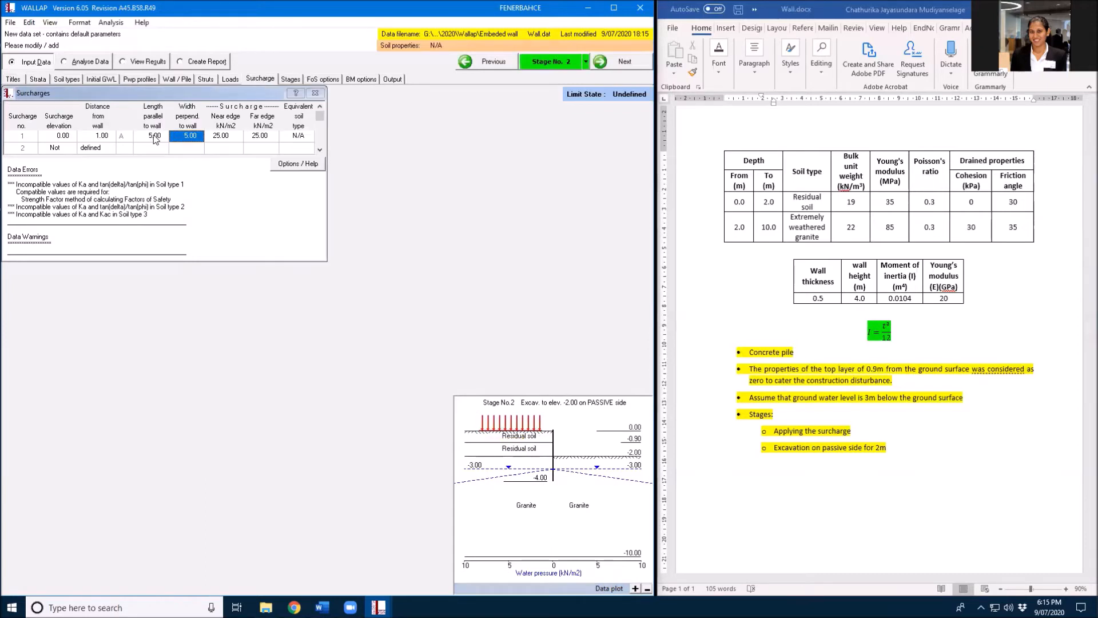
left_click(187, 135)
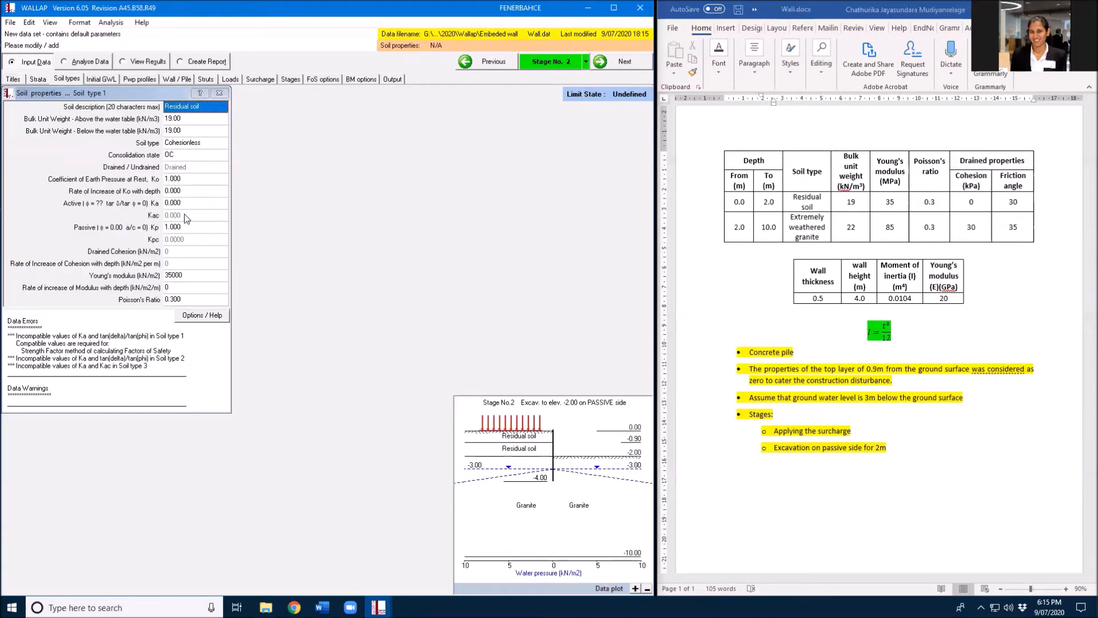
Accept soil type 1's suggested Ka, then get Ka 0.333 for soil type 2 at 30°.
left_click(195, 202)
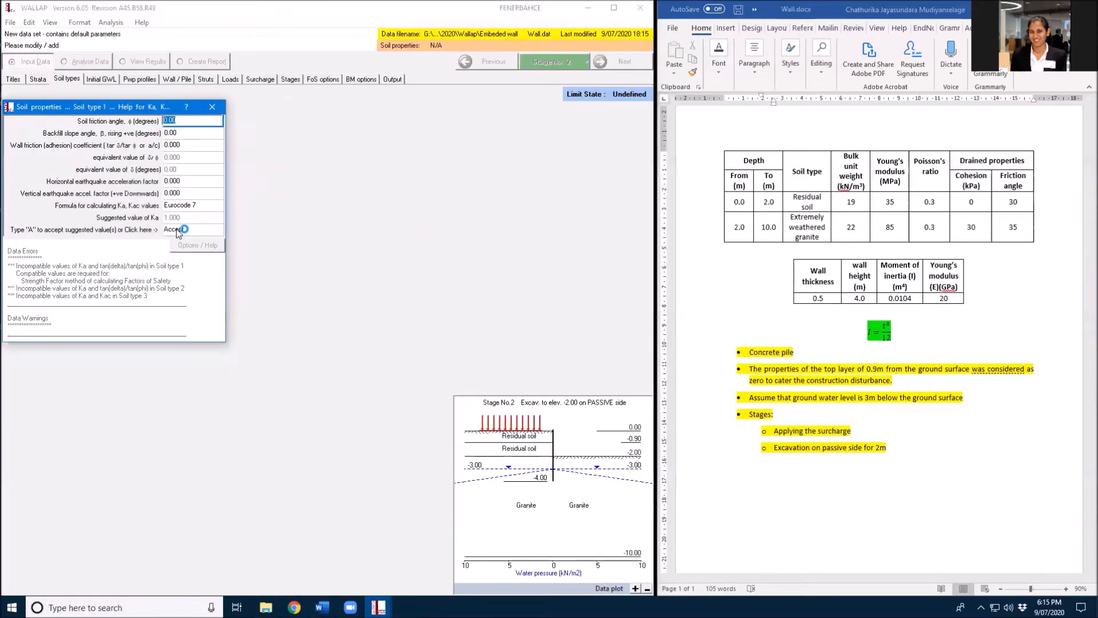
left_click(174, 228)
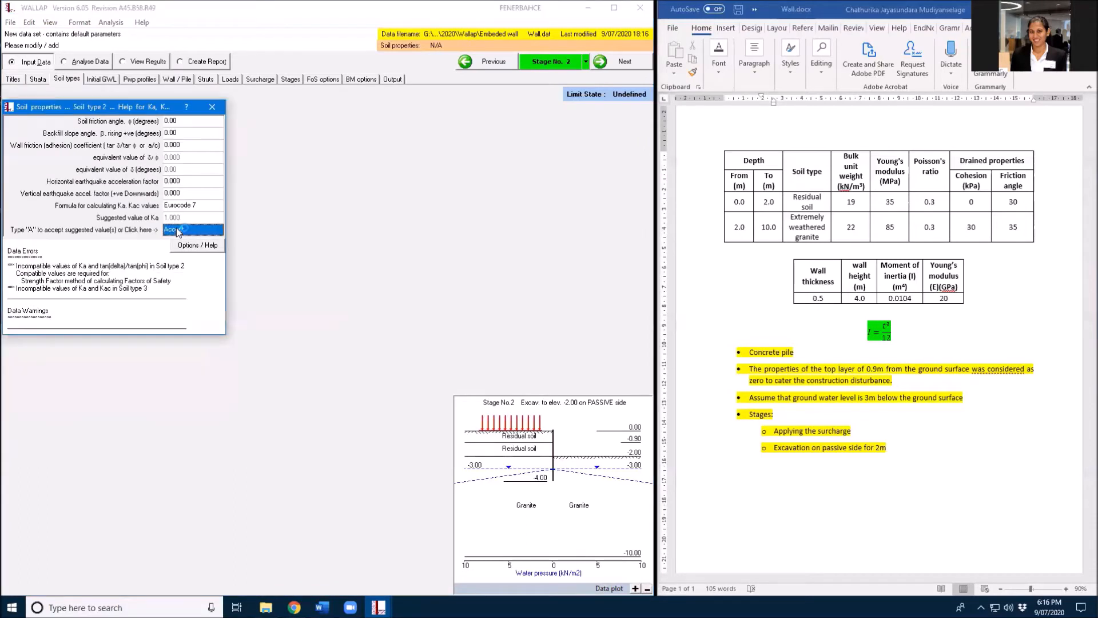
left_click(175, 229)
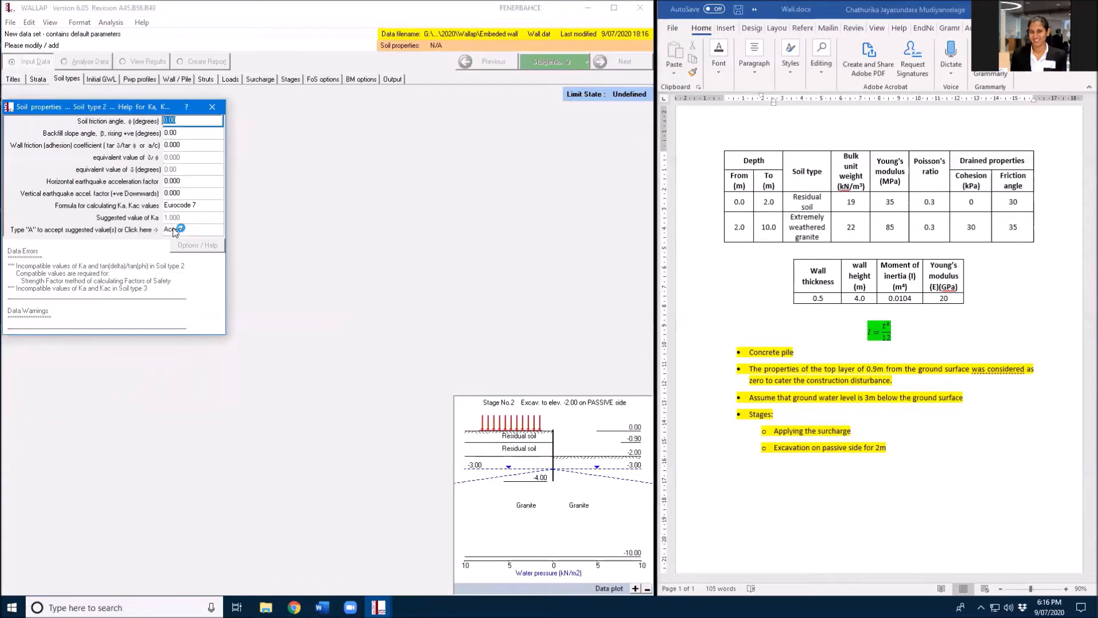
left_click(174, 230)
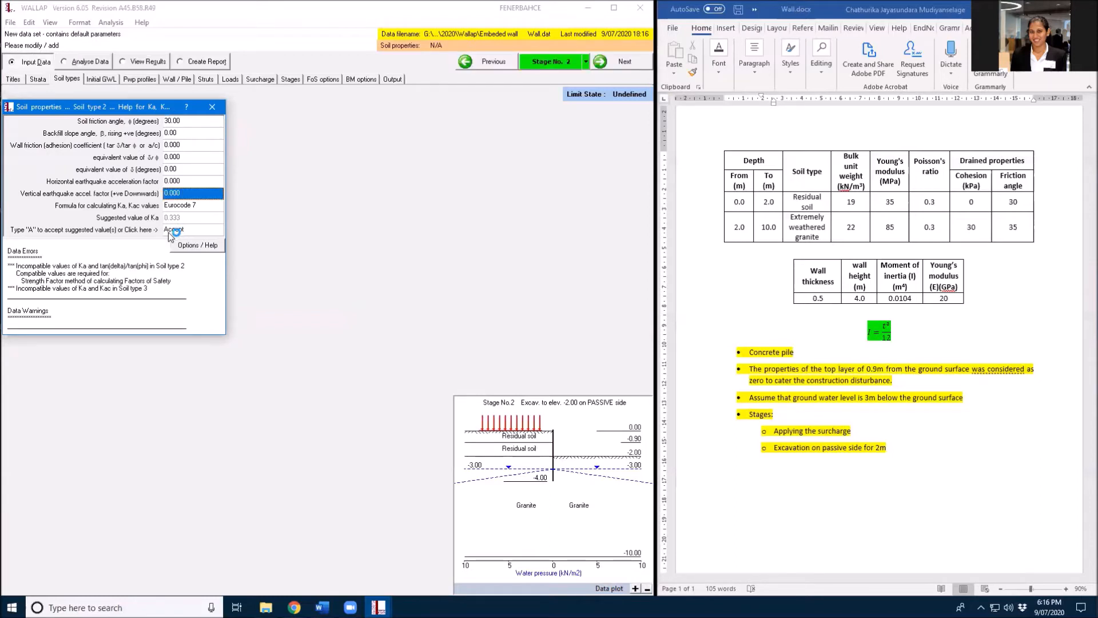
Accept Ka 0.333 and Kp 3.000 for soil 2, and give Granite 35° with Ka 0.271, Kp 3.690.
left_click(173, 230)
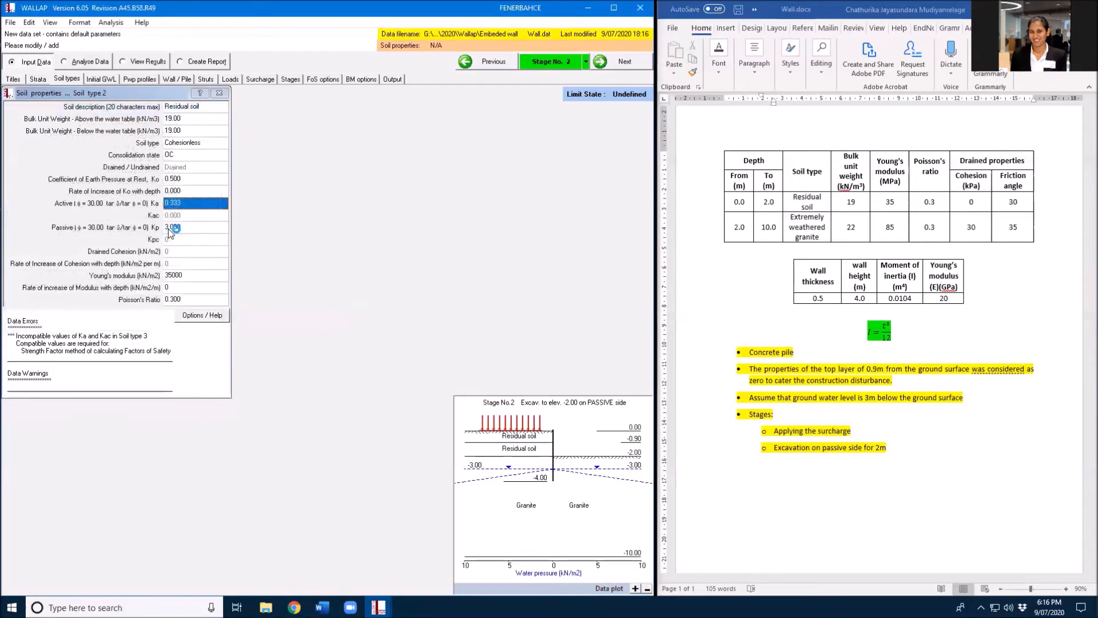
left_click(196, 215)
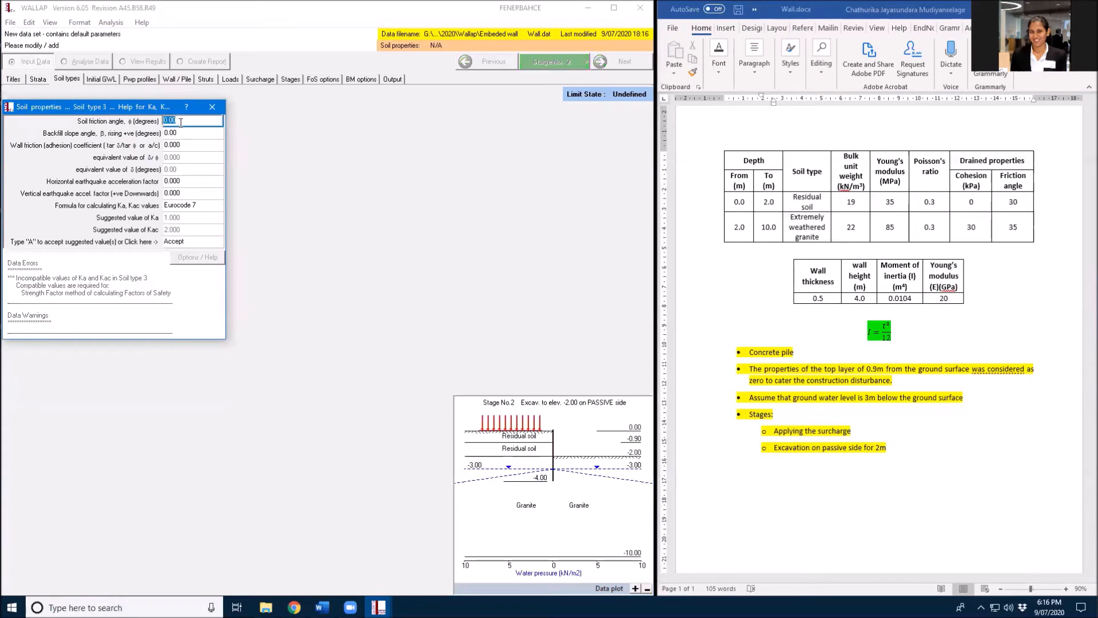
type("35")
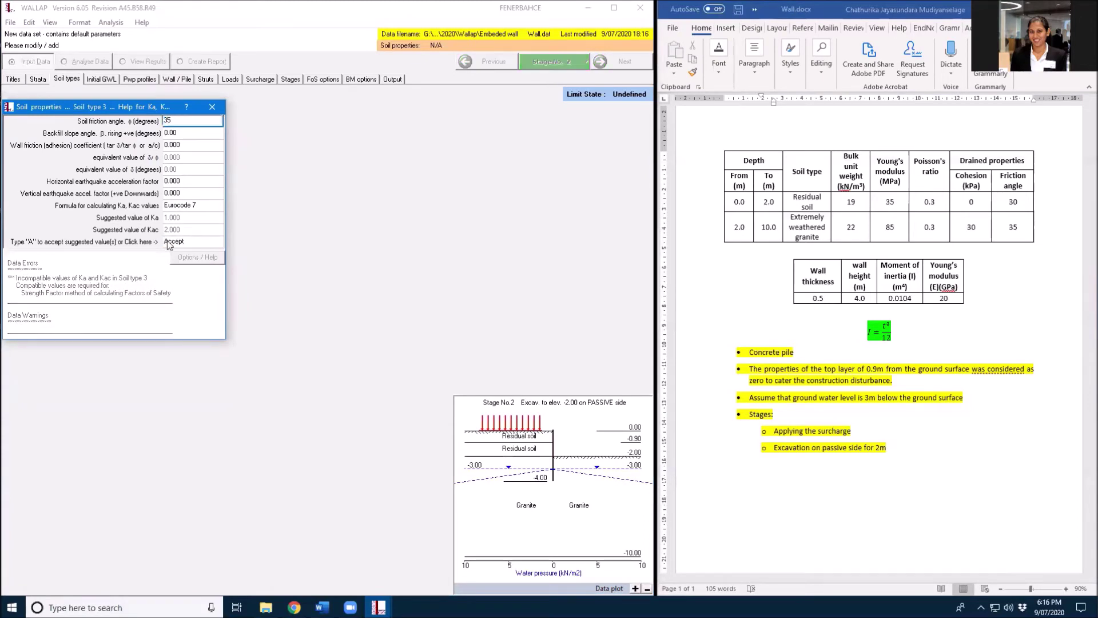
left_click(173, 241)
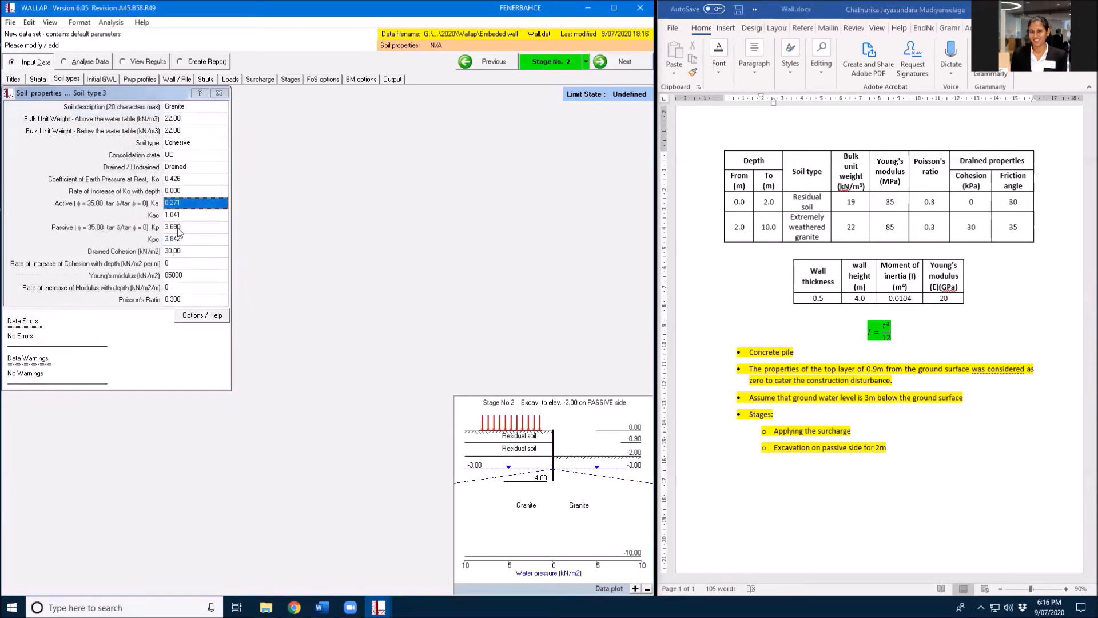
mouse_move(180, 221)
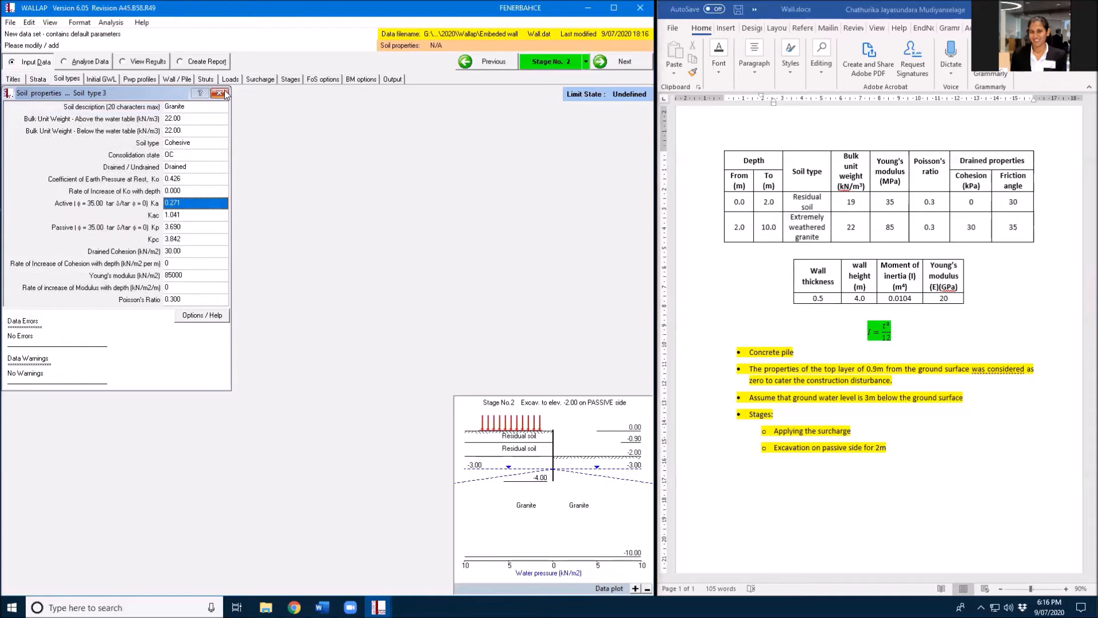
mouse_move(222, 93)
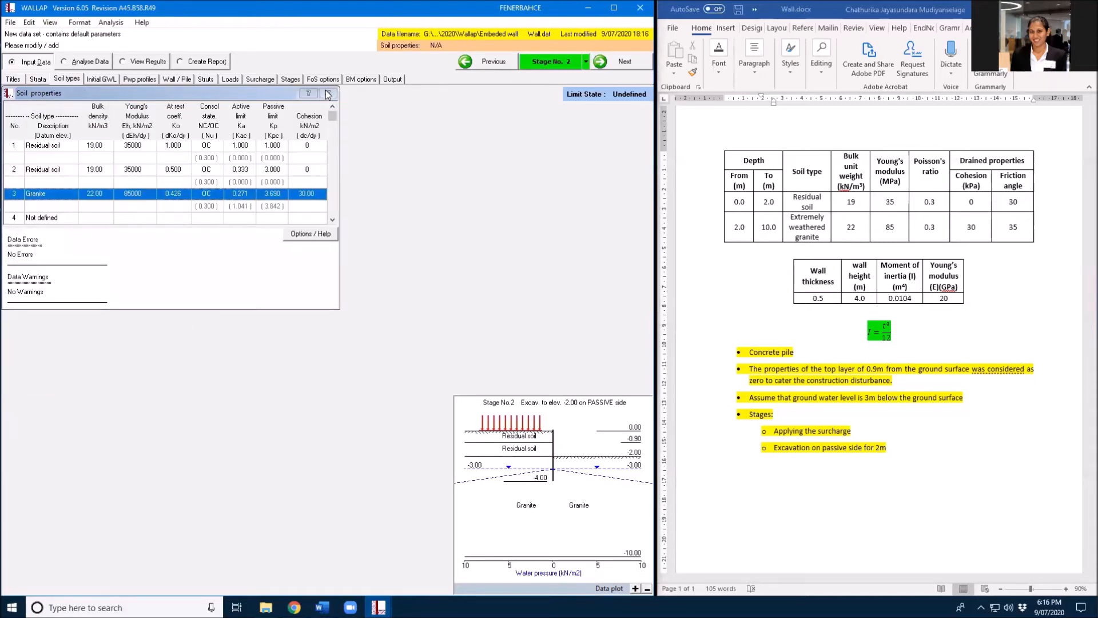
Keep Strength Factor as the factor of safety calculation method in the FoS options.
left_click(290, 78)
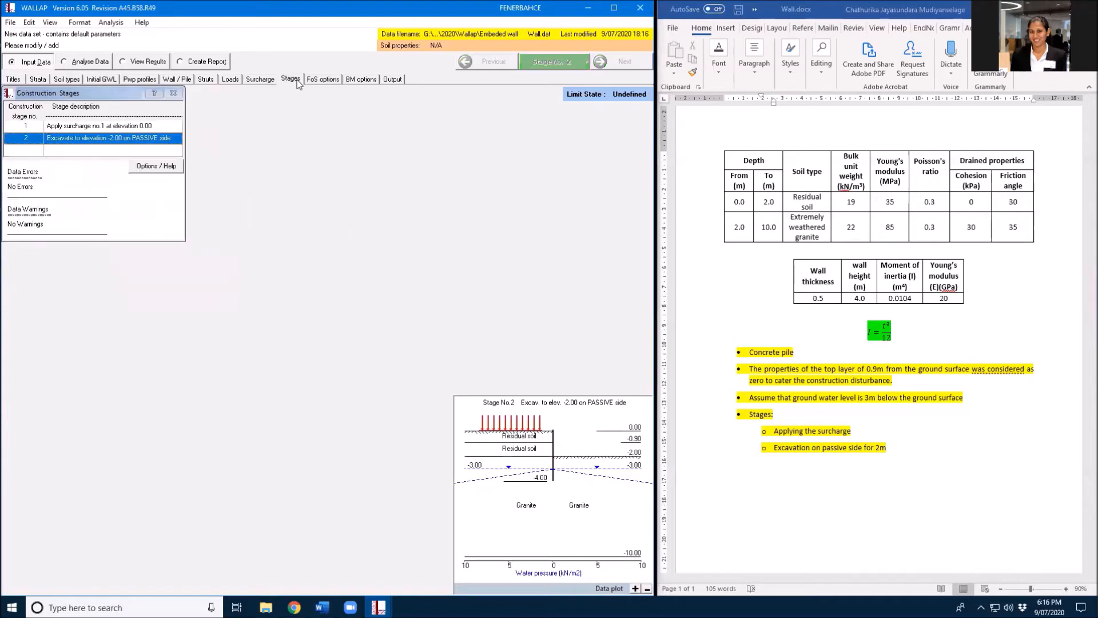
left_click(322, 79)
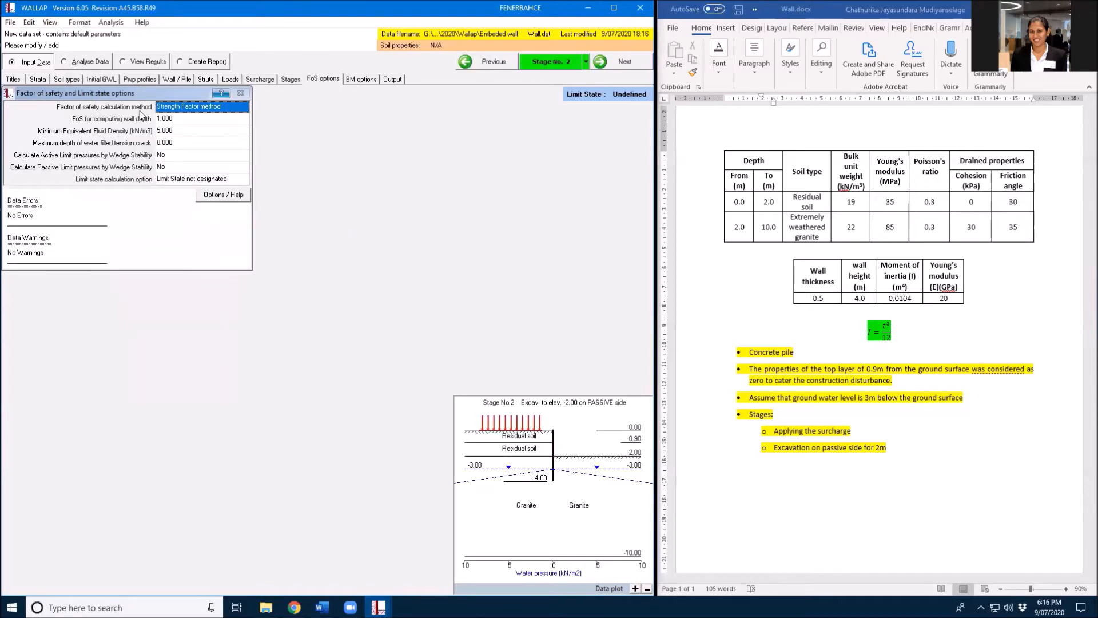
left_click(225, 106)
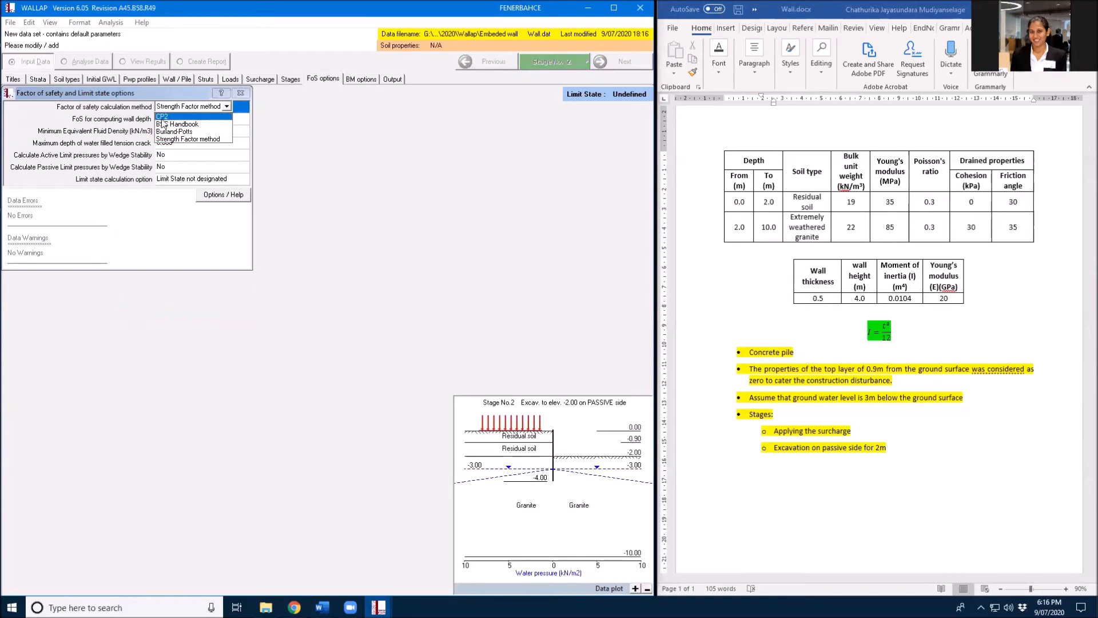
left_click(187, 138)
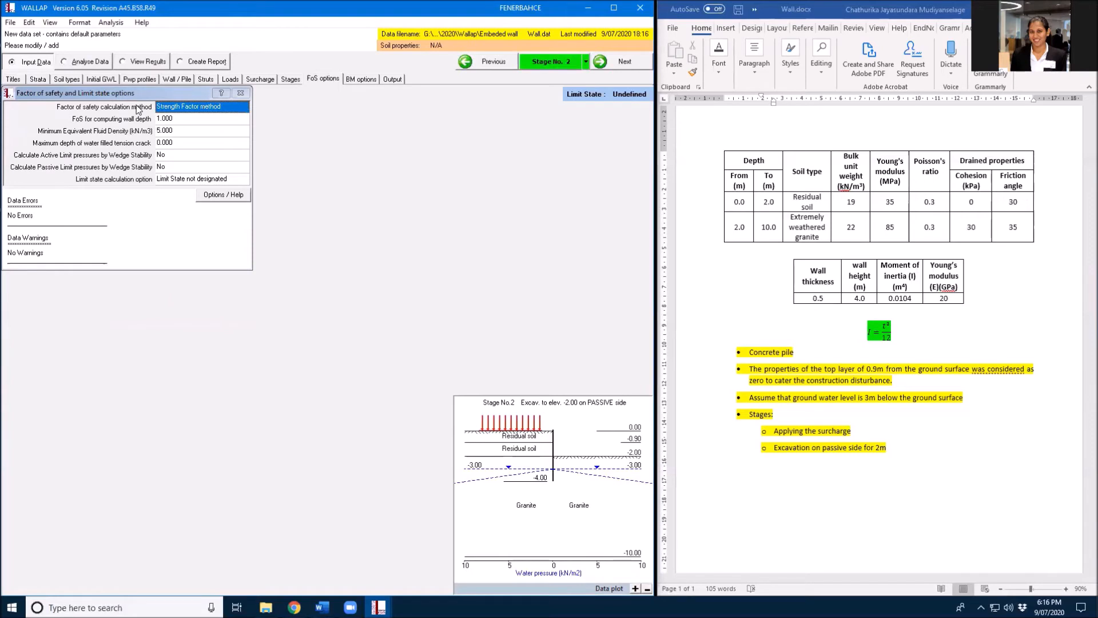
left_click(361, 78)
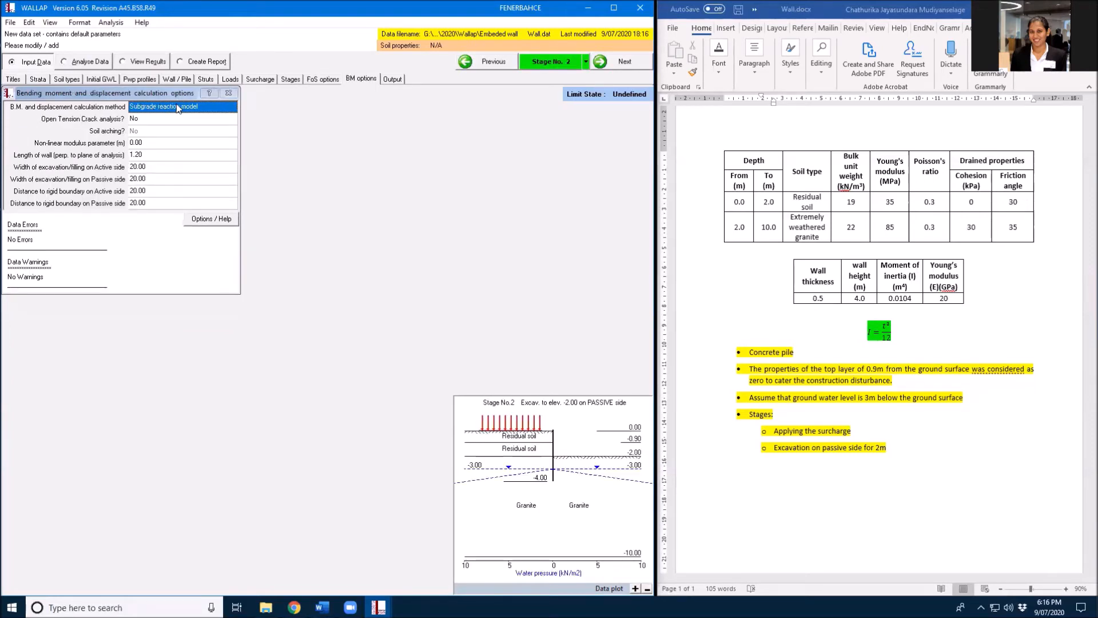
mouse_move(119, 187)
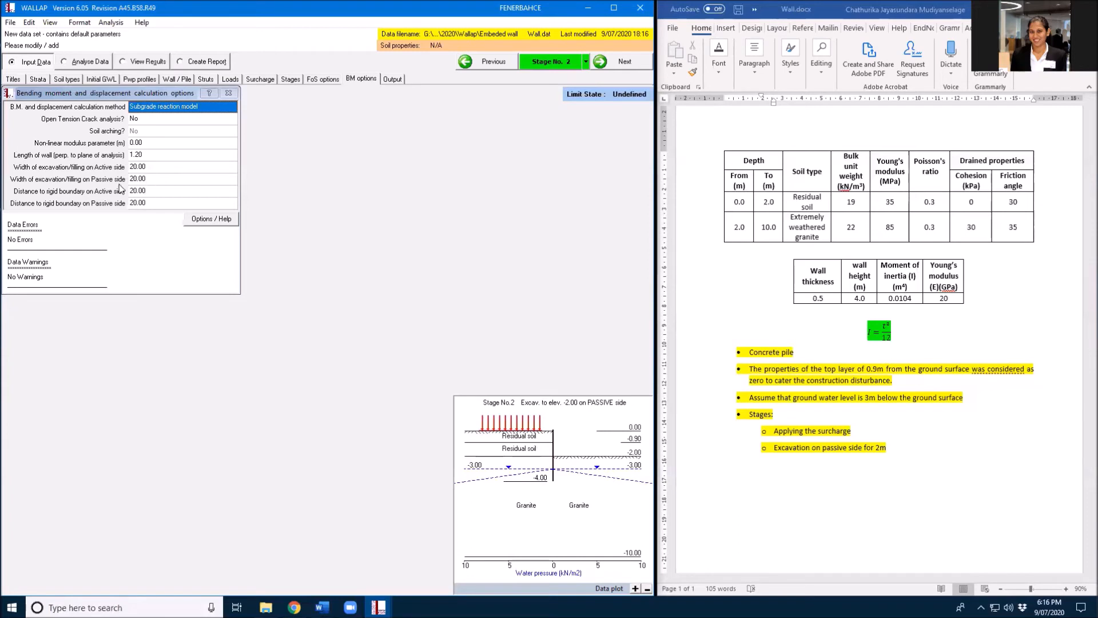
mouse_move(128, 206)
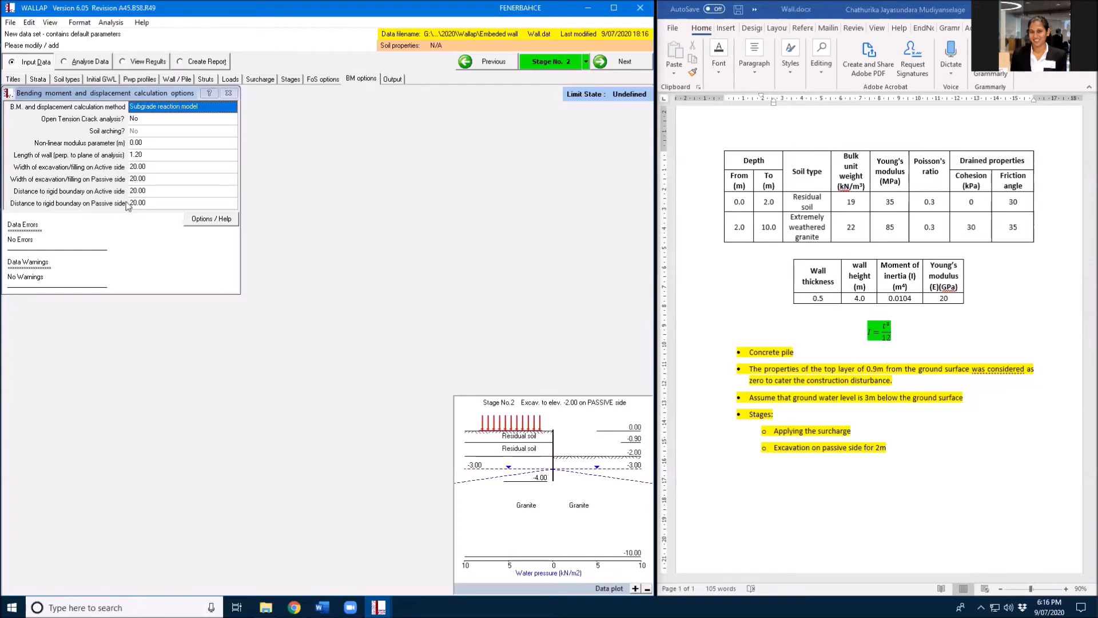
mouse_move(113, 132)
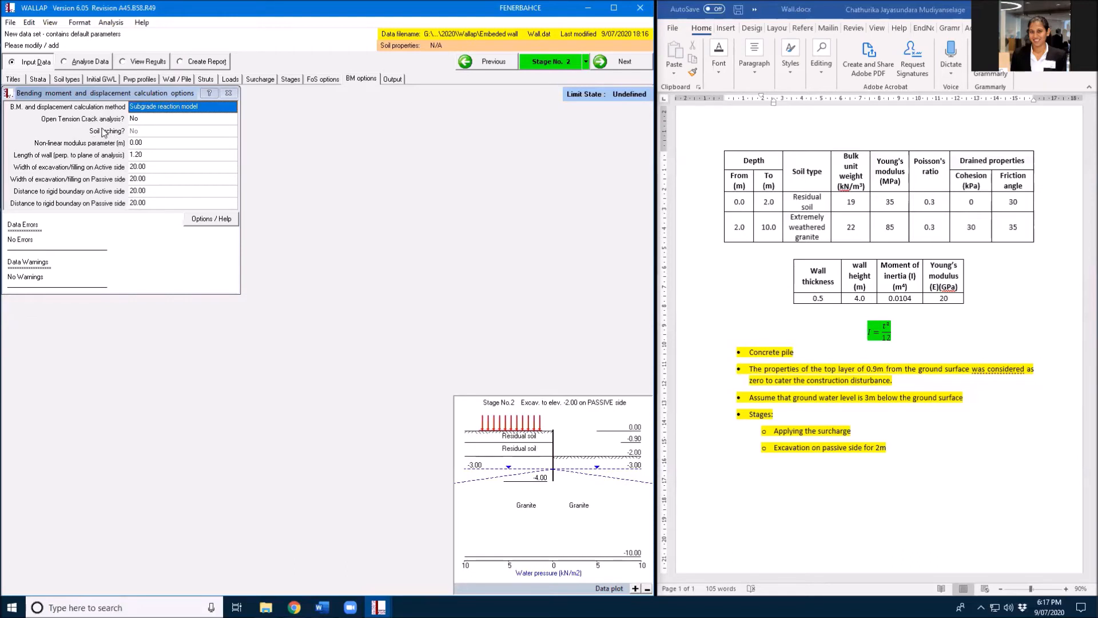
Review the subgrade reaction BM settings (wall length 1.20) and show the stage output options.
left_click(391, 78)
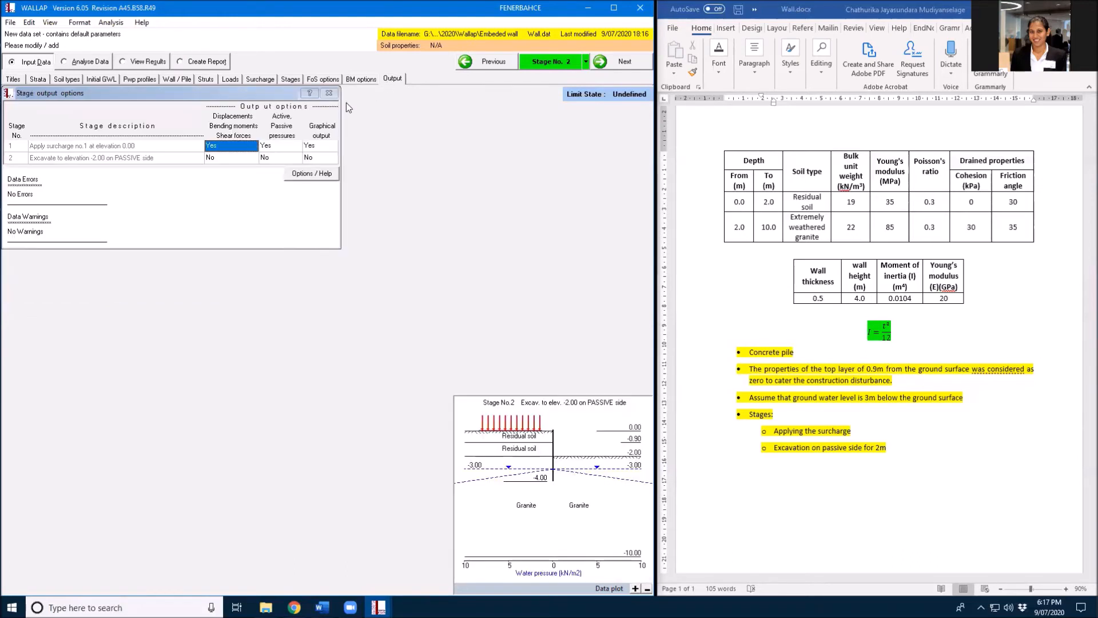
Enable displacement, pressure and graph output for stage 2, then step through the stage plots.
left_click(227, 156)
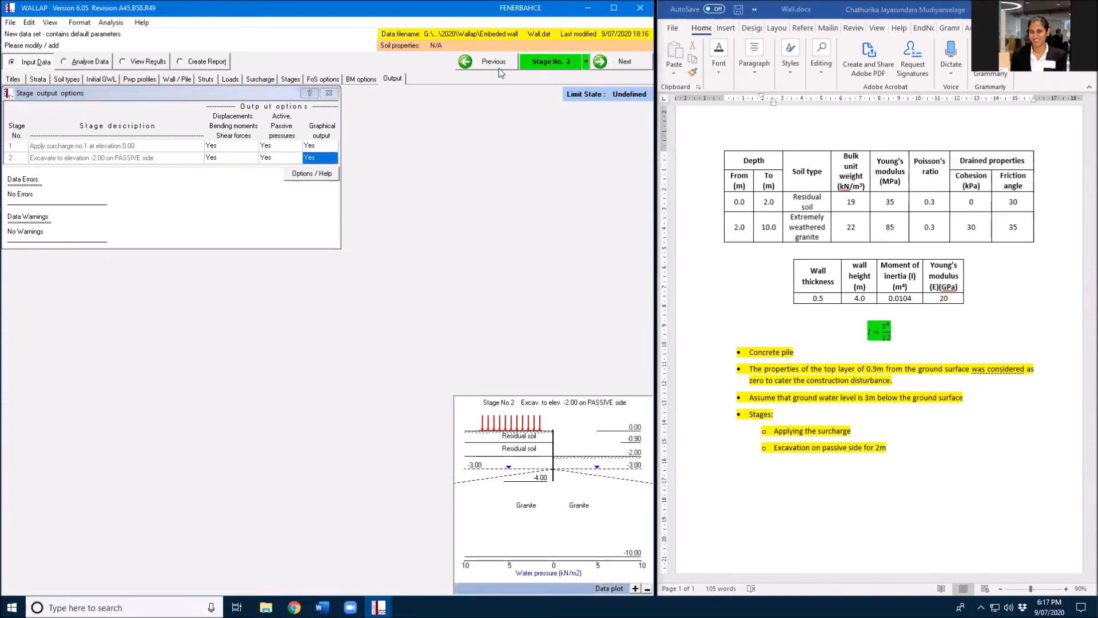
left_click(486, 61)
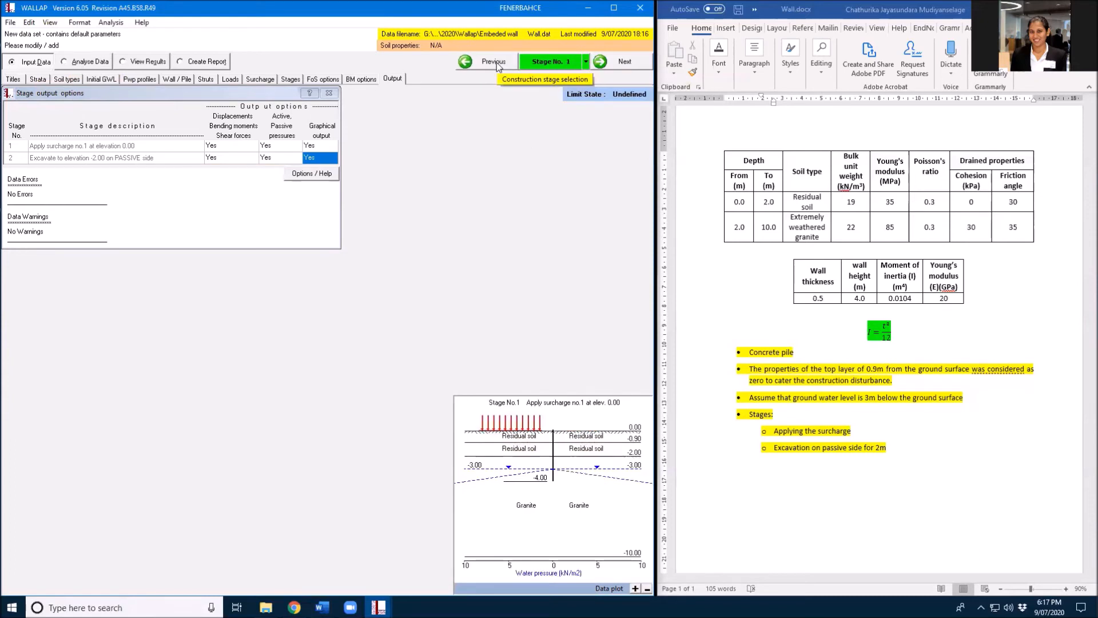
left_click(600, 61)
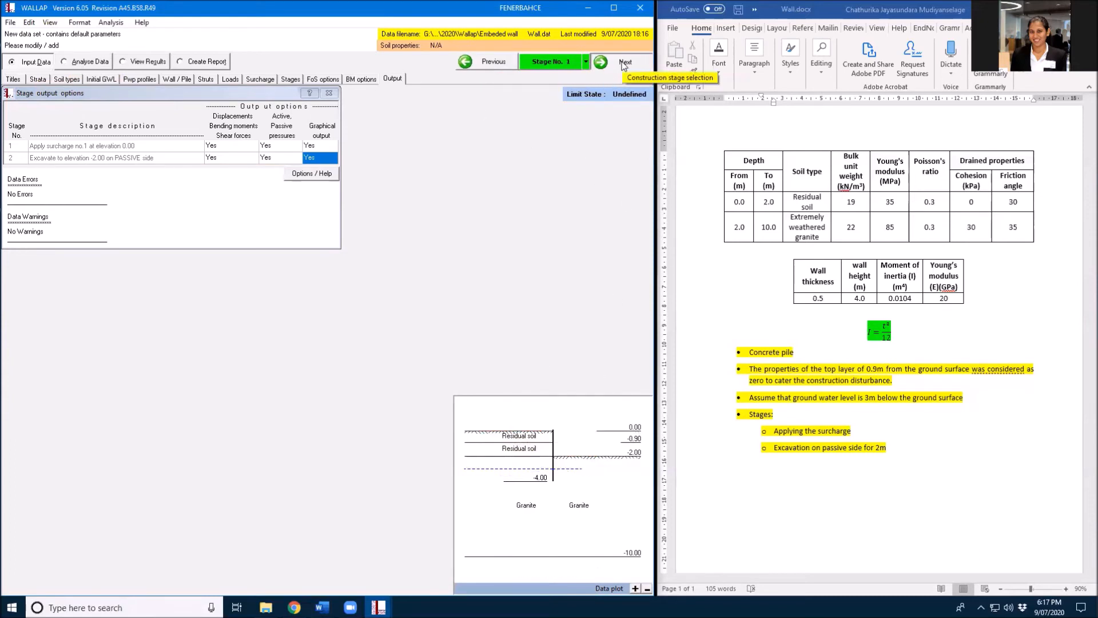
left_click(622, 62)
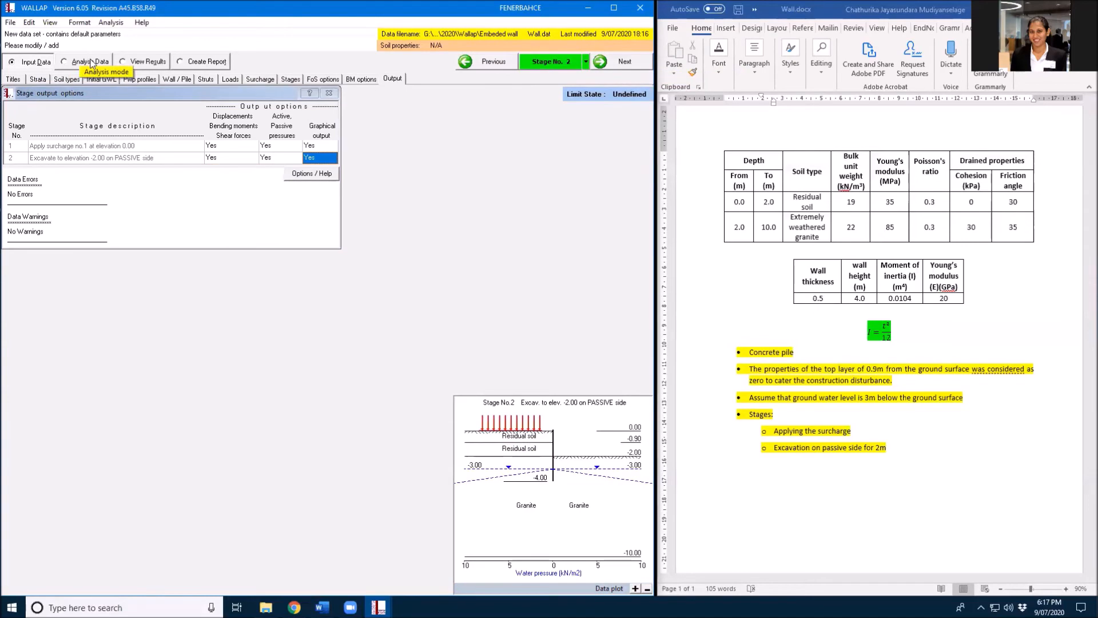
Analyse the wall, view the summary results and highlight the 0.002 top displacement.
left_click(88, 61)
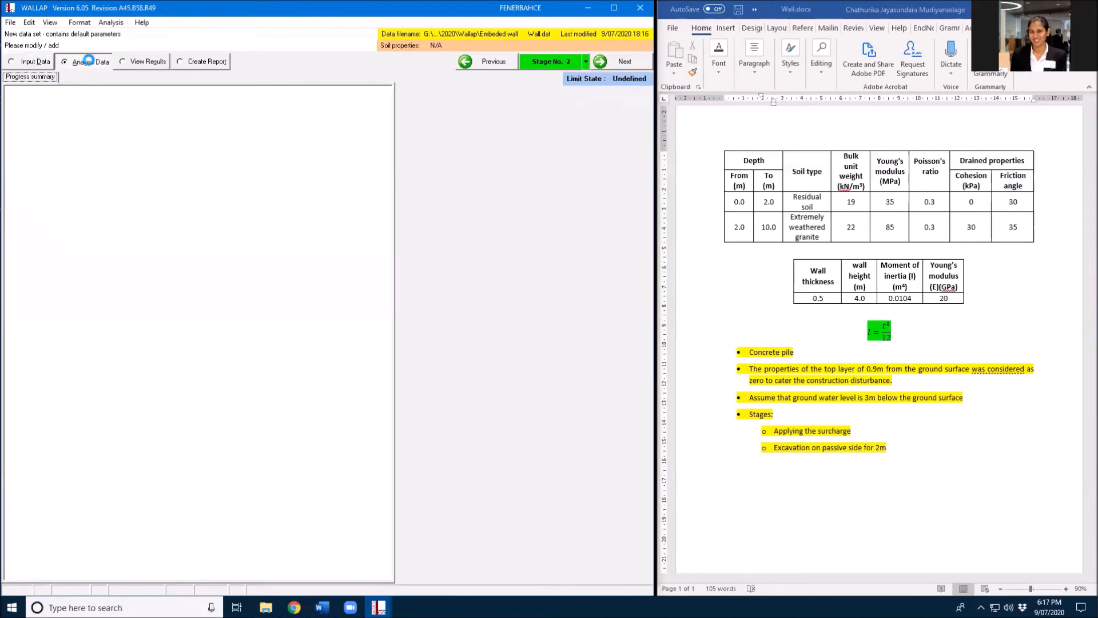
left_click(88, 62)
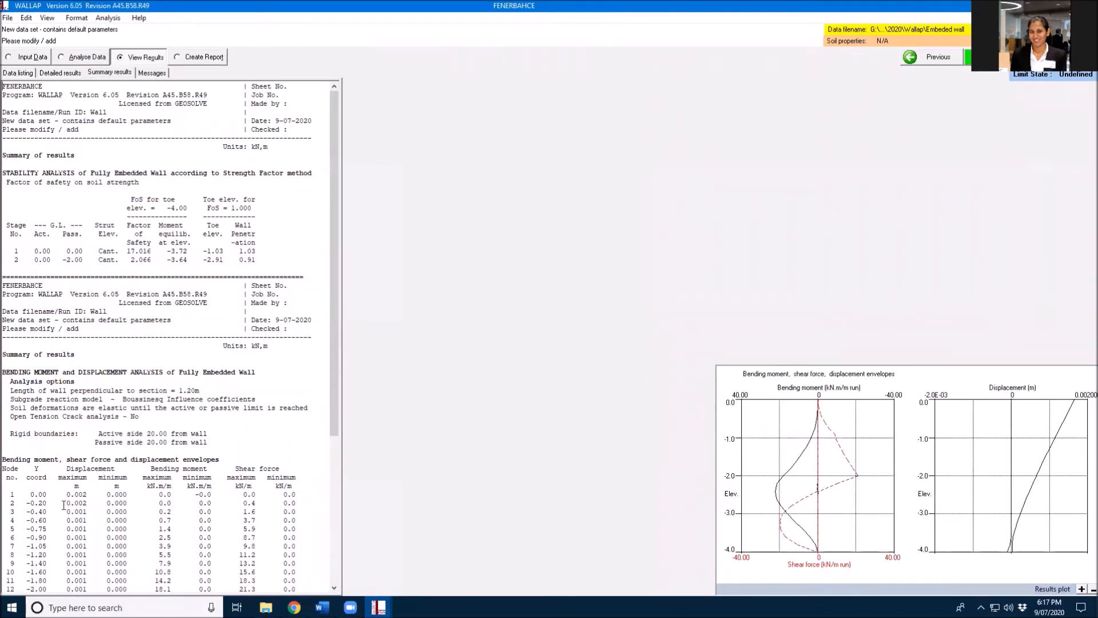
double_click(75, 494)
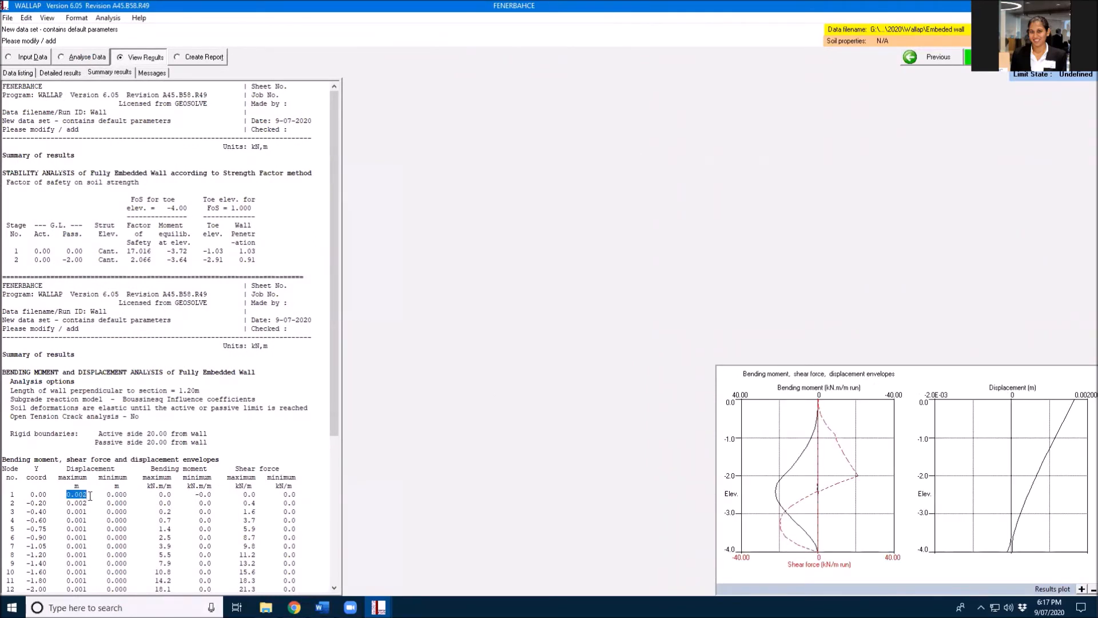
mouse_move(392, 525)
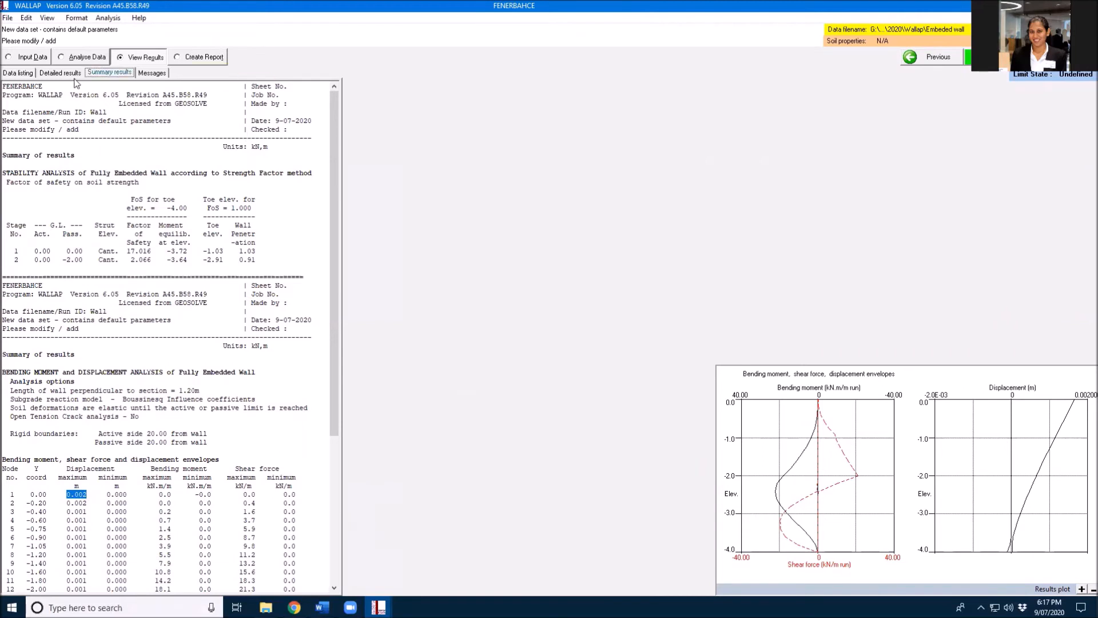
mouse_move(203, 57)
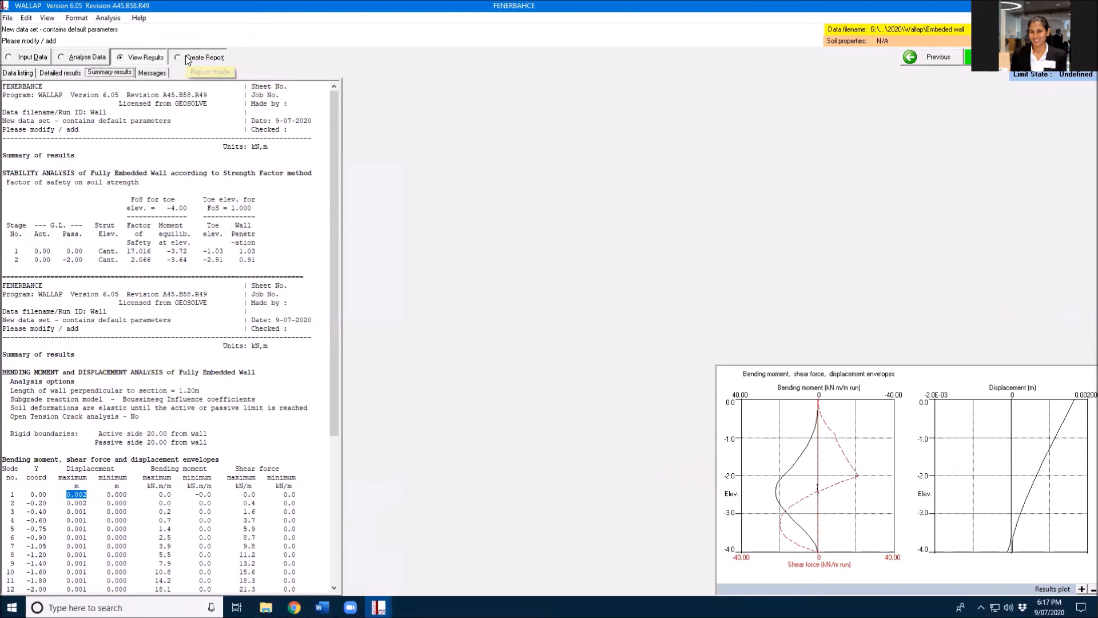
Generate the results report and view it as Wall.rtf in Word.
left_click(178, 57)
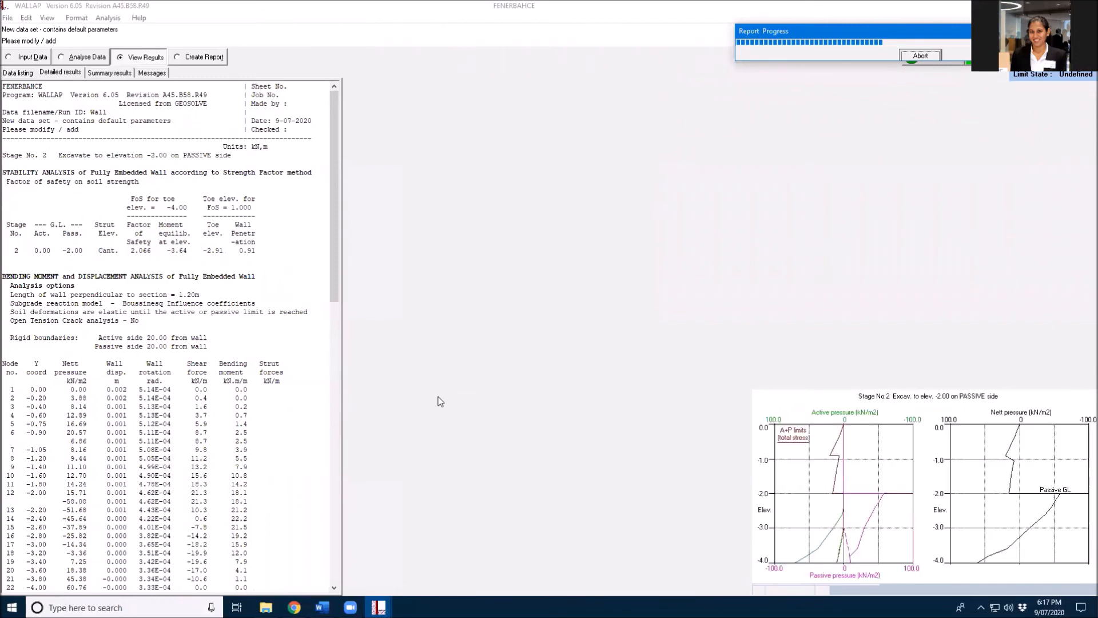
left_click(109, 73)
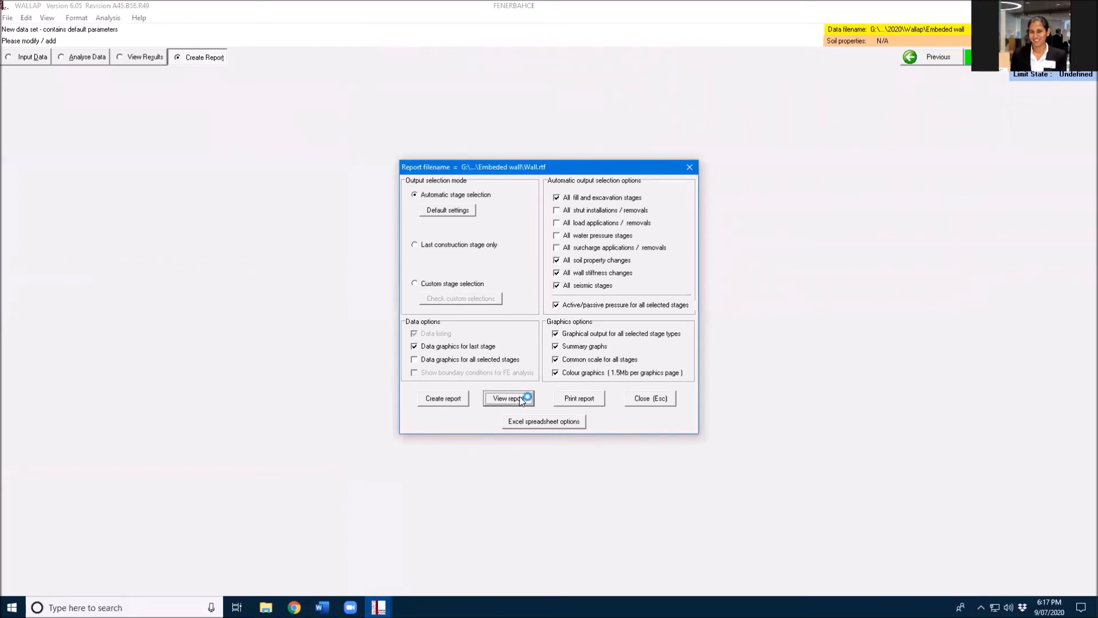
left_click(508, 398)
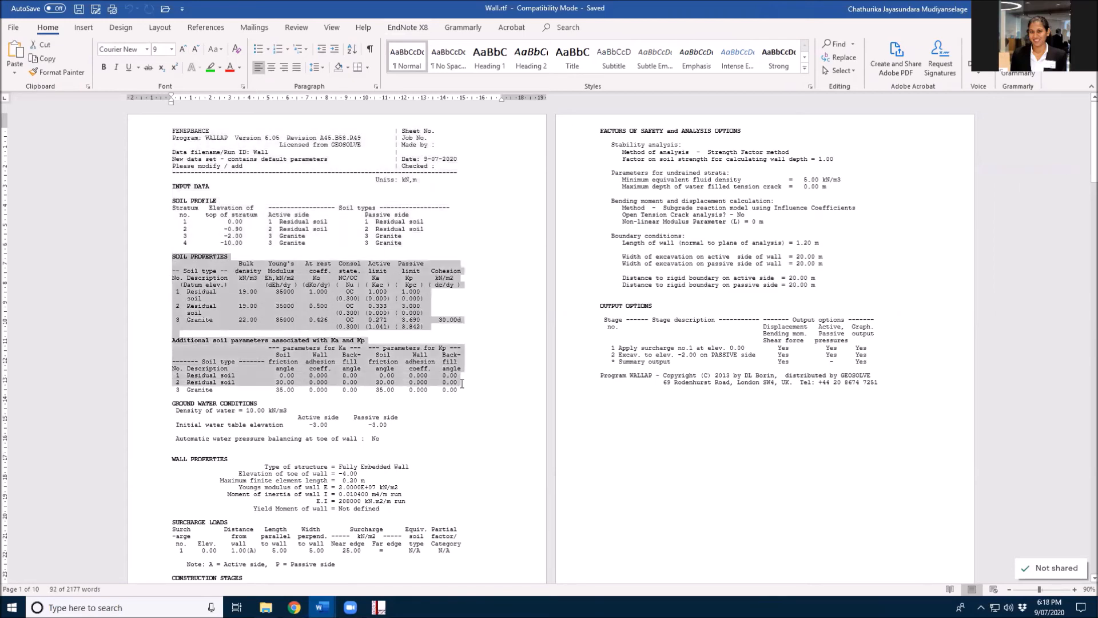
Read Wall.rtf through the safety-factor summary and envelope tables, then return to WALLAP.
scroll("down", 3)
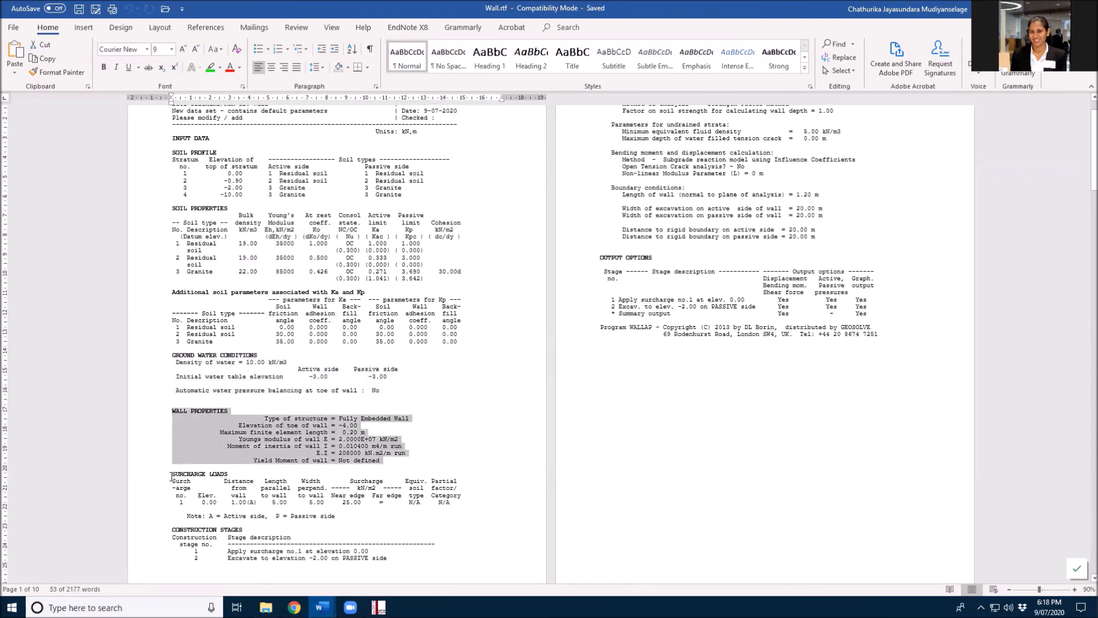
scroll("down", 3)
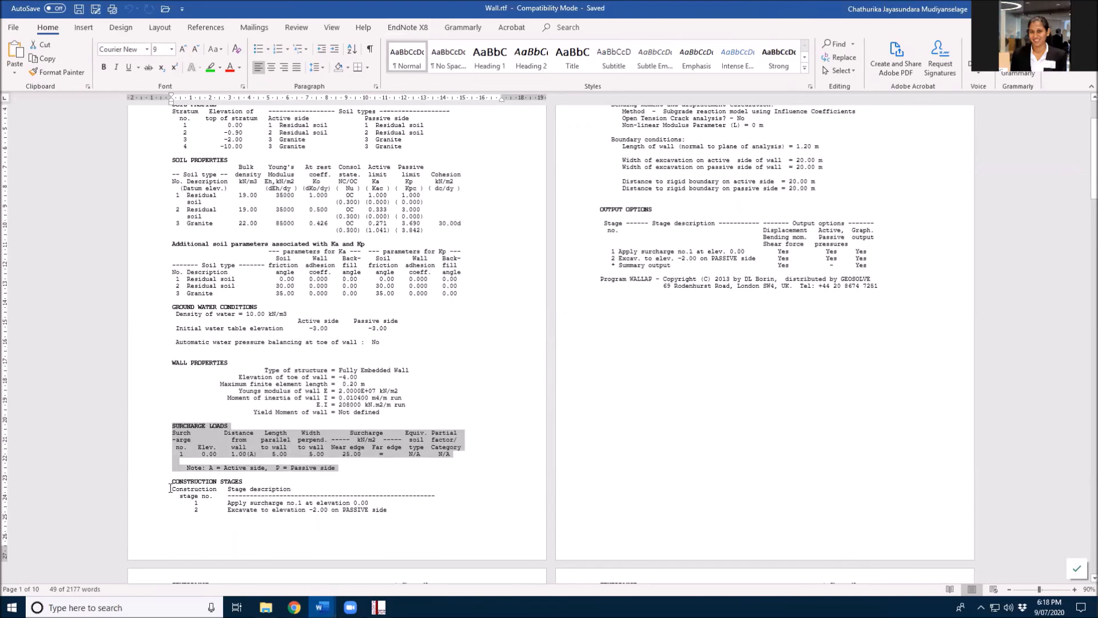
scroll("up", 3)
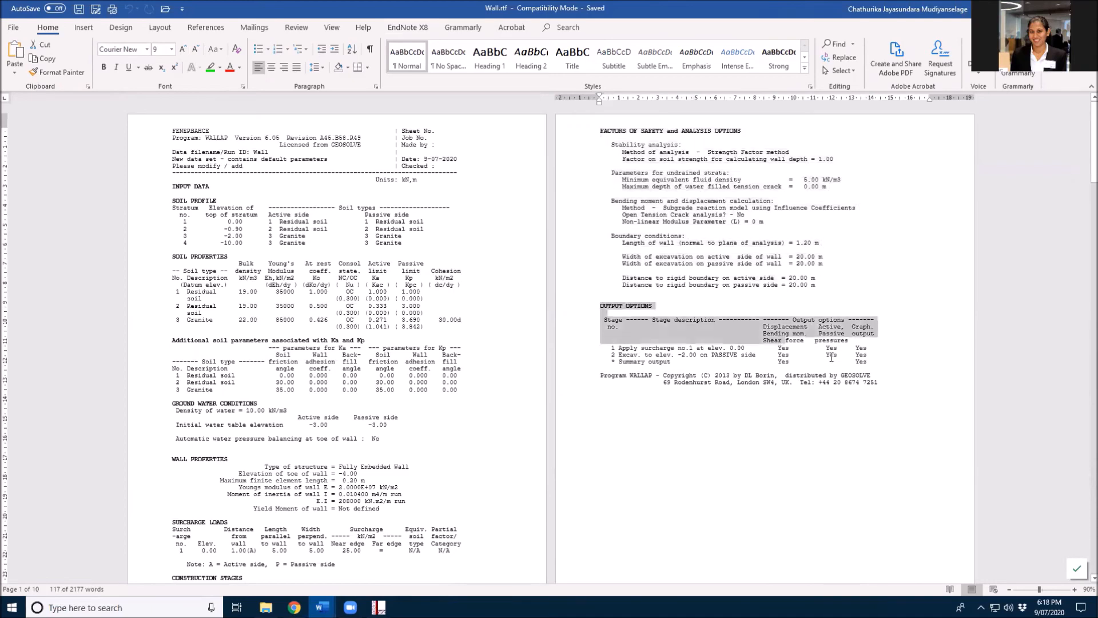
scroll("down", 3)
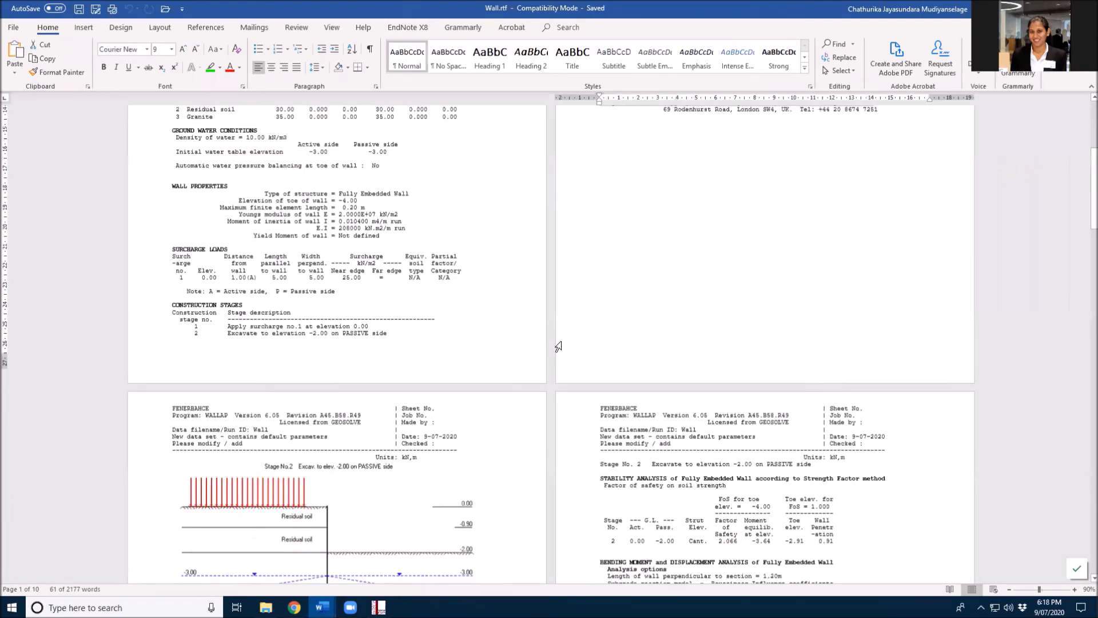
scroll("down", 3)
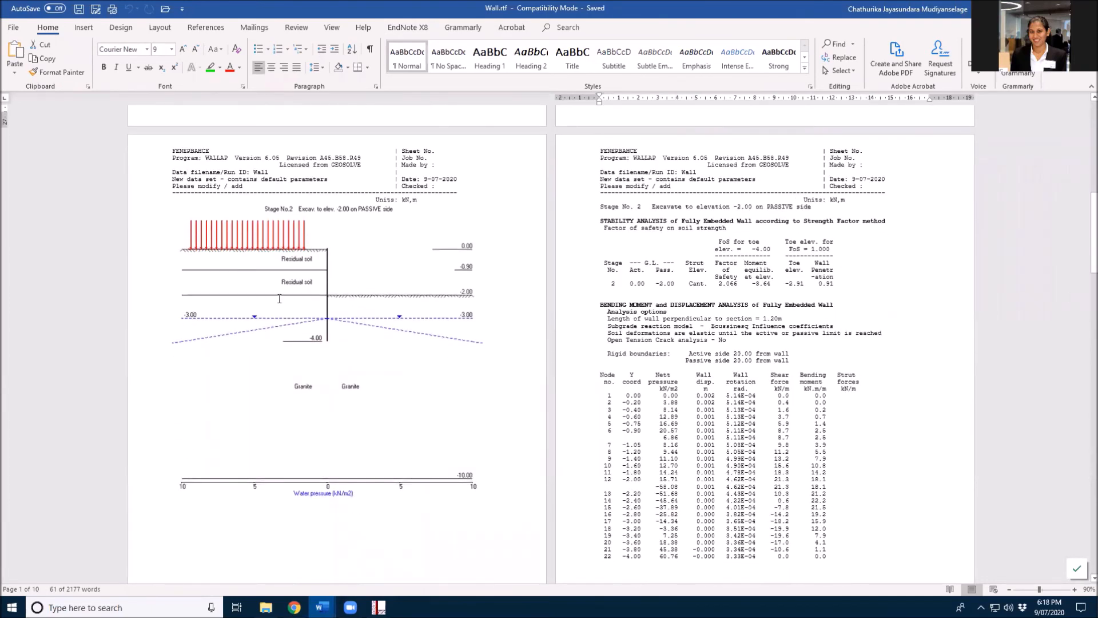
scroll("down", 3)
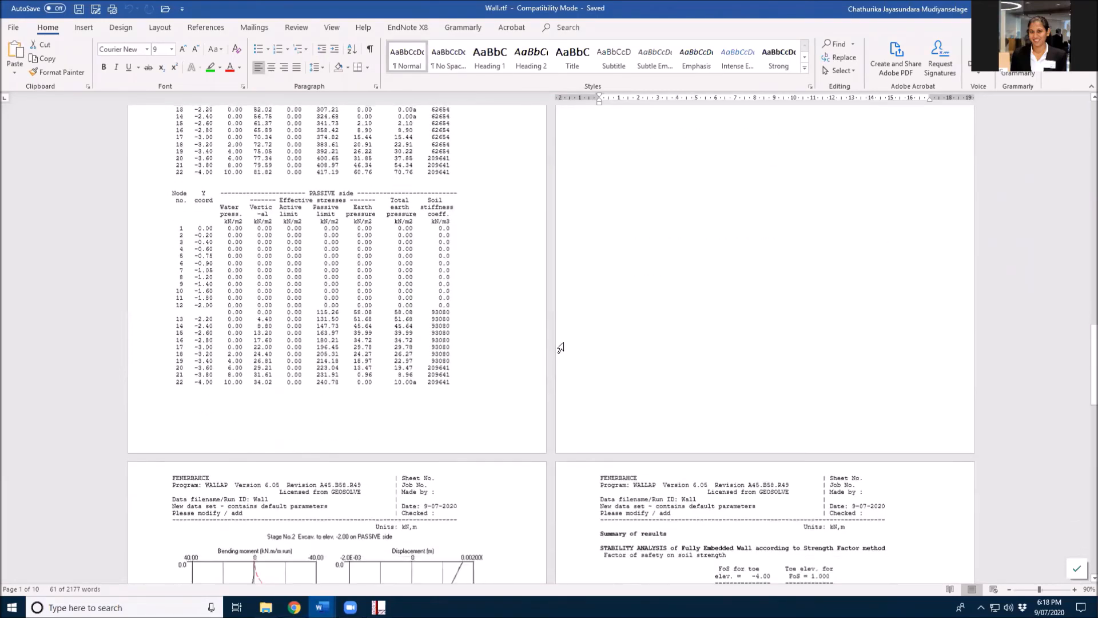
scroll("down", 3)
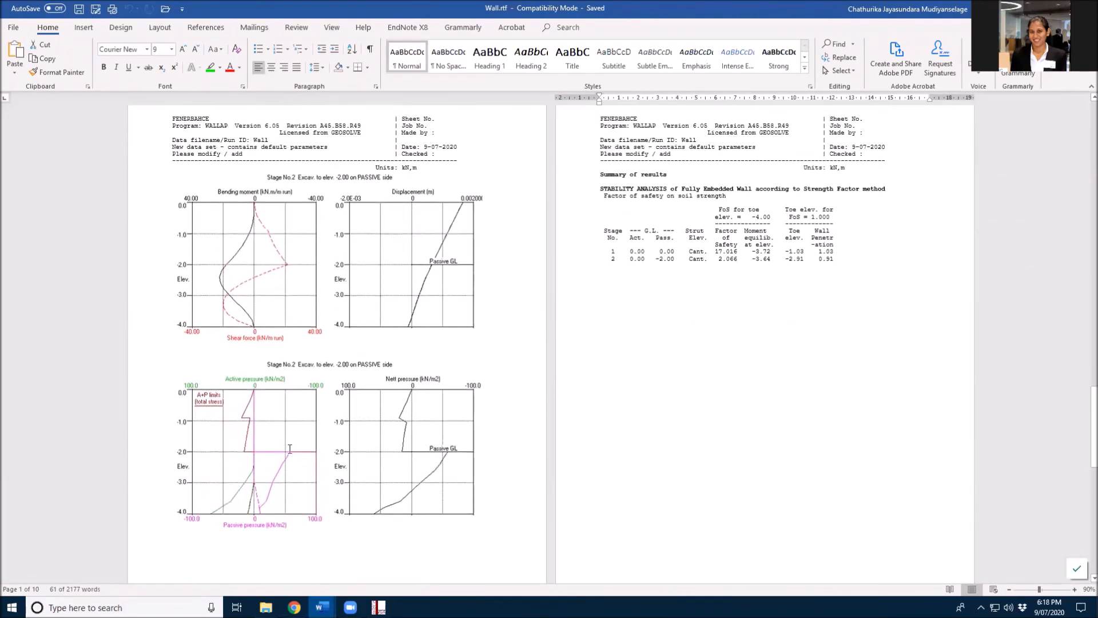
scroll("down", 3)
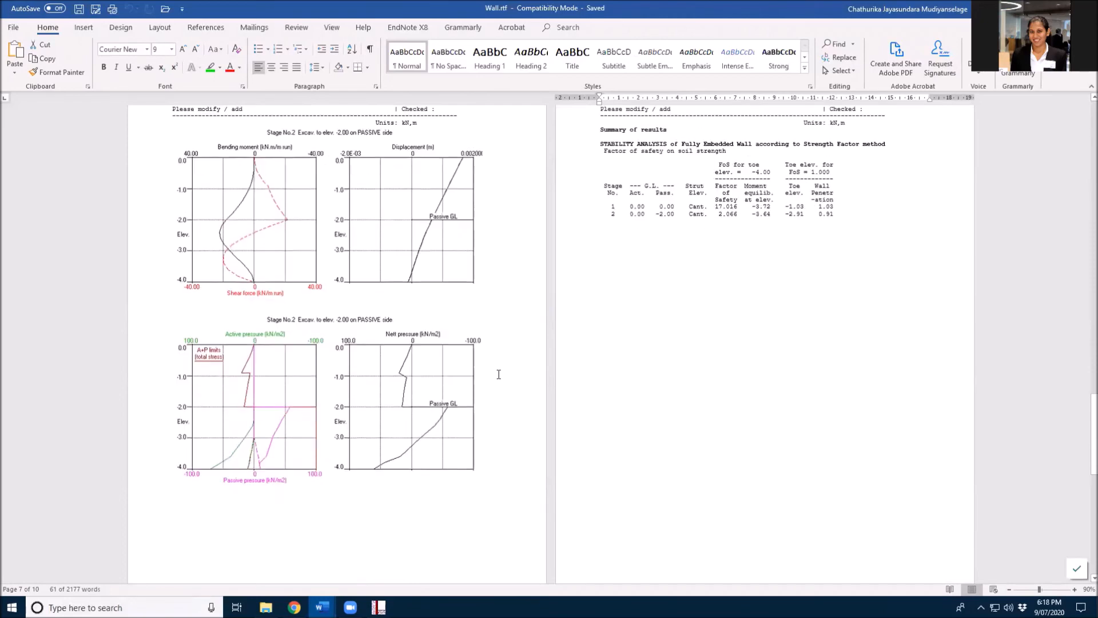
scroll("up", 3)
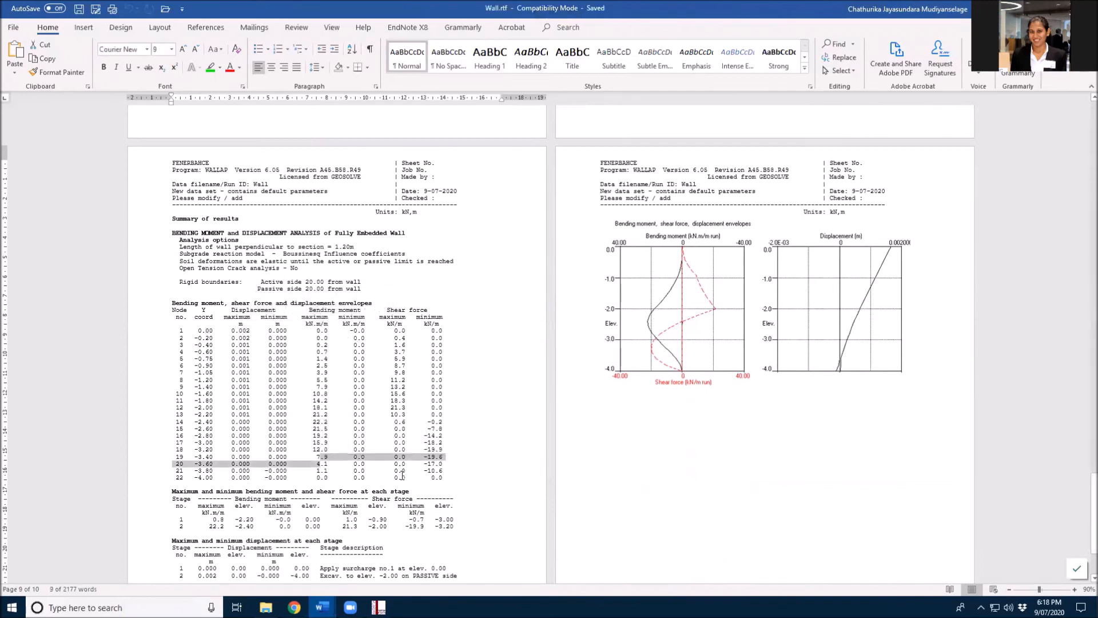
mouse_move(655, 353)
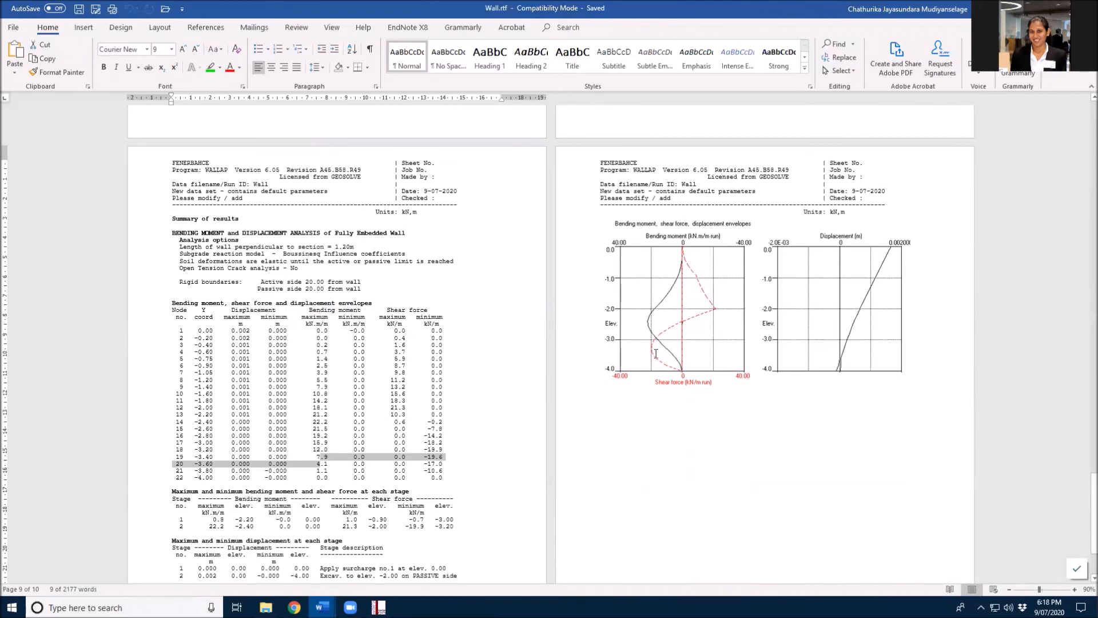
mouse_move(693, 286)
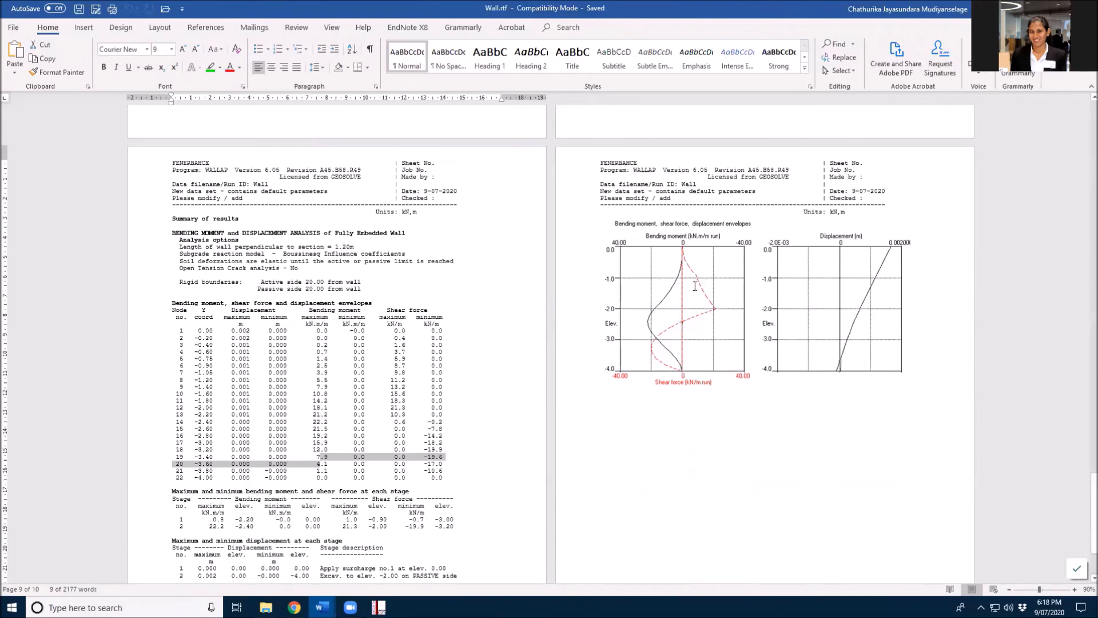
scroll("down", 3)
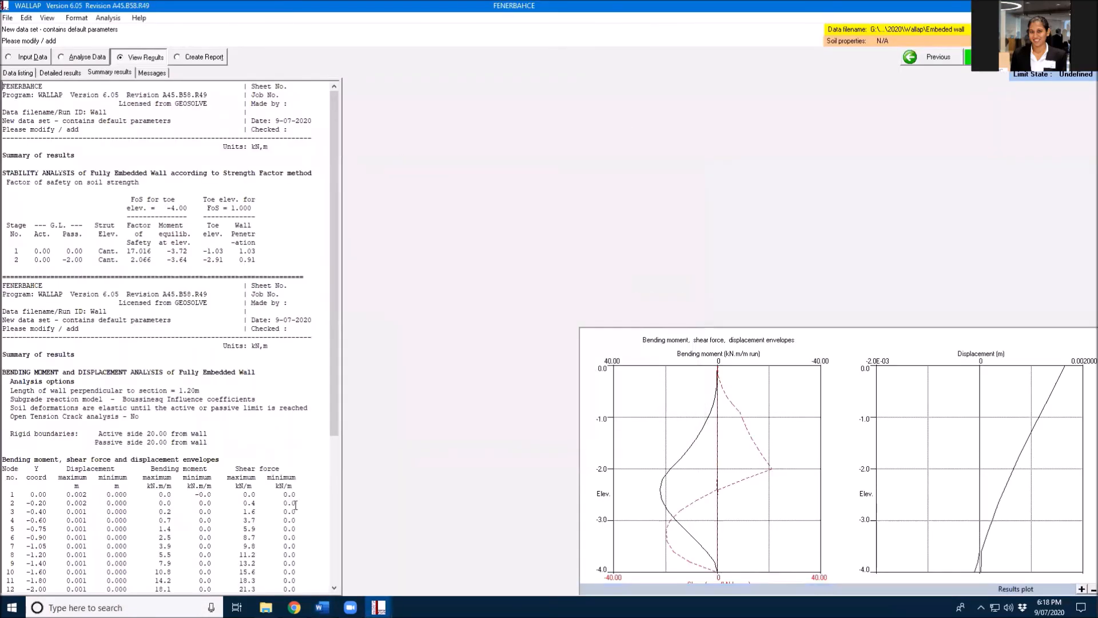
left_click(321, 607)
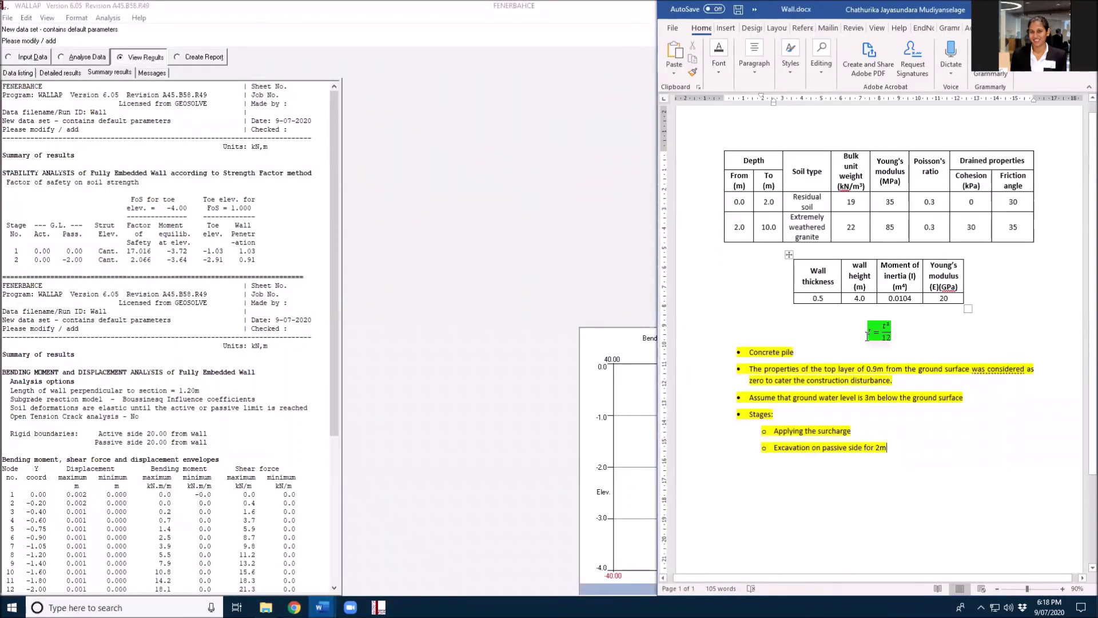
left_click(137, 17)
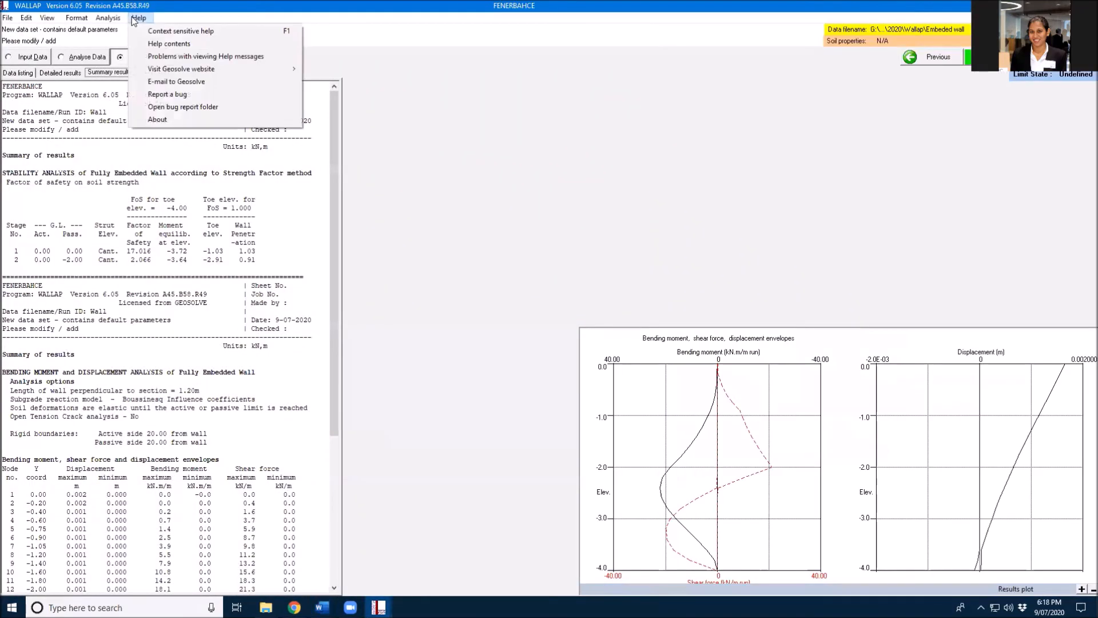
left_click(169, 43)
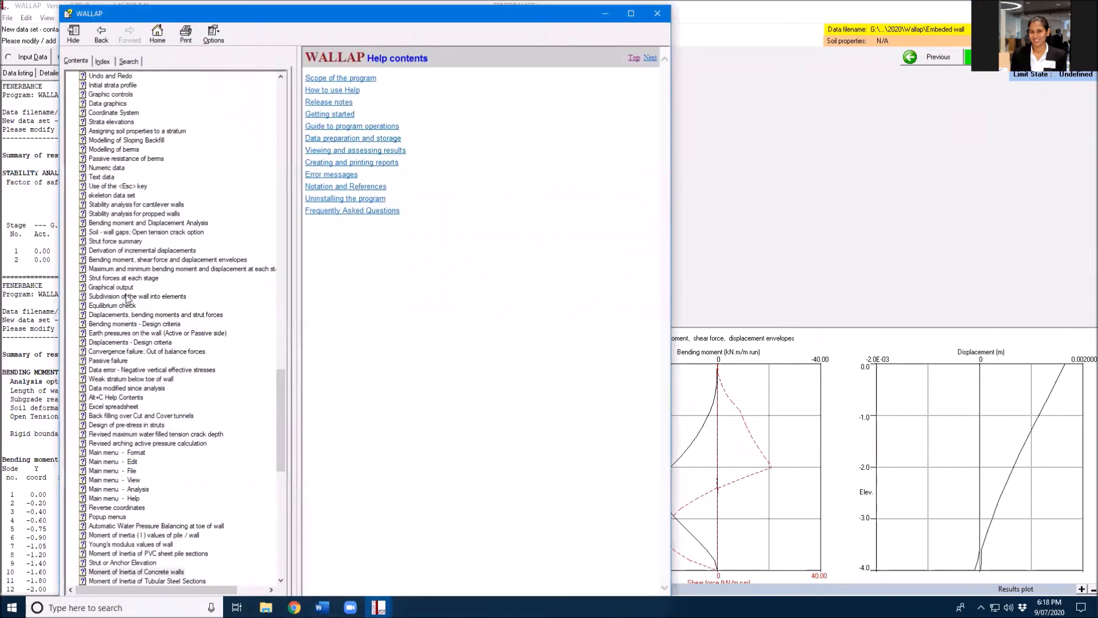
scroll("up", 3)
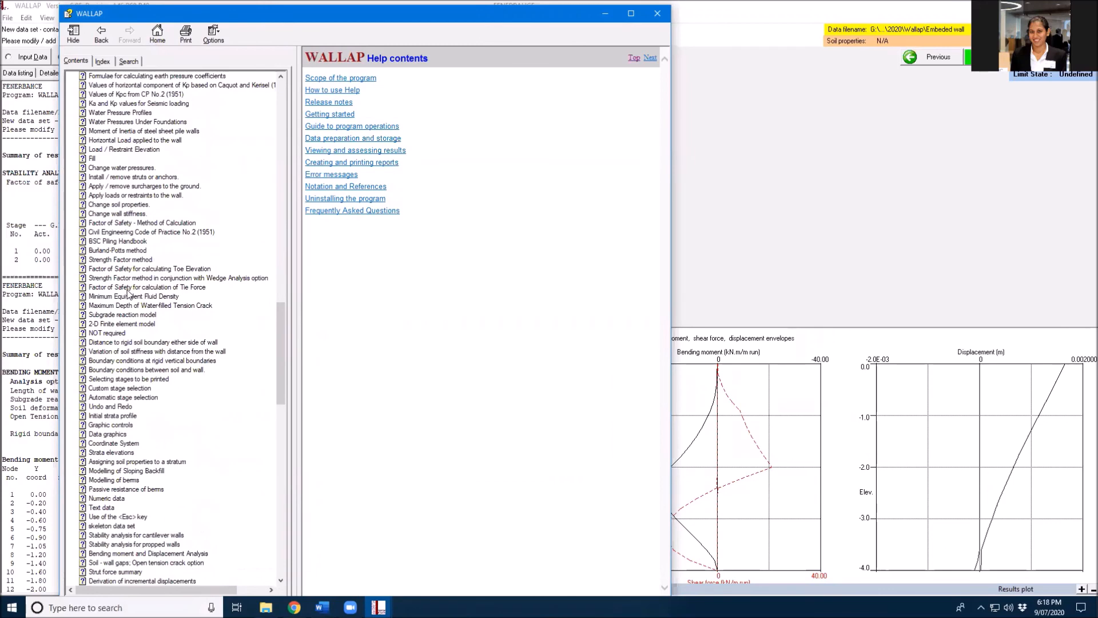
scroll("down", 3)
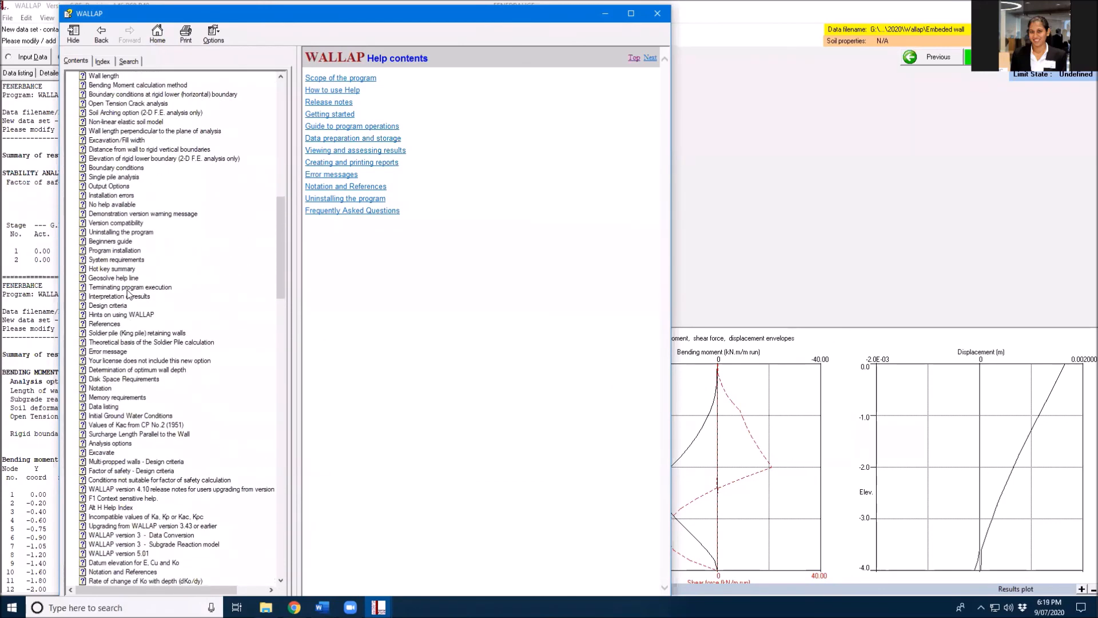
scroll("up", 3)
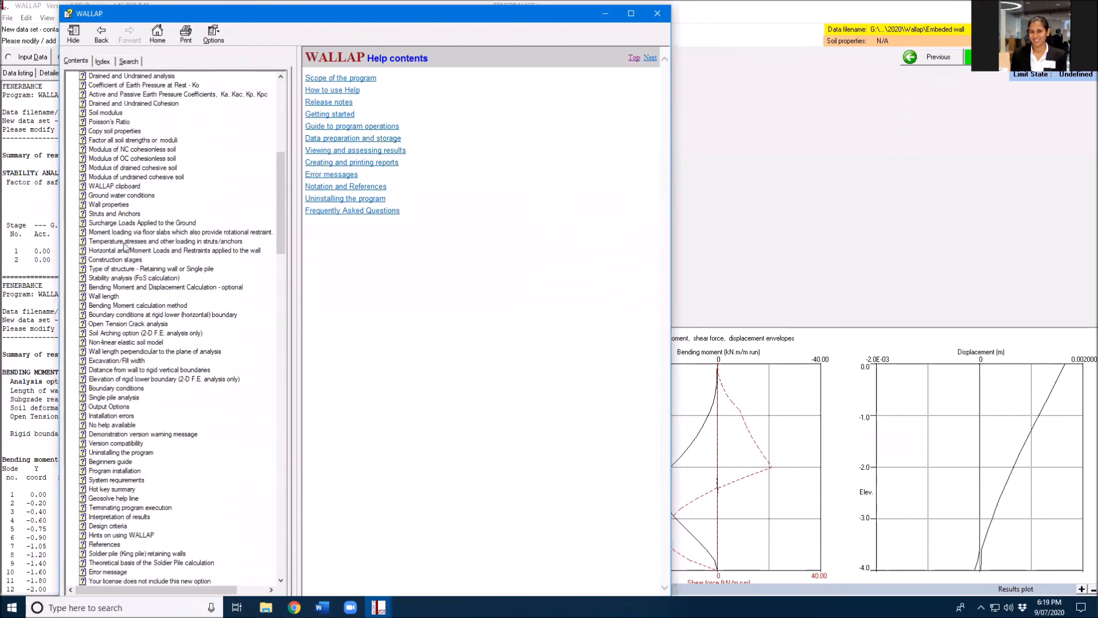
left_click(109, 203)
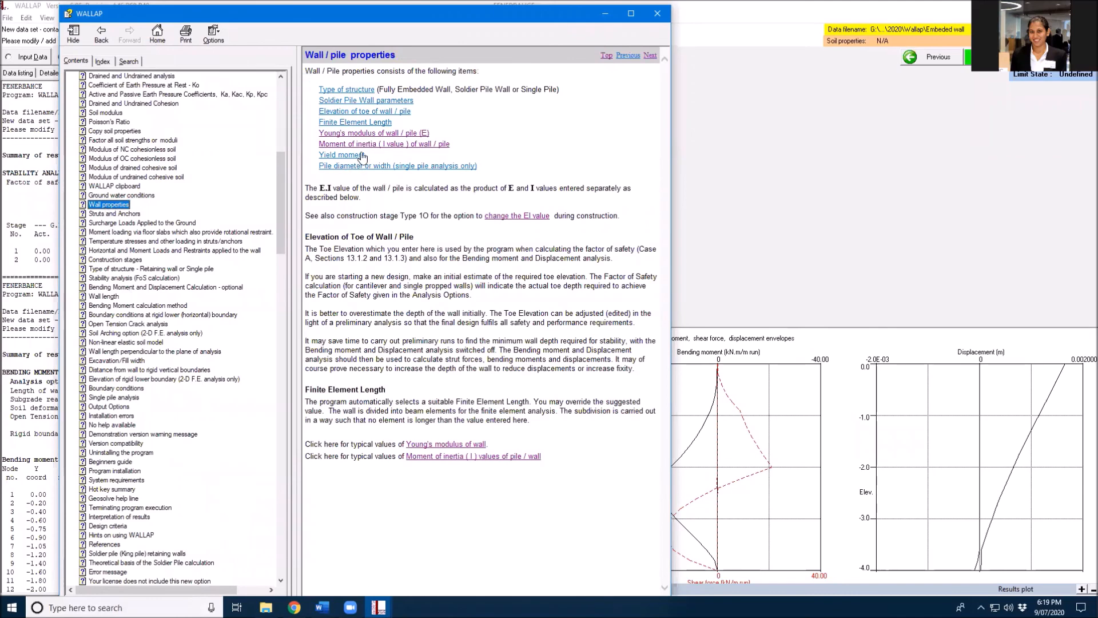
left_click(383, 144)
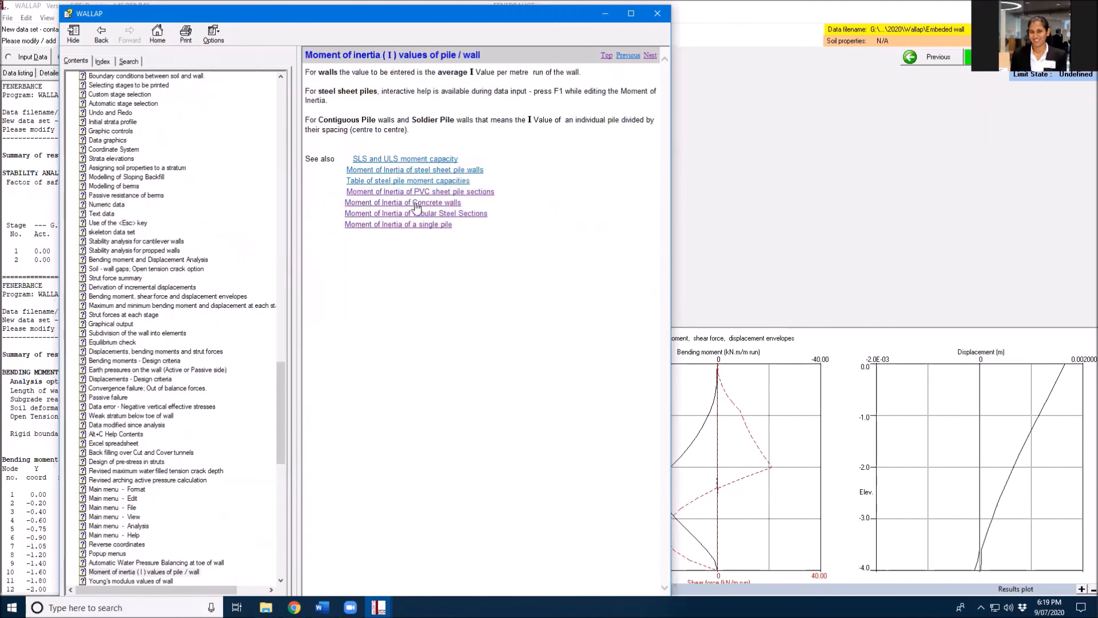
left_click(402, 202)
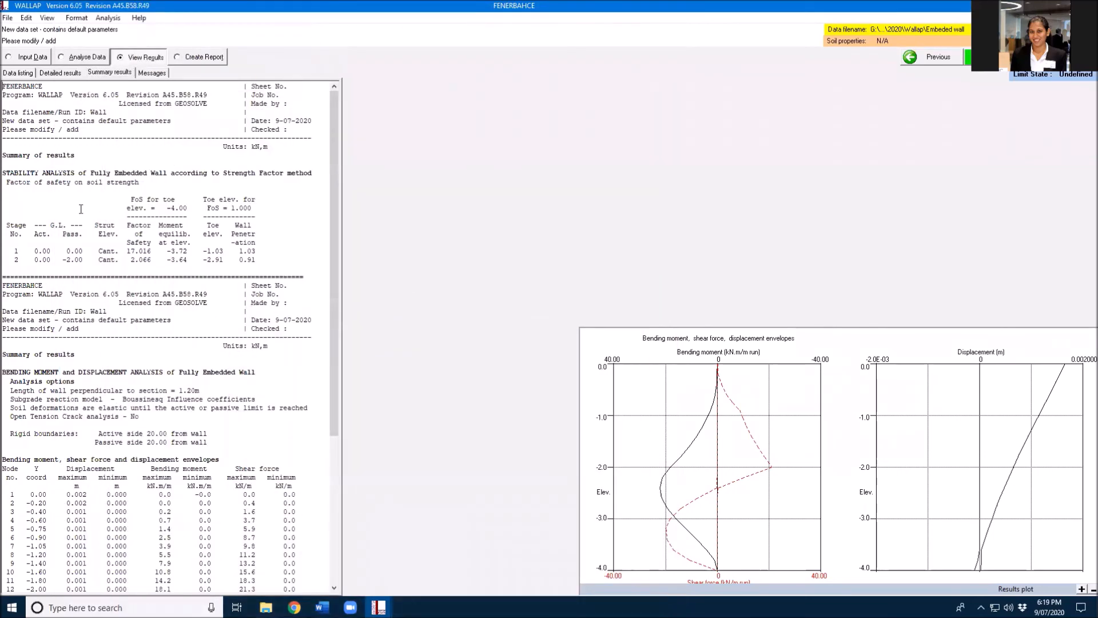
mouse_move(213, 263)
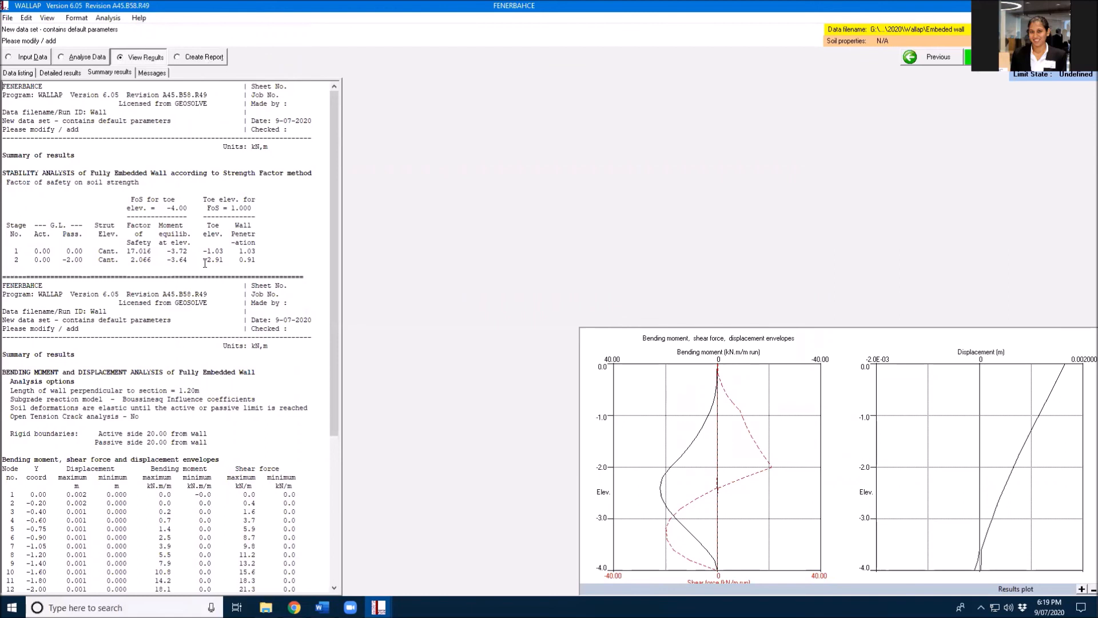
Highlight stage 2's strength factor of safety, 2.066, in the summary table.
double_click(139, 260)
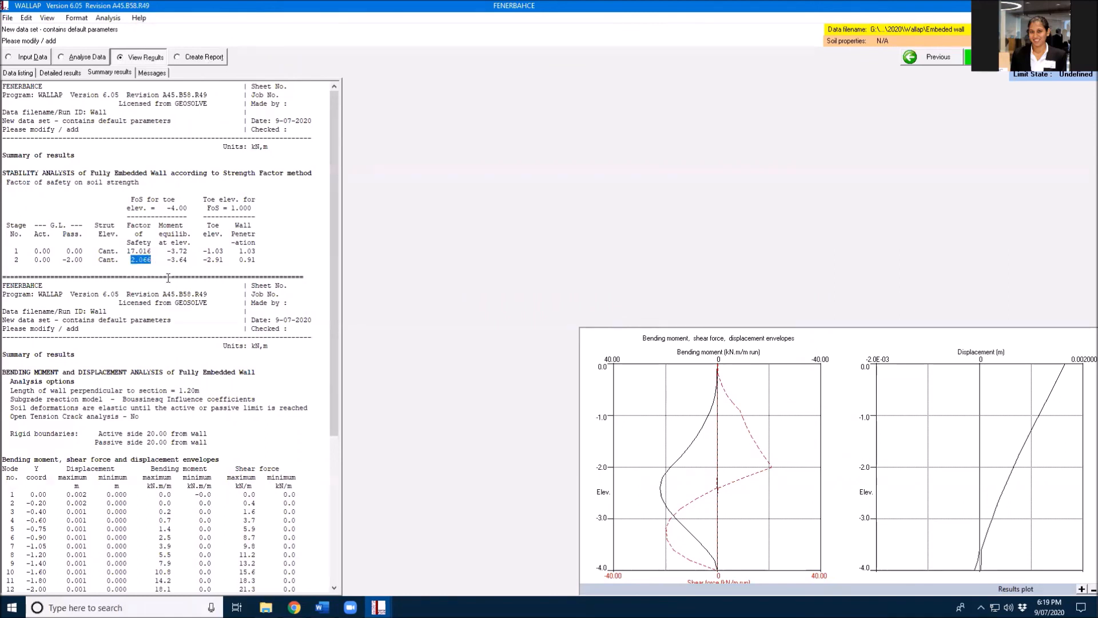
mouse_move(185, 306)
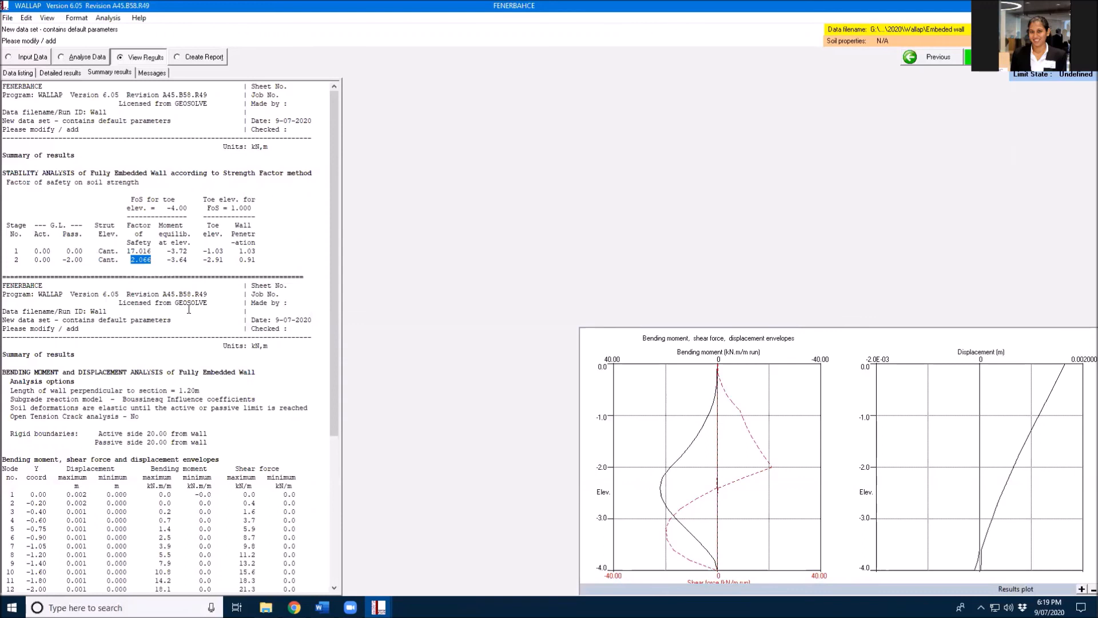
mouse_move(1084, 197)
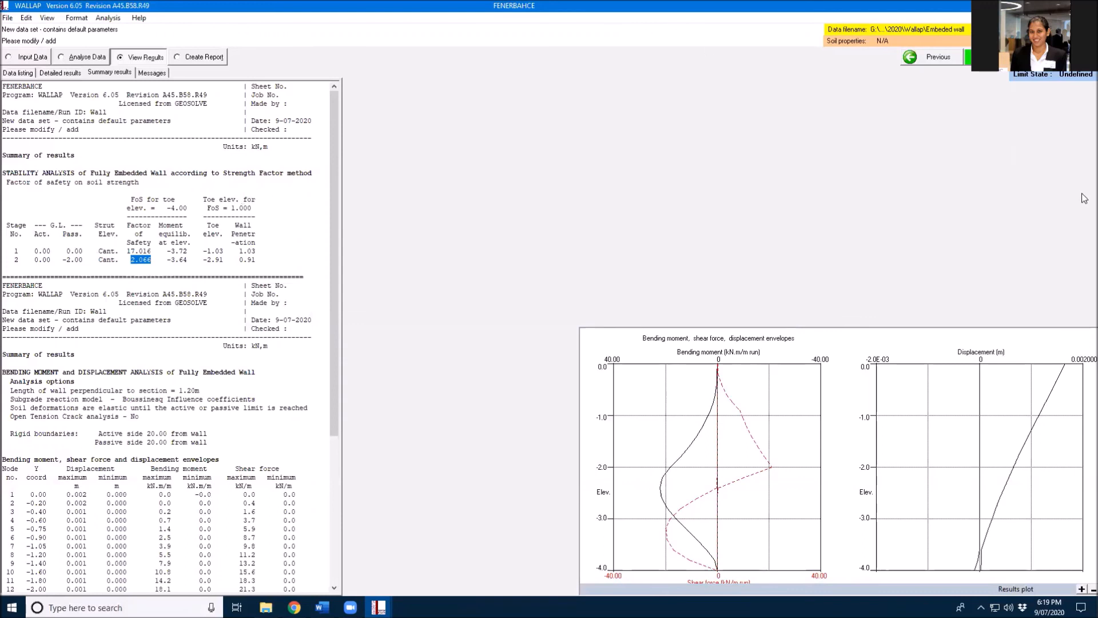